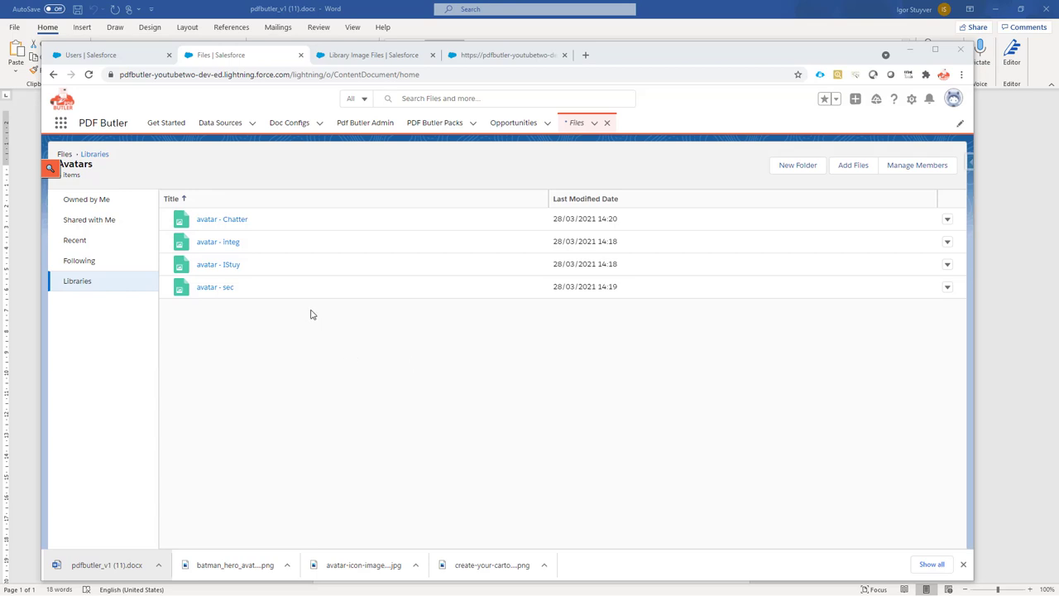
pyautogui.moveTo(277, 241)
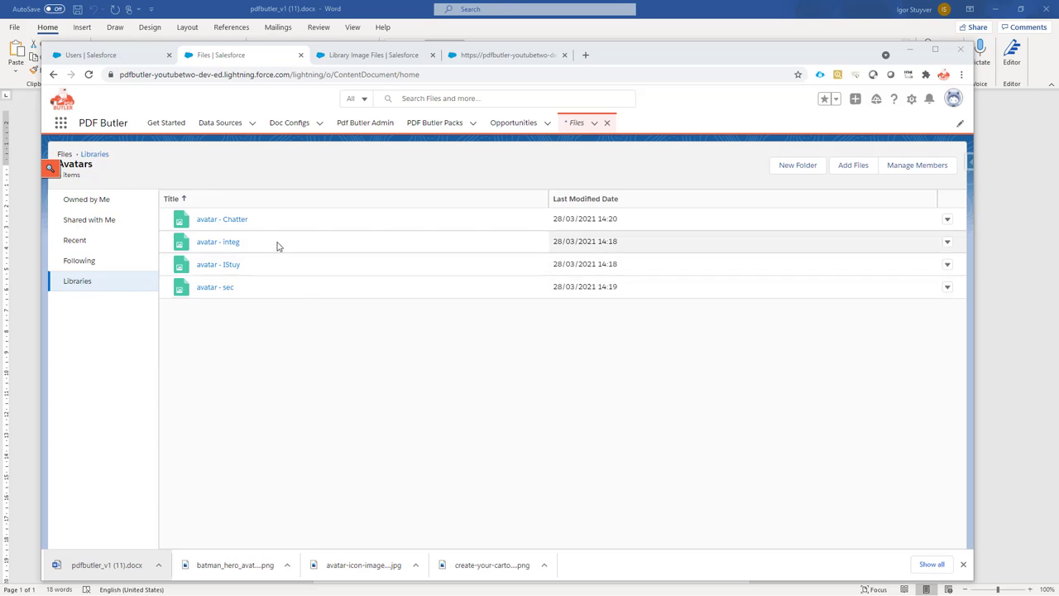
pyautogui.moveTo(221, 218)
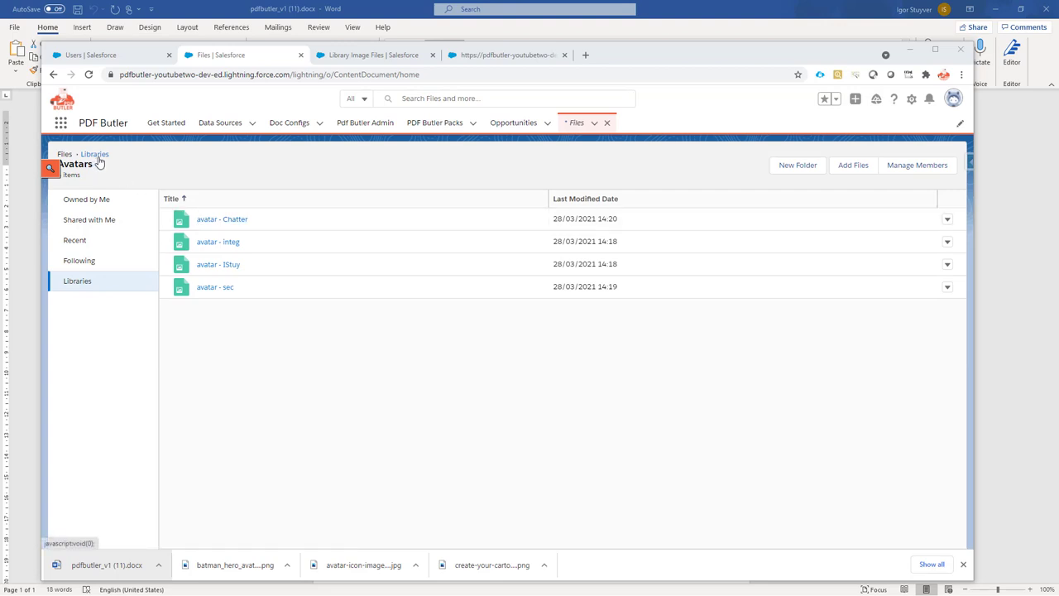
pyautogui.moveTo(122, 172)
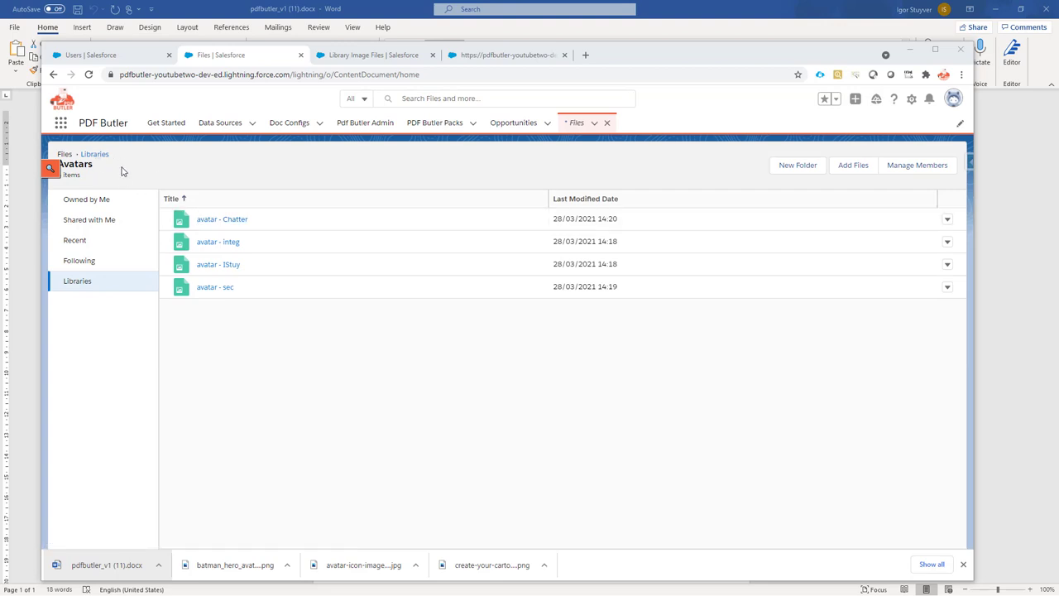
pyautogui.moveTo(122, 171)
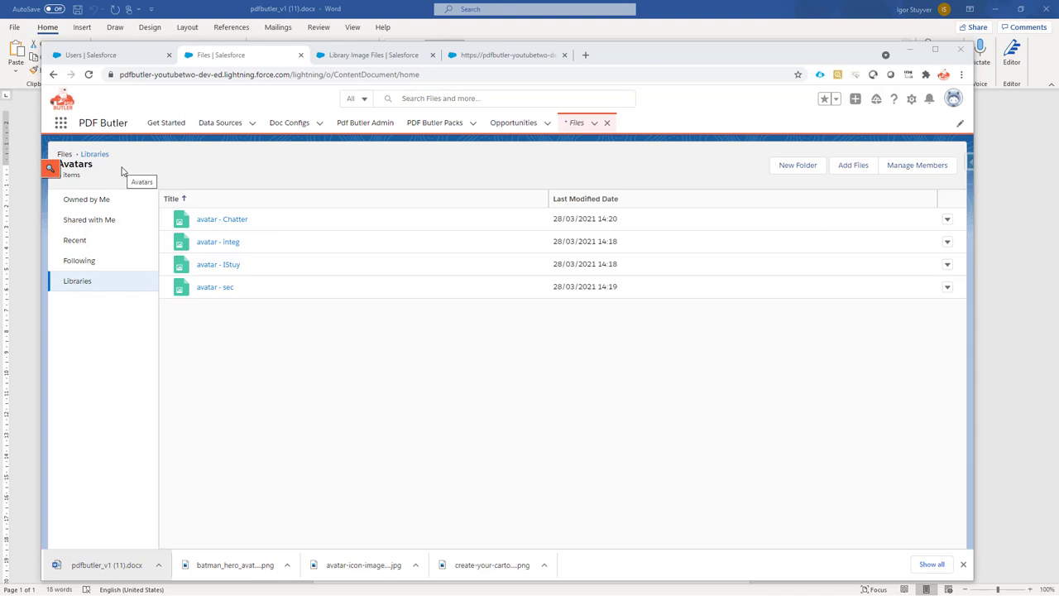
pyautogui.moveTo(132, 173)
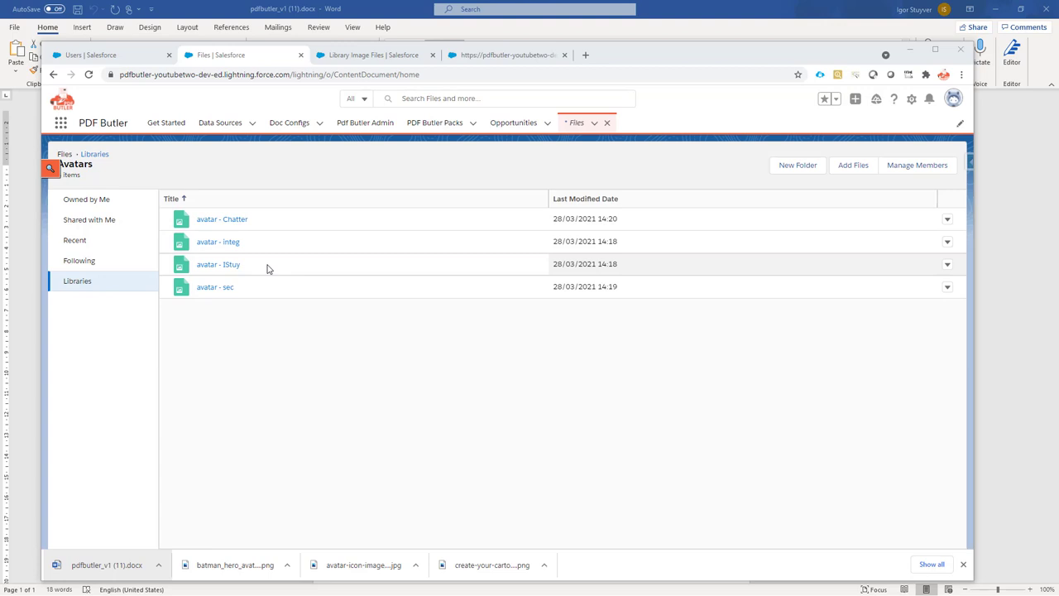
pyautogui.moveTo(260, 297)
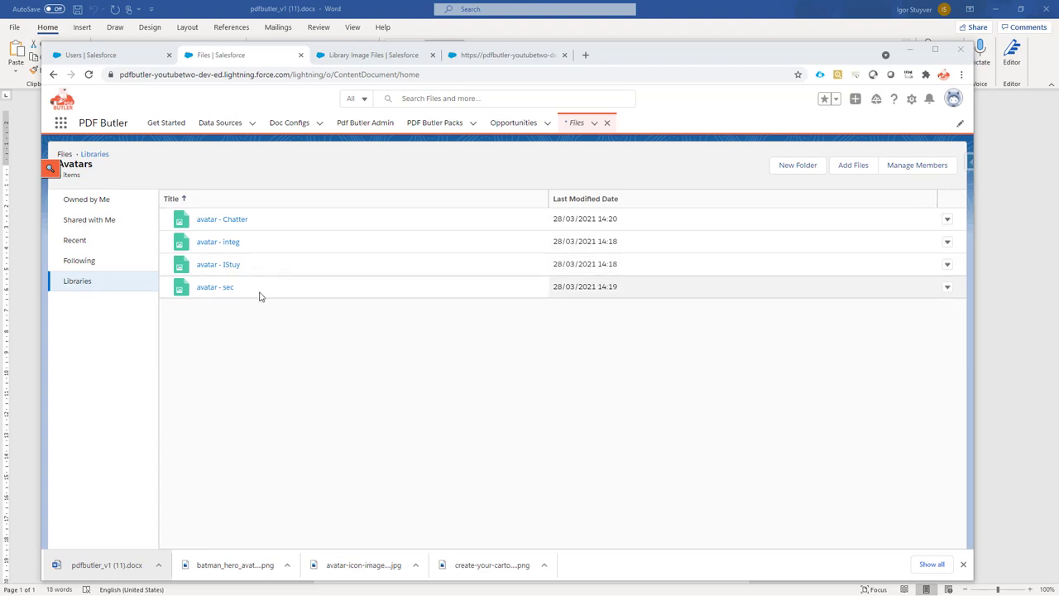
pyautogui.moveTo(218, 264)
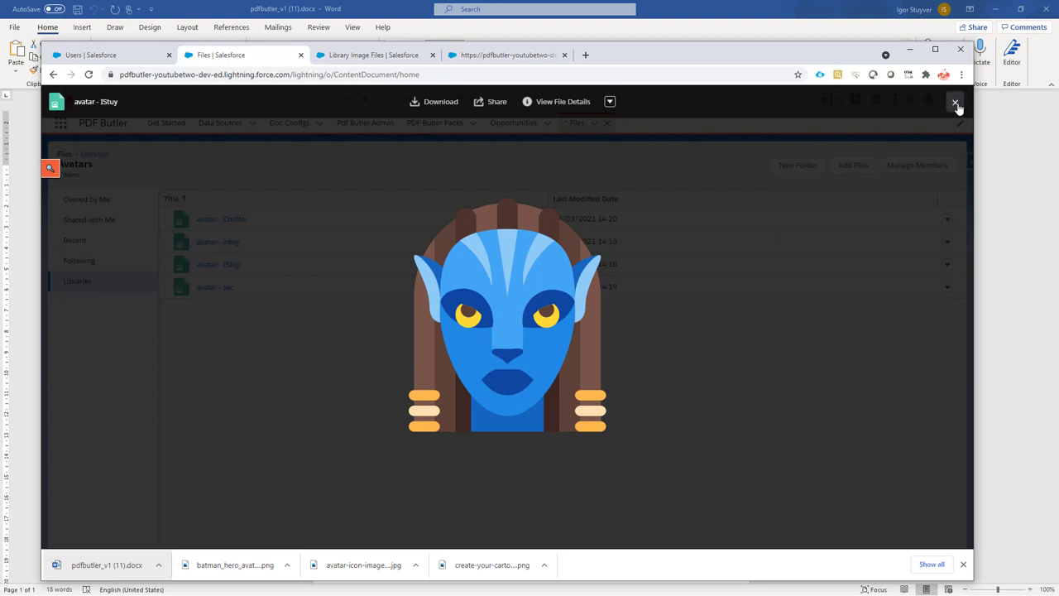
pyautogui.moveTo(955, 103)
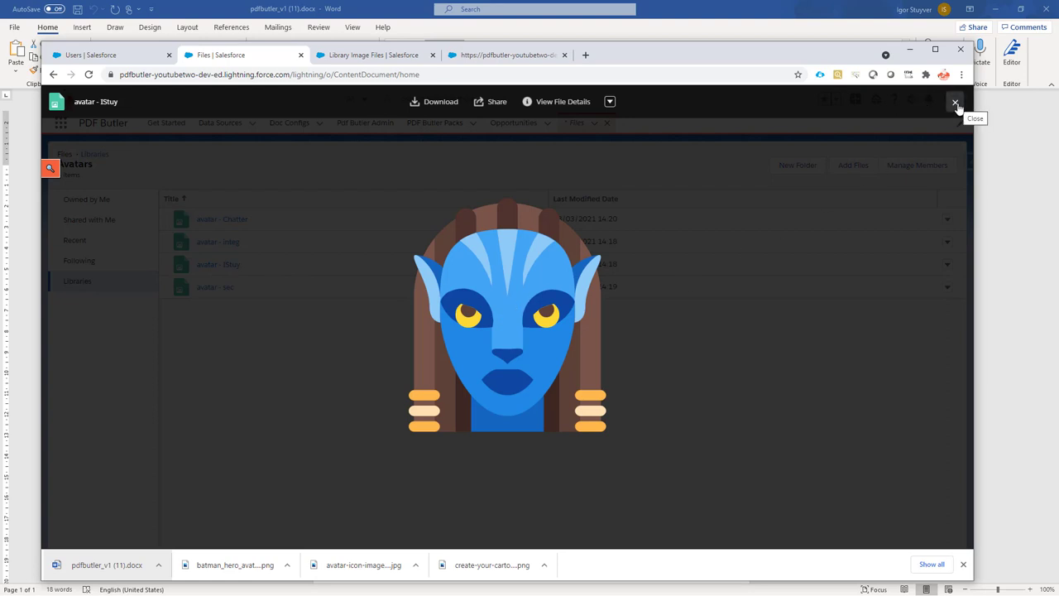
# Close the avatar - IStuy image preview and open that file's action menu.
pyautogui.click(955, 101)
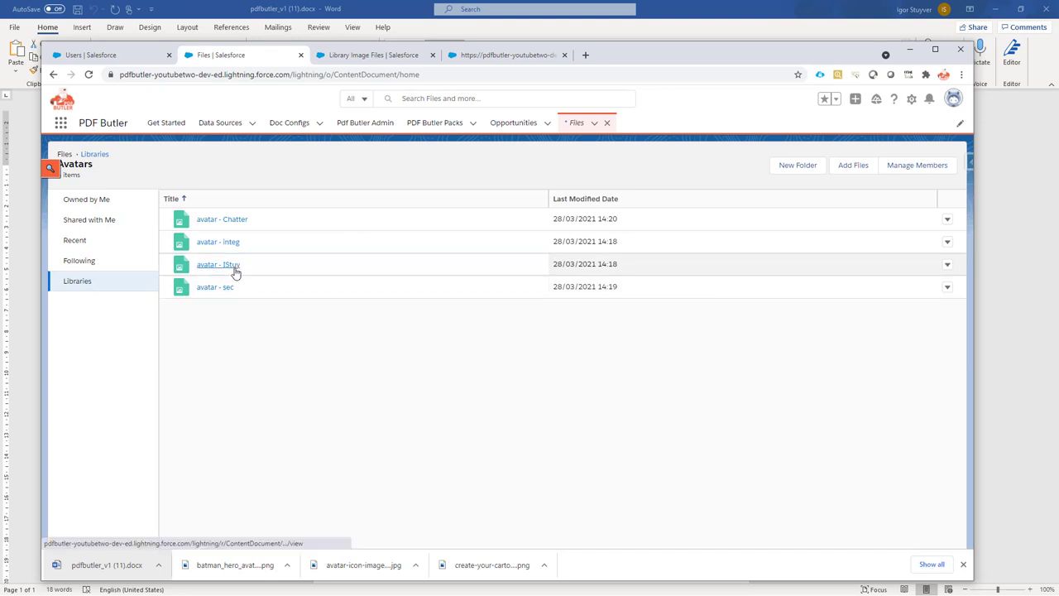
pyautogui.moveTo(245, 264)
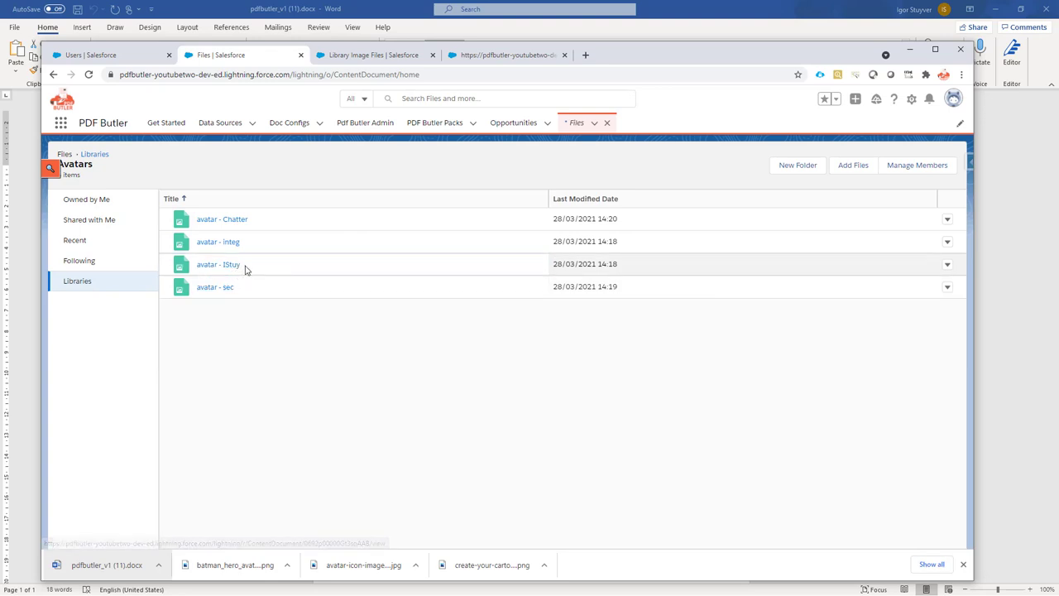
pyautogui.moveTo(433, 291)
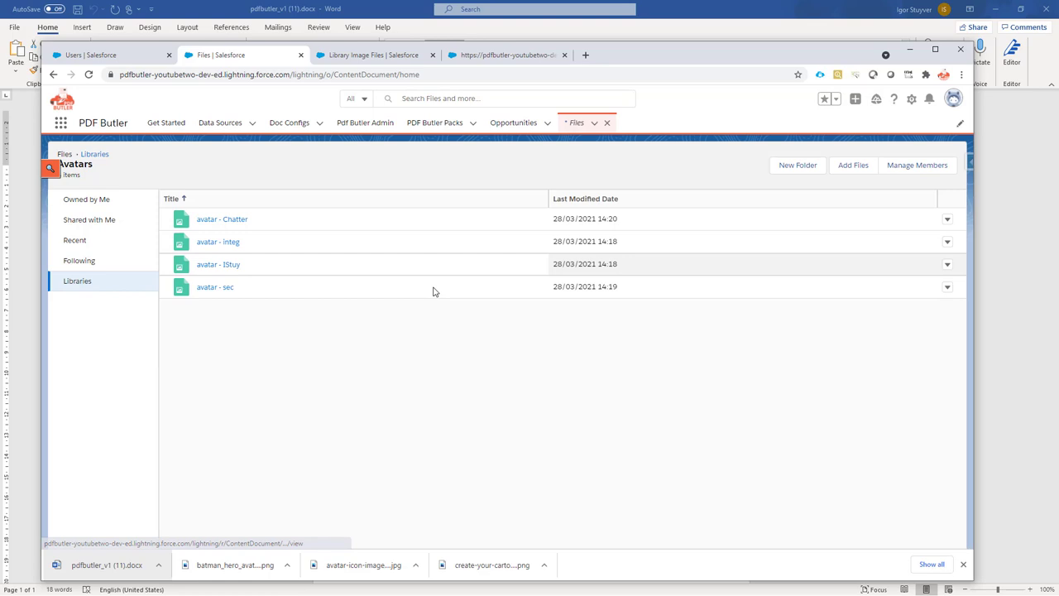
pyautogui.click(946, 264)
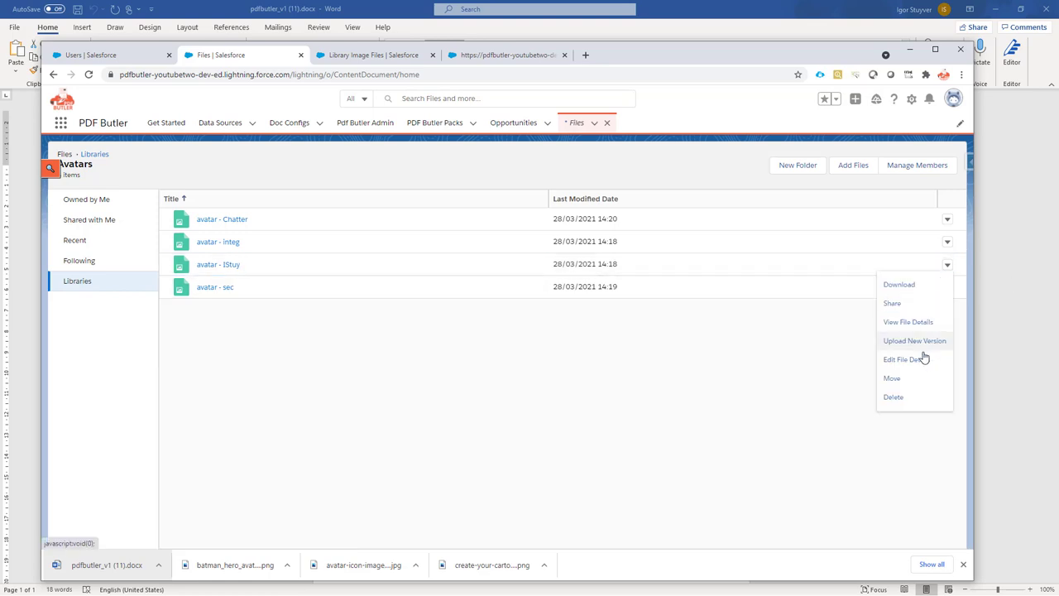
# Open Edit File Details for avatar - IStuy and select its Title text.
pyautogui.click(905, 358)
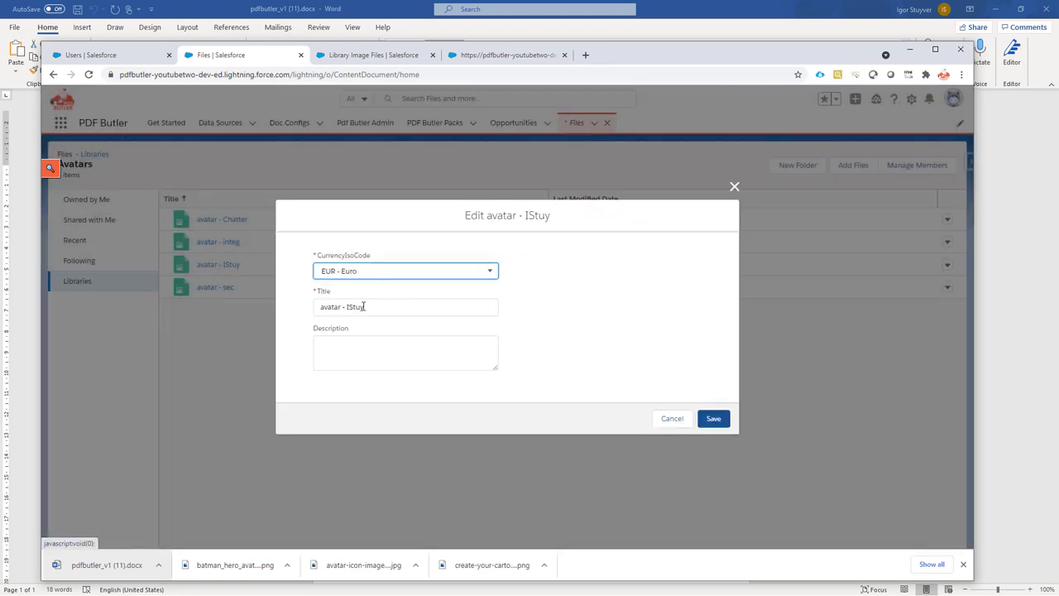
pyautogui.click(406, 307)
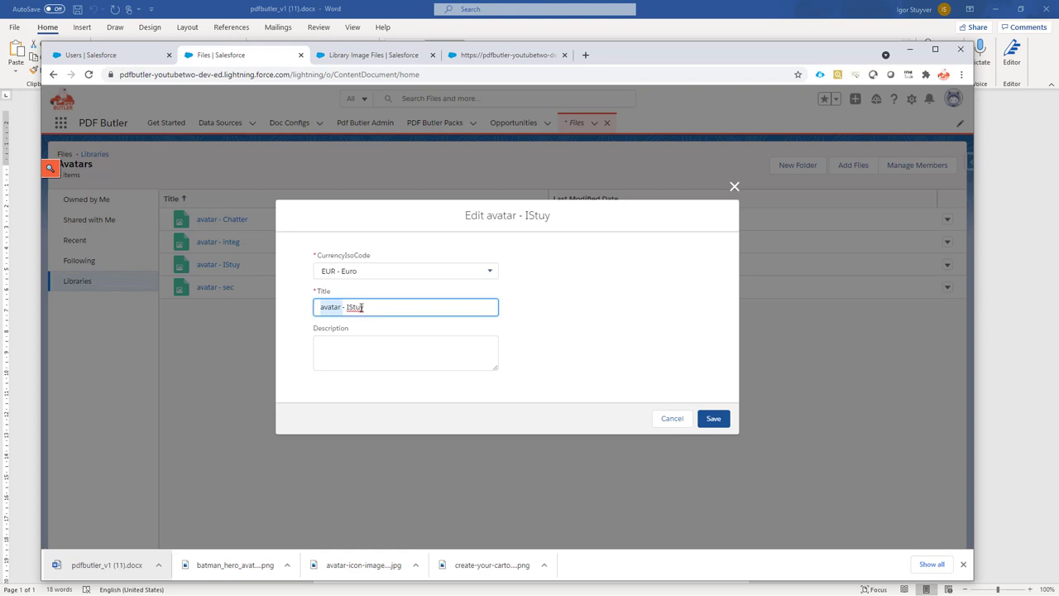
pyautogui.click(671, 417)
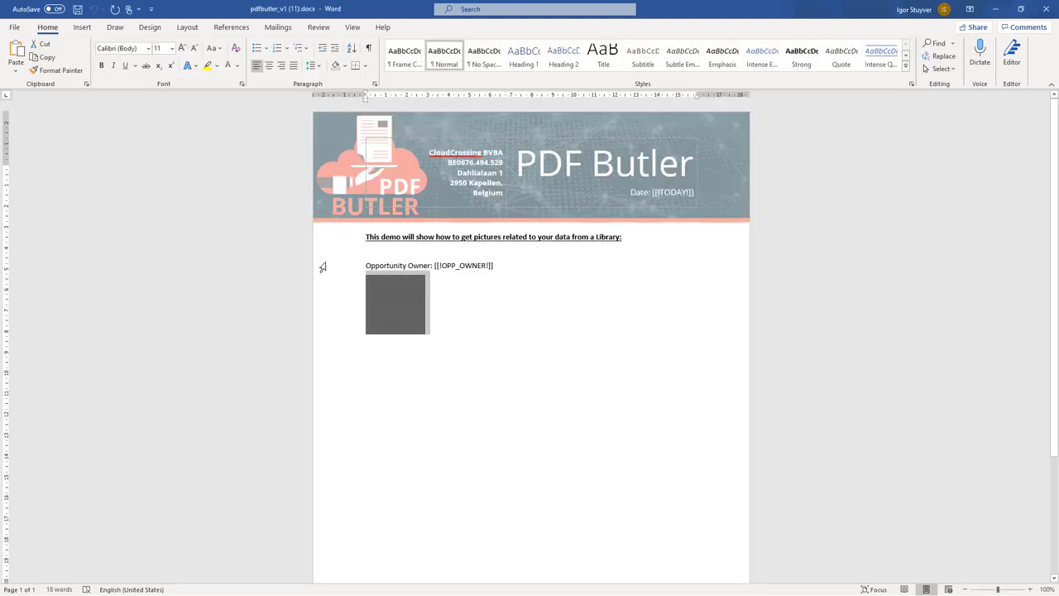
# Highlight the 'Opportunity Owner: [[!OPP_OWNER!]]' line in the Word template.
pyautogui.tripleClick(428, 264)
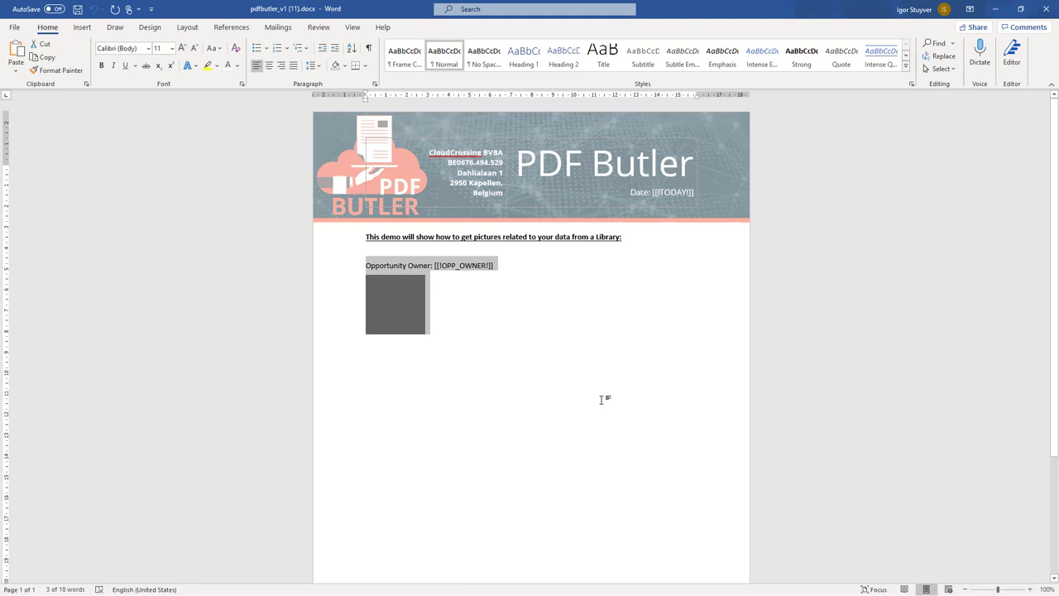
pyautogui.moveTo(589, 380)
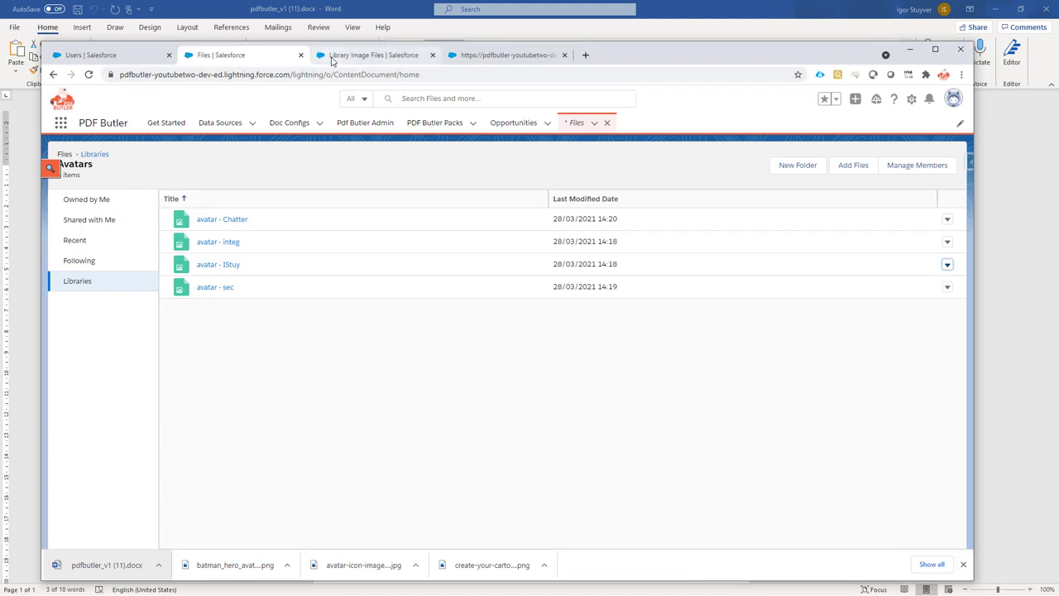
# Search the data sources for 'opp' and open the Opportunity SOQL data source.
pyautogui.click(374, 55)
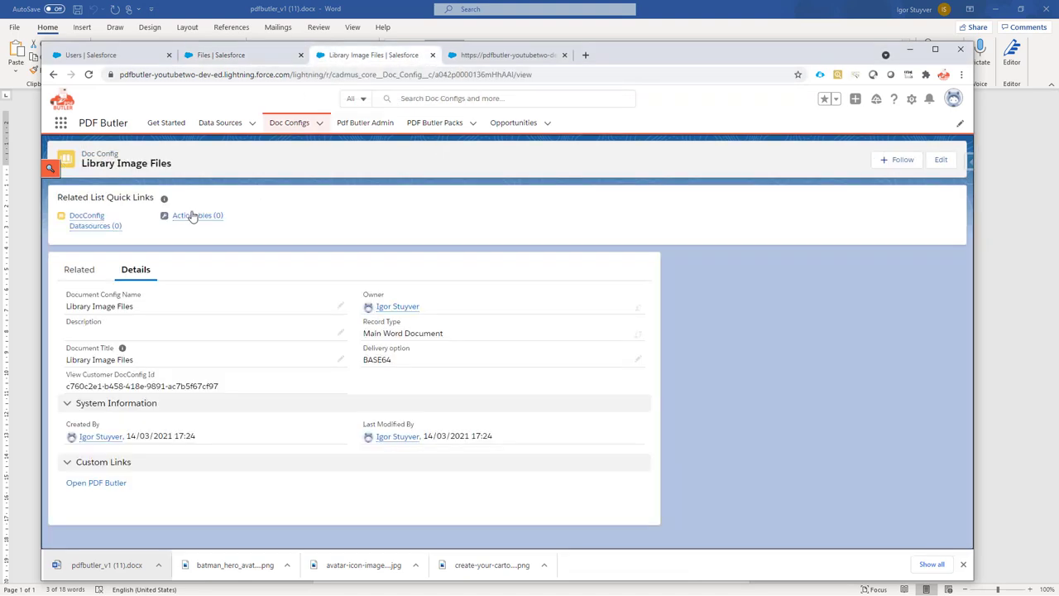
pyautogui.click(220, 122)
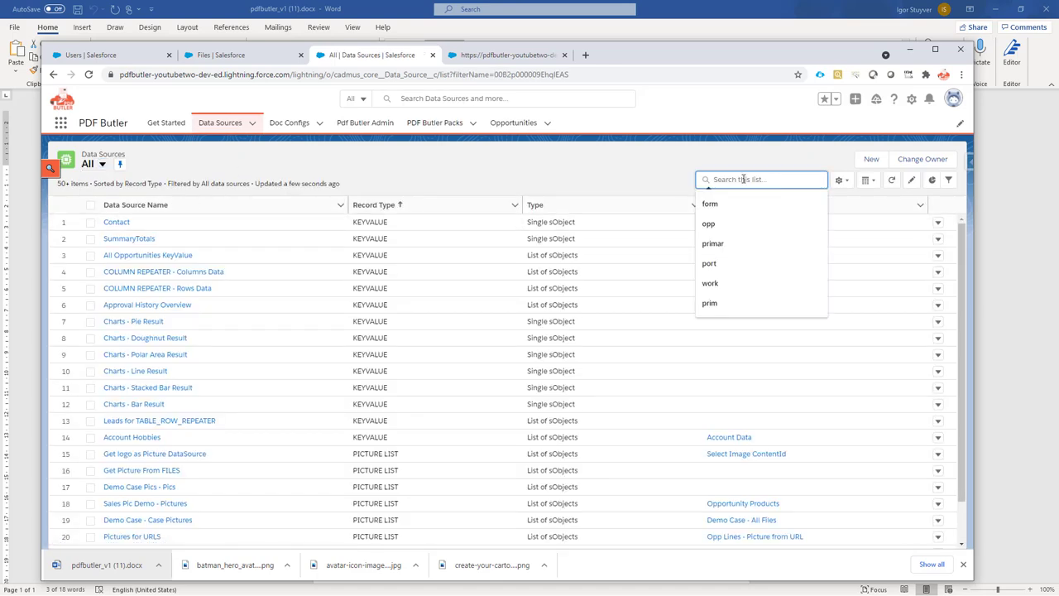
pyautogui.write('opp')
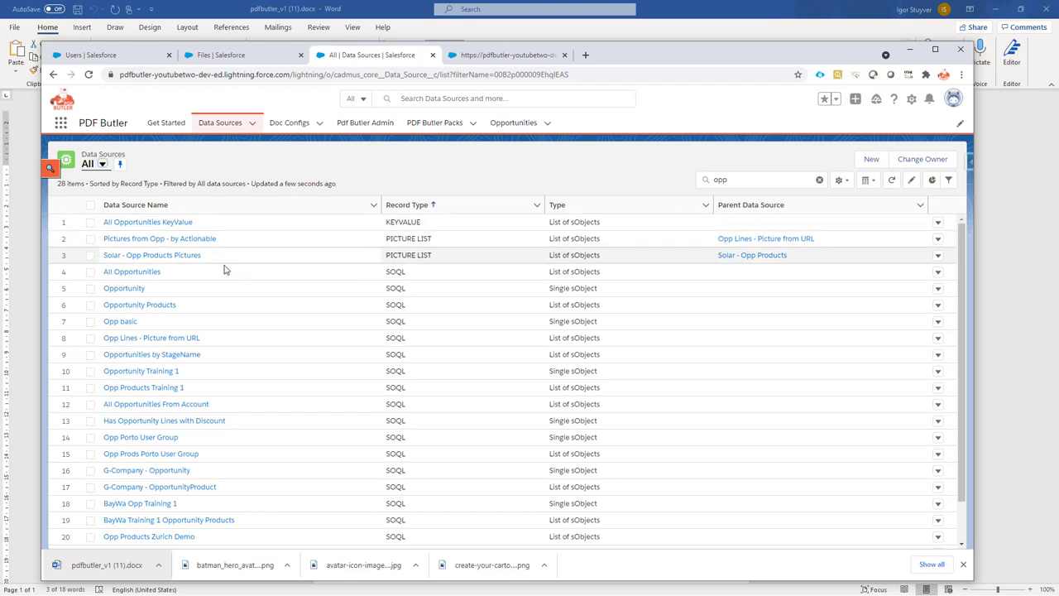
pyautogui.moveTo(123, 288)
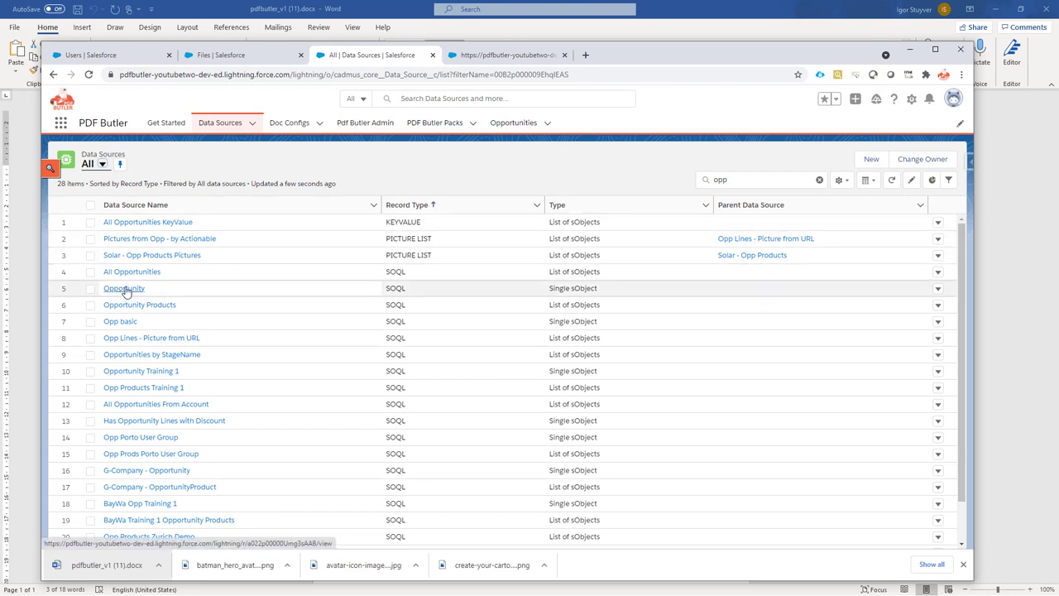
pyautogui.click(123, 287)
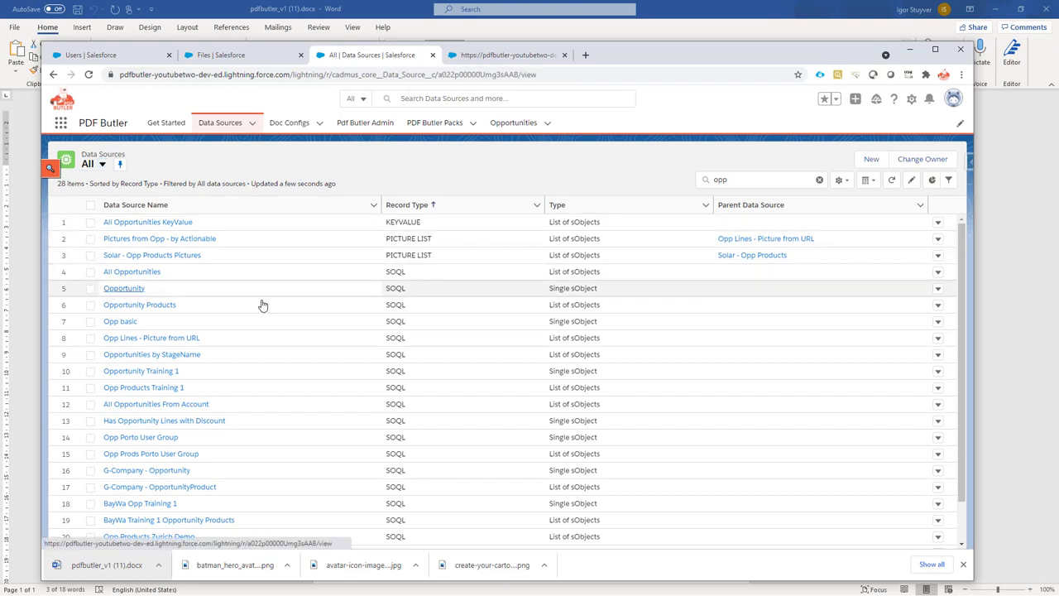
pyautogui.click(124, 287)
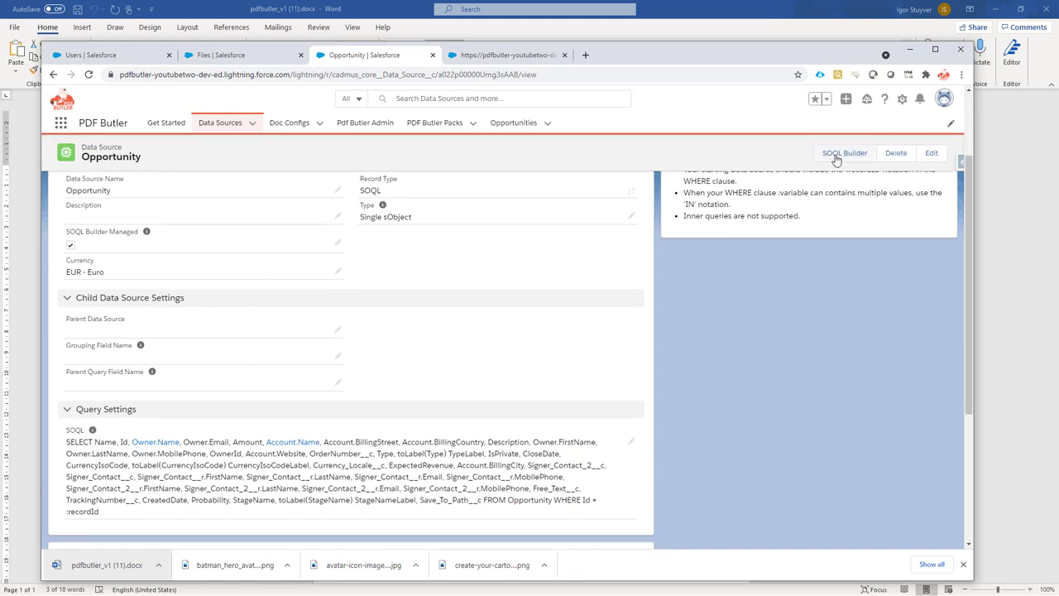
pyautogui.moveTo(844, 152)
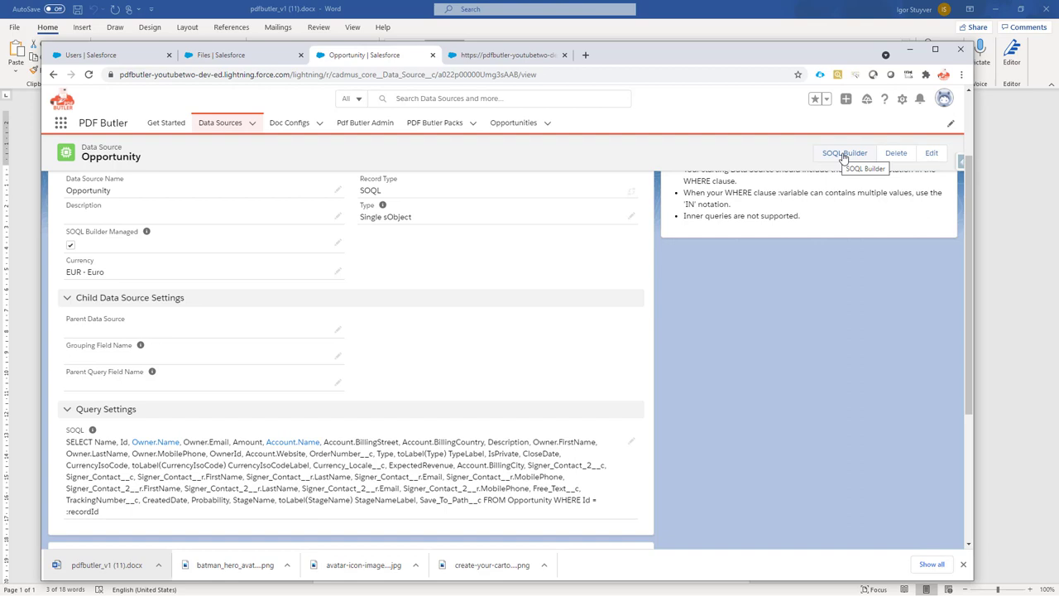
# Add the Owner User Alias field in SOQL Builder and save the Opportunity query.
pyautogui.click(844, 152)
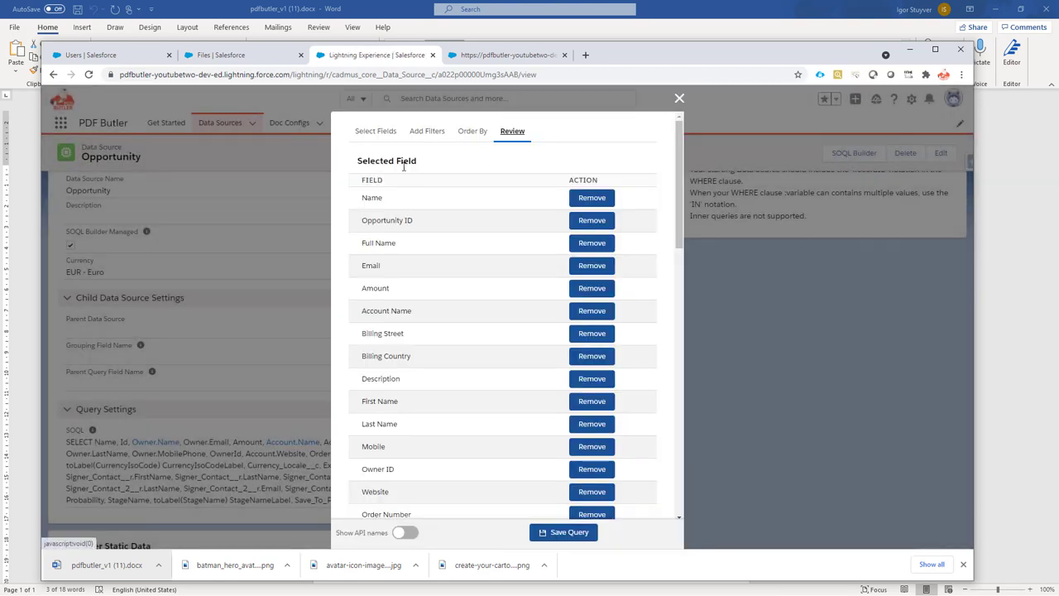
pyautogui.scroll(-3)
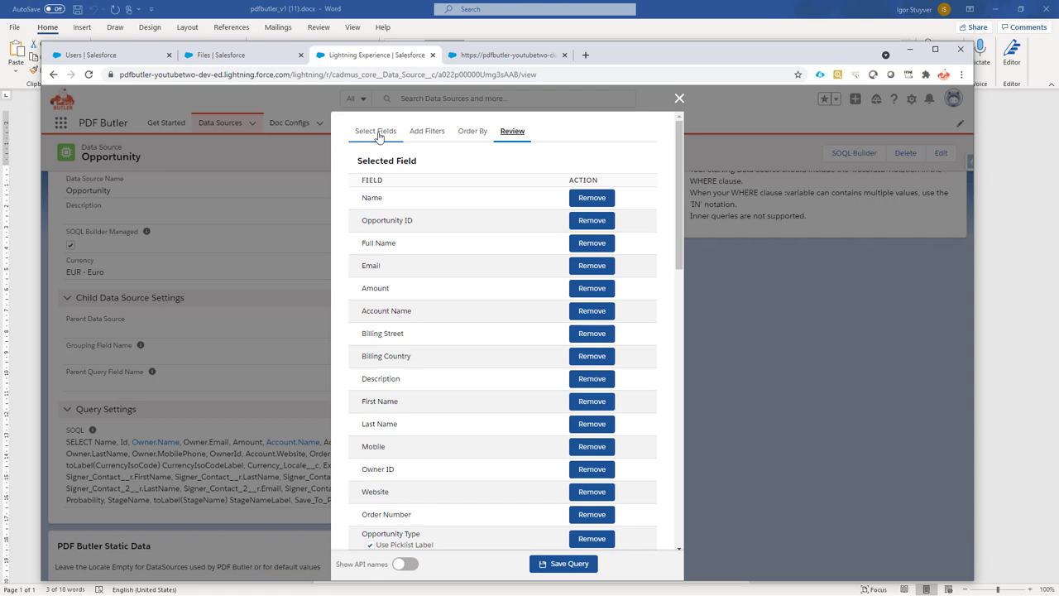
pyautogui.click(376, 131)
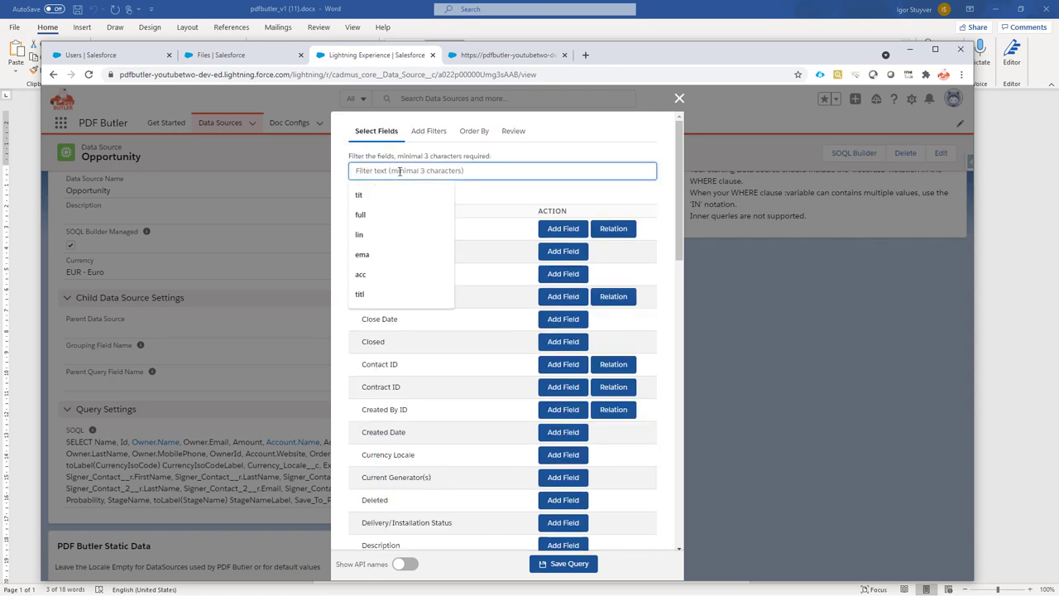
pyautogui.write('own')
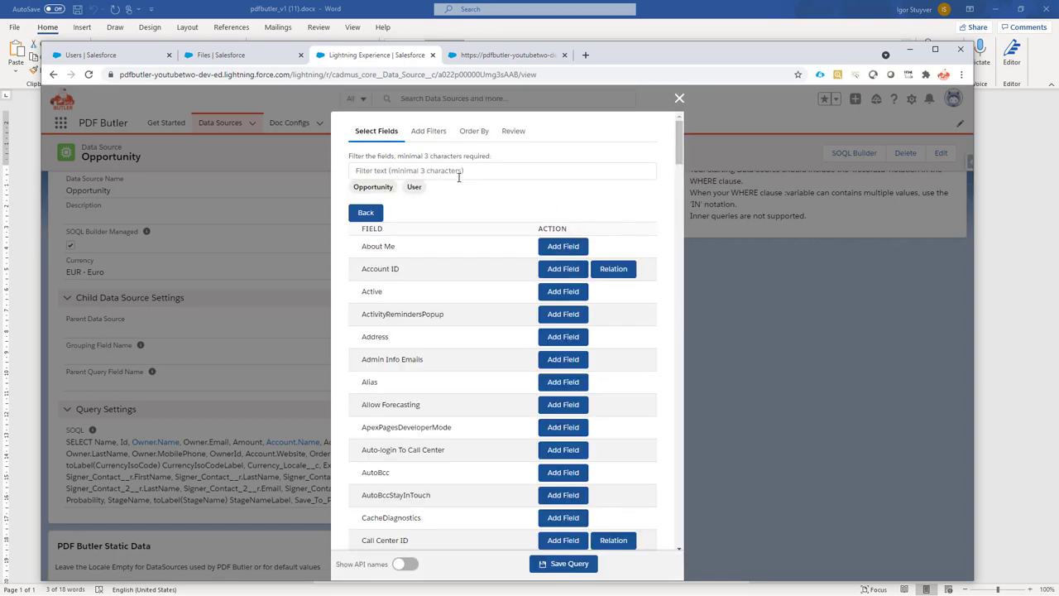
pyautogui.write('ali')
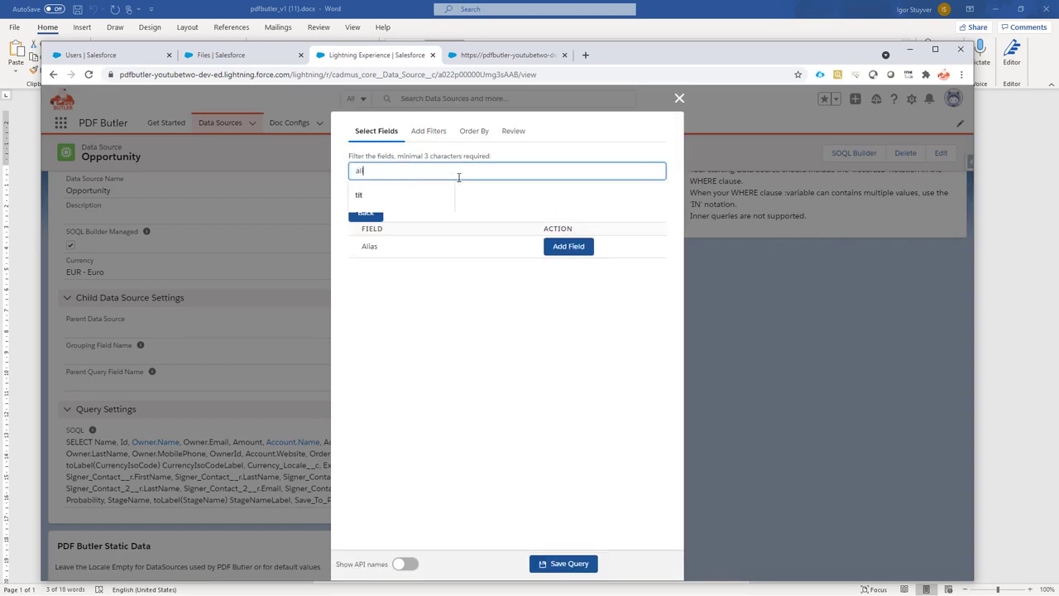
pyautogui.click(568, 246)
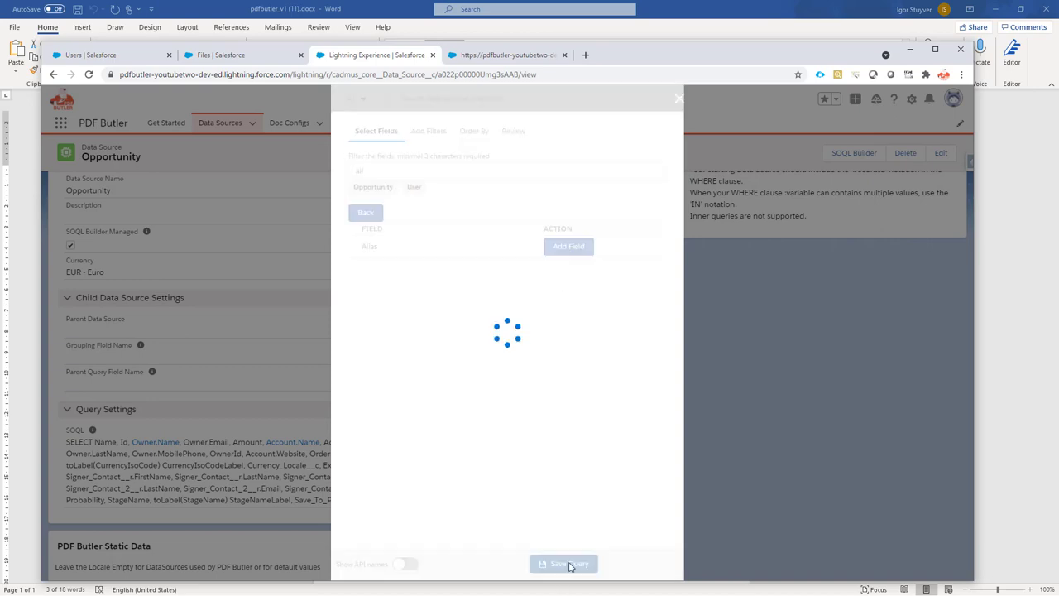
pyautogui.click(563, 563)
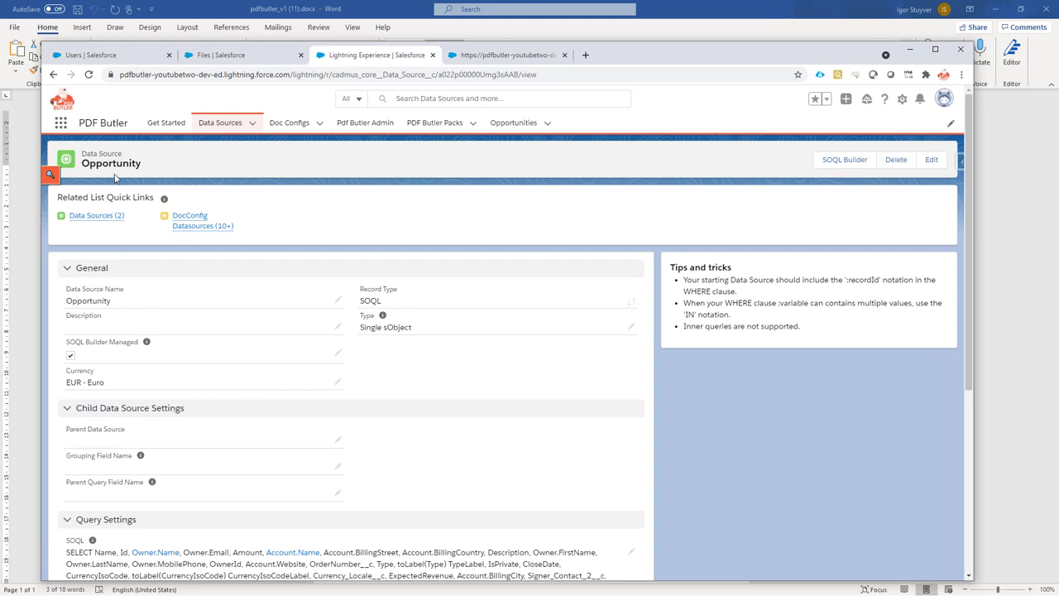
pyautogui.moveTo(185, 398)
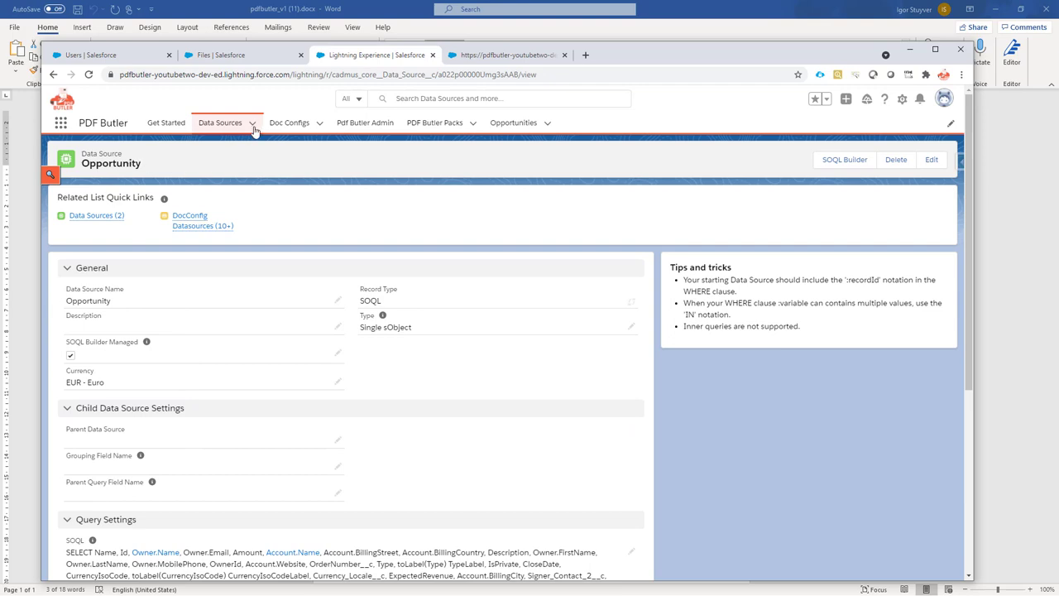
pyautogui.moveTo(254, 126)
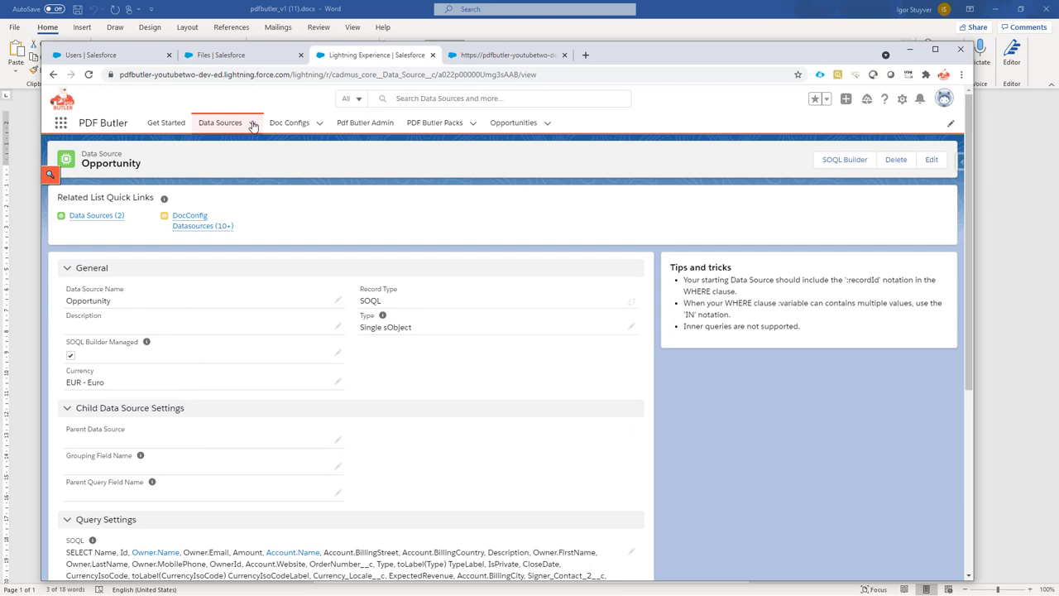
# Check the Avatars library, then filter all data sources by 'library' to find Library Image Files.
pyautogui.click(240, 55)
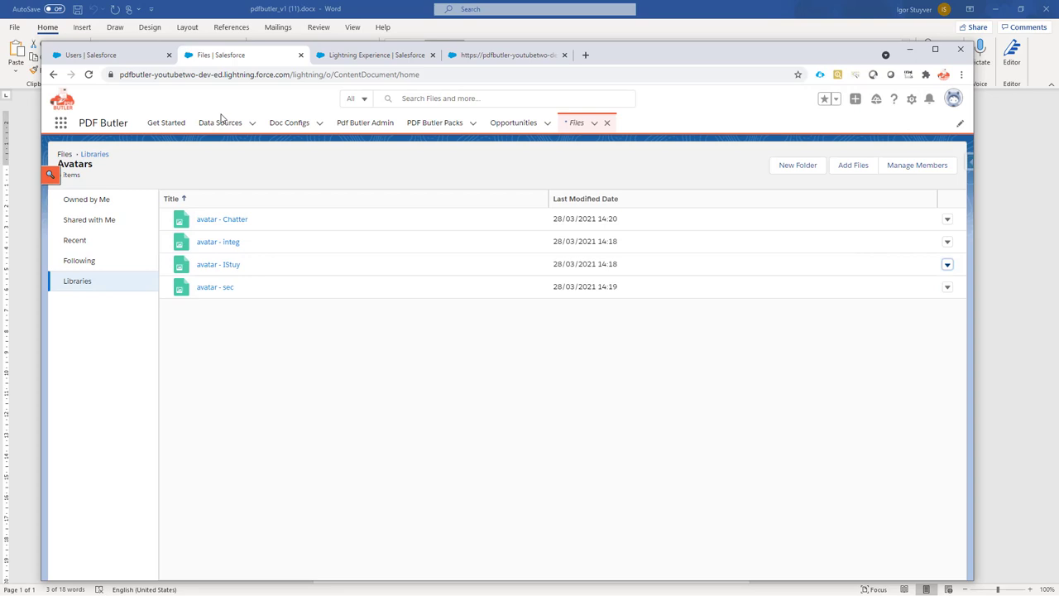
pyautogui.moveTo(223, 287)
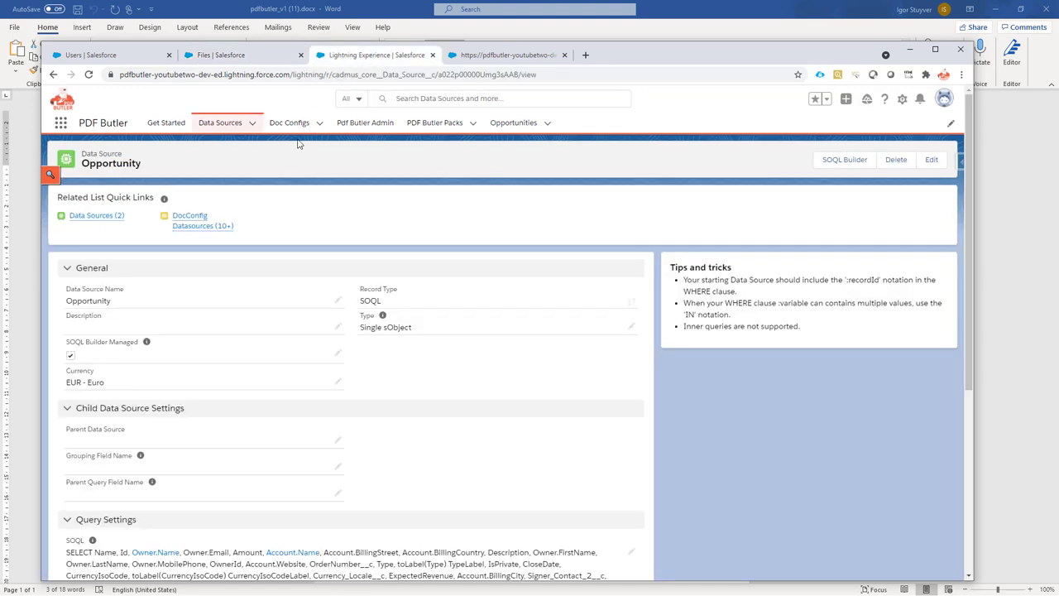
pyautogui.click(220, 122)
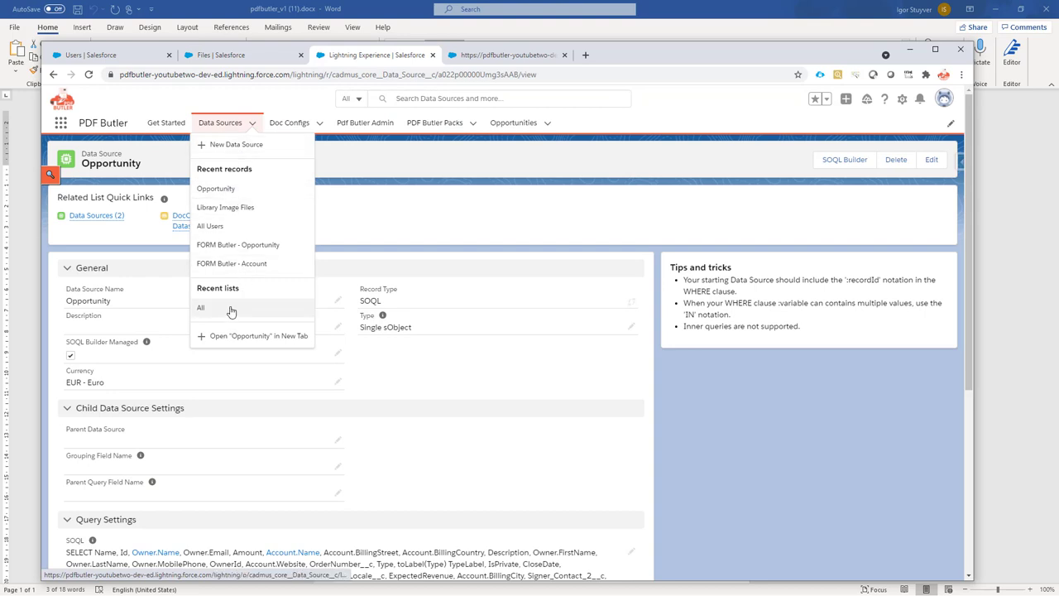
pyautogui.click(201, 307)
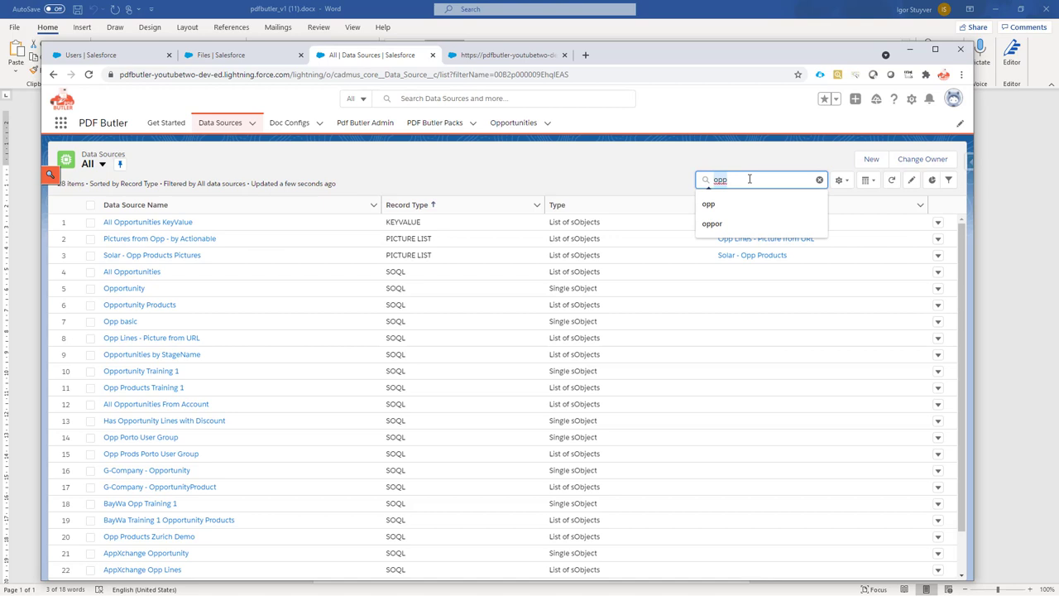
pyautogui.write('libr')
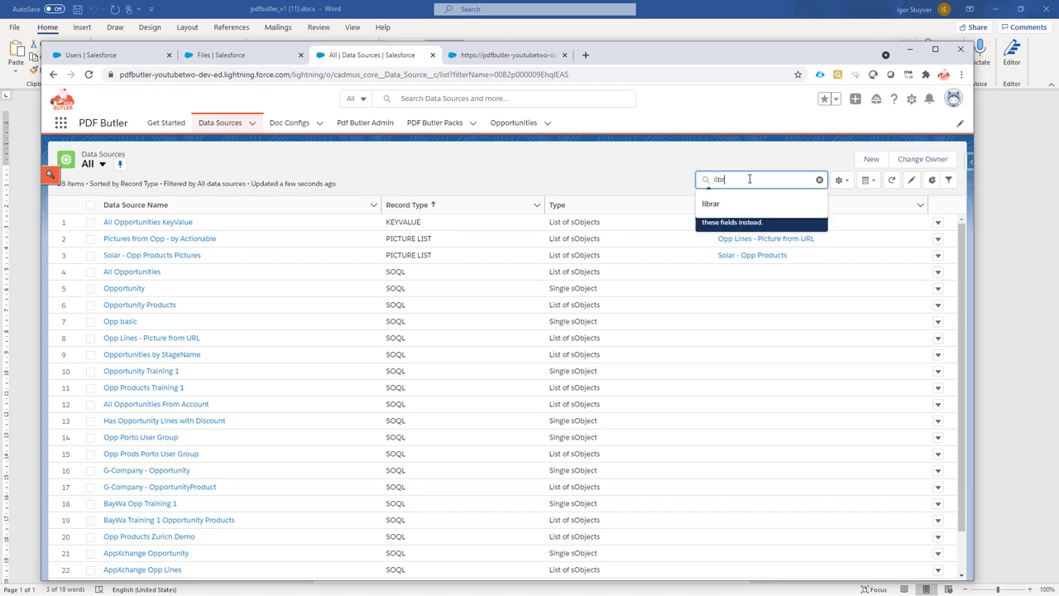
pyautogui.write('library')
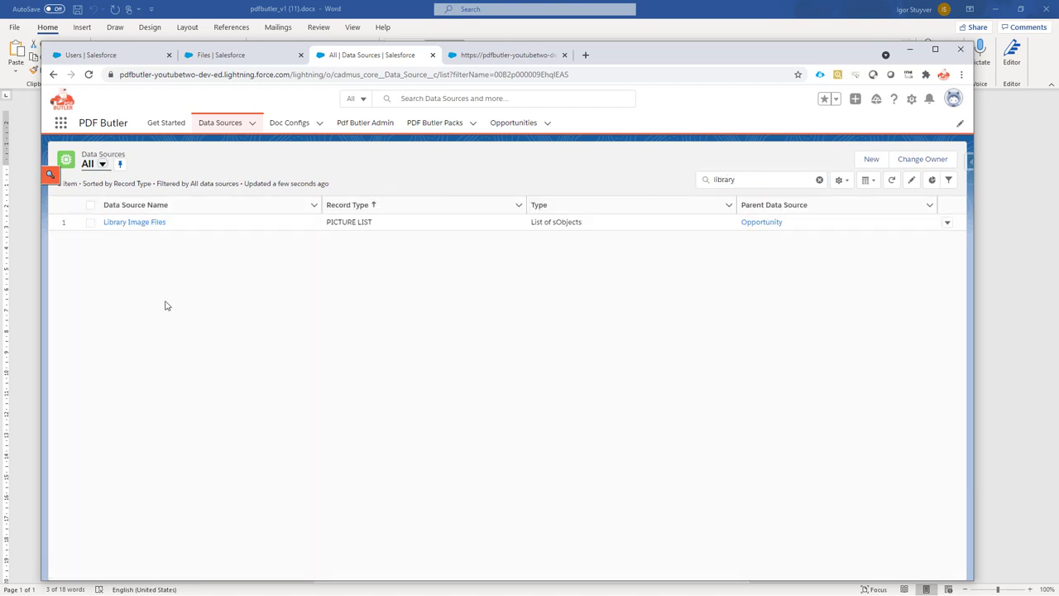
pyautogui.click(134, 222)
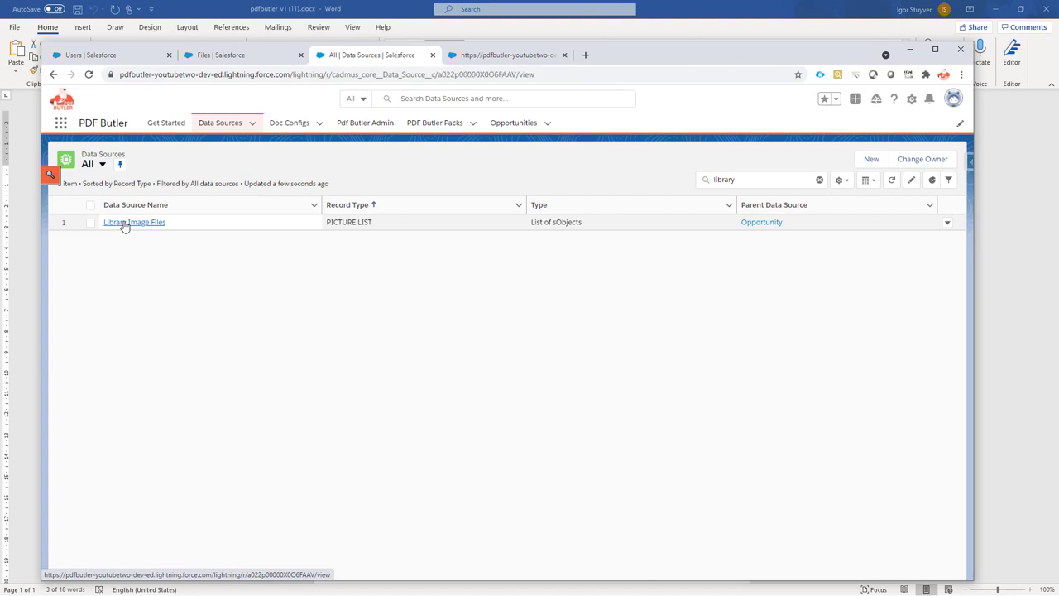
# Open Library Image Files and highlight Image source ATTACHMENTS and Image Name NotApplicable.
pyautogui.click(134, 221)
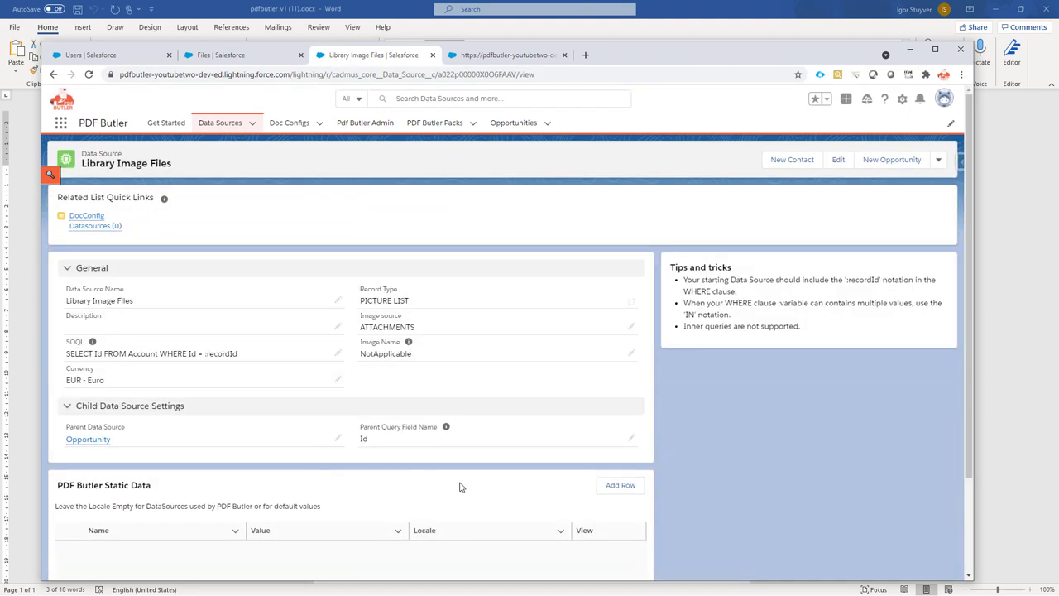
pyautogui.moveTo(523, 376)
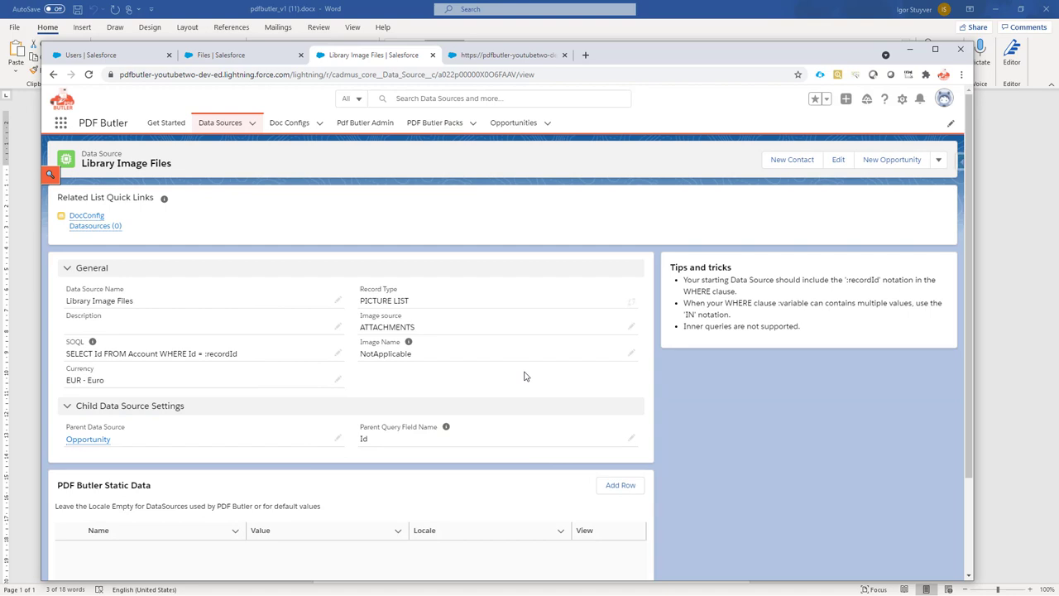
pyautogui.moveTo(66, 428)
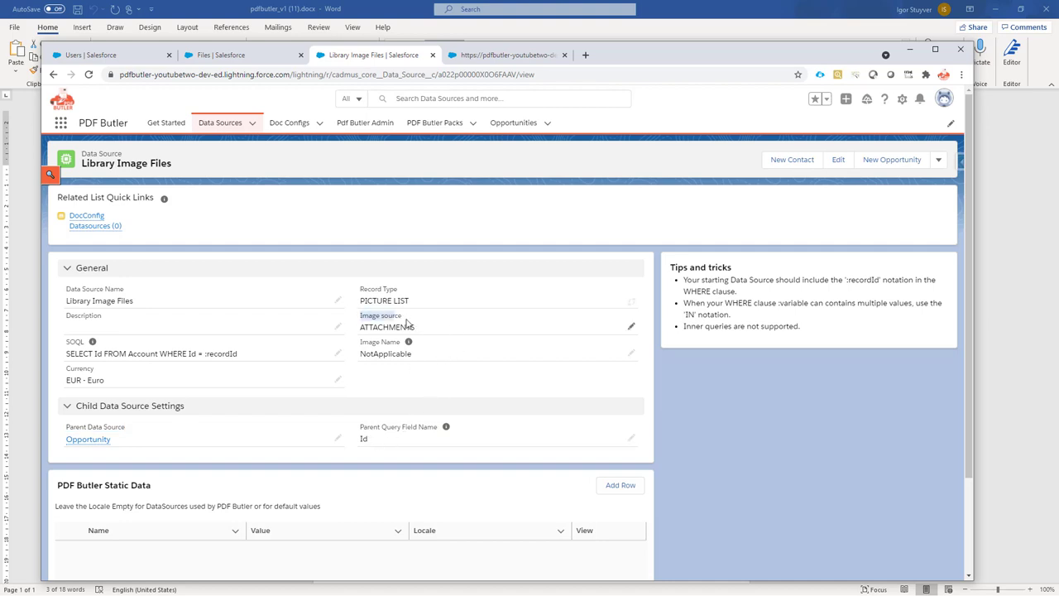
pyautogui.doubleClick(386, 325)
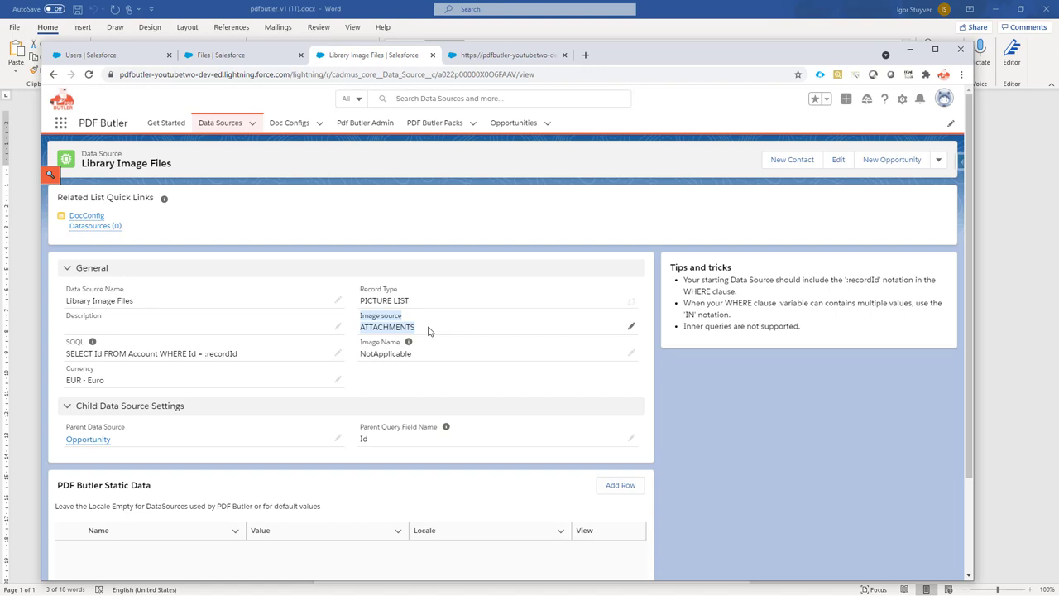
pyautogui.moveTo(418, 335)
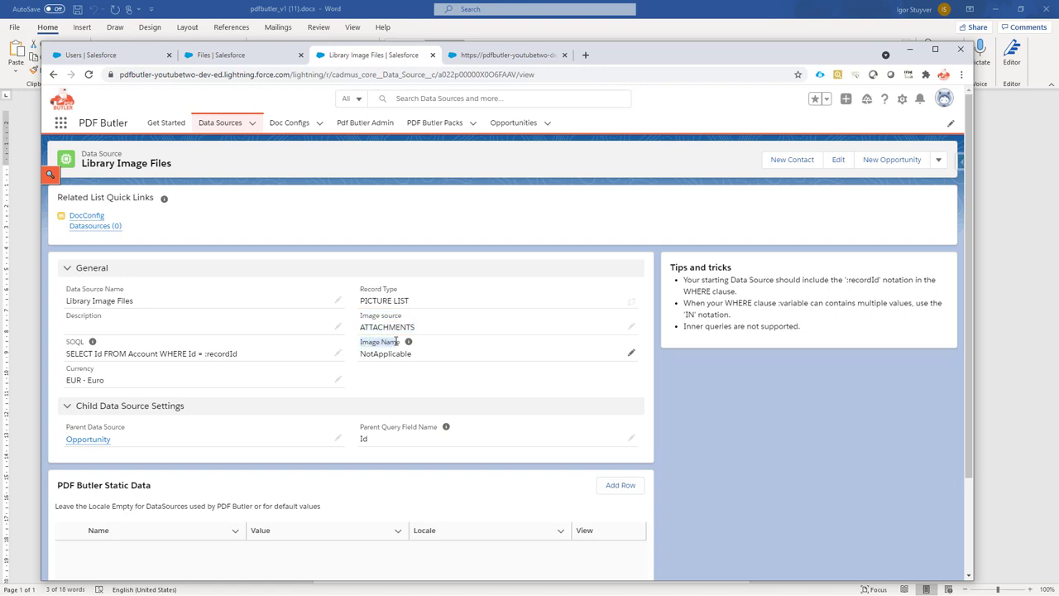
pyautogui.doubleClick(385, 353)
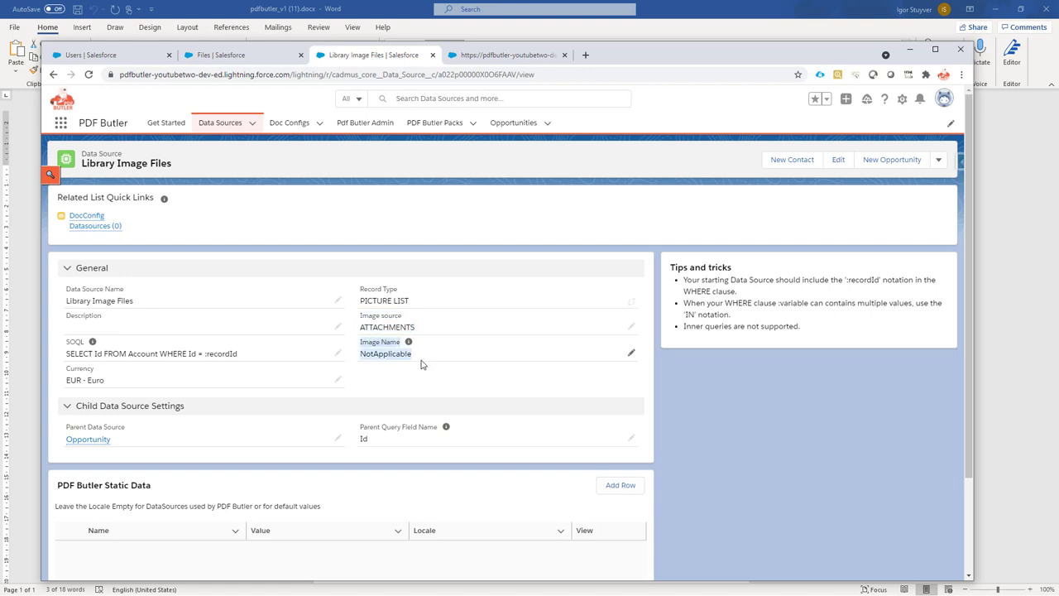
pyautogui.moveTo(445, 385)
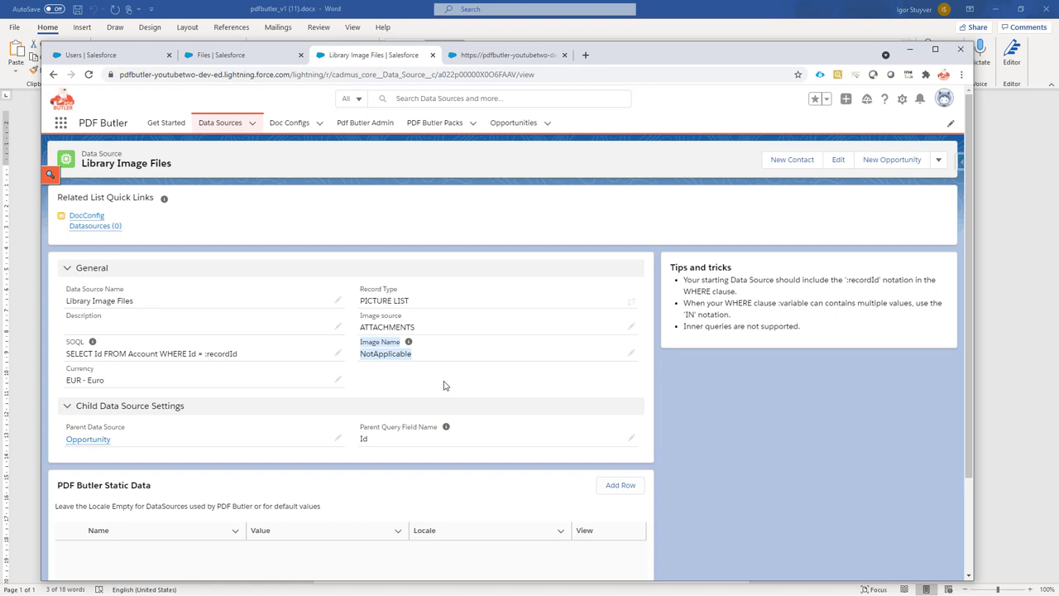
pyautogui.moveTo(197, 211)
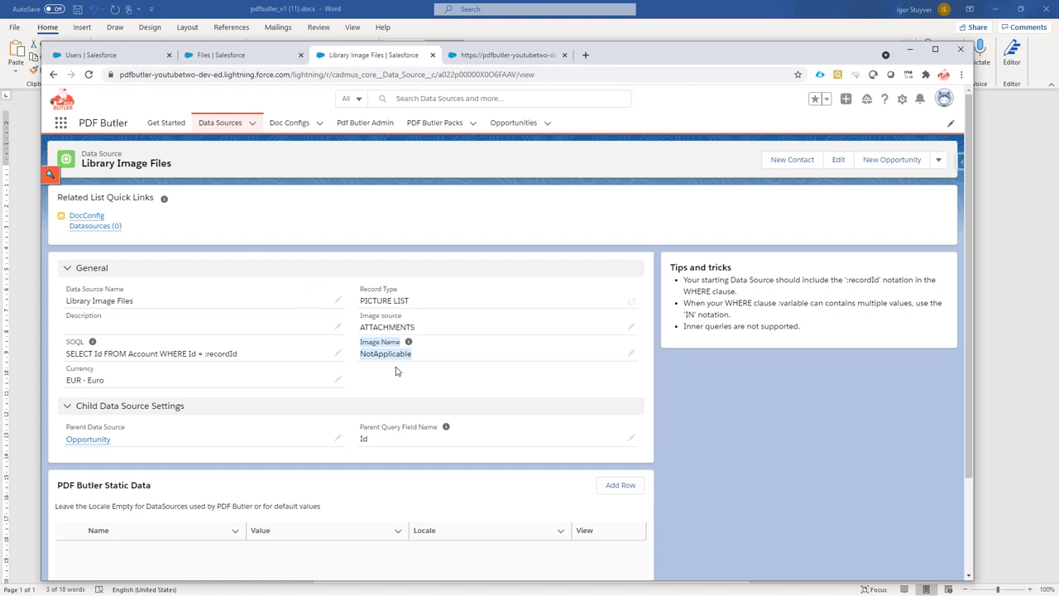
pyautogui.moveTo(577, 360)
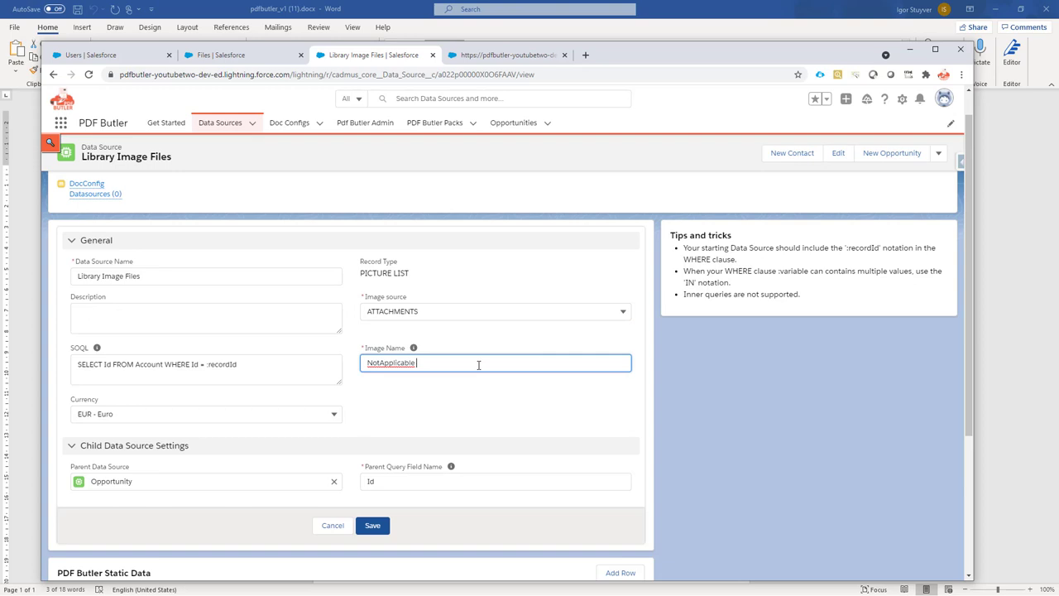
# Append ' - Dummy' to the Image Name and save it as 'NotApplicable - Dummy'.
pyautogui.write('- Du')
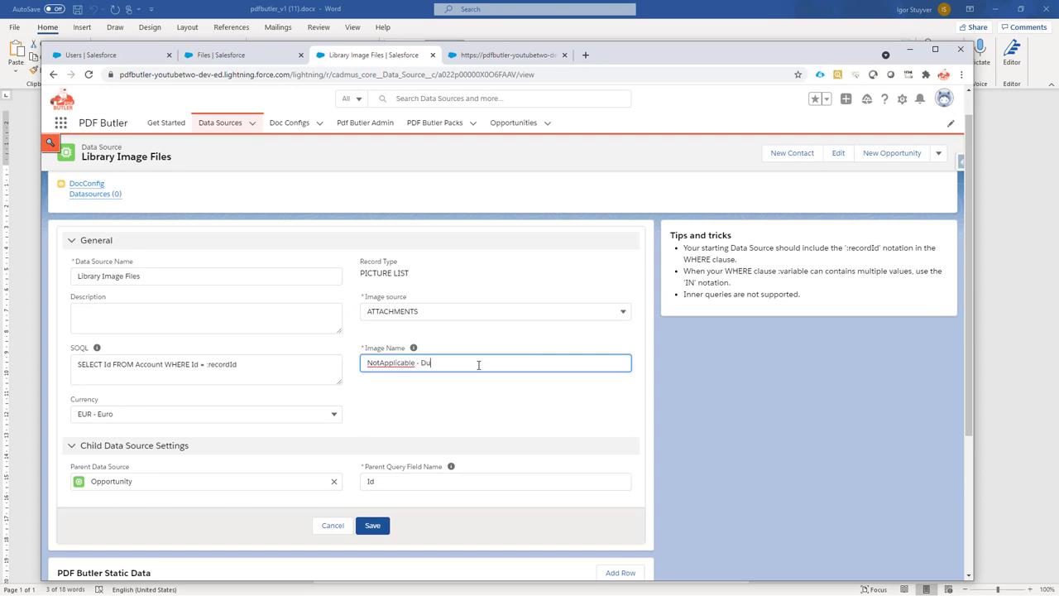
pyautogui.write('mm')
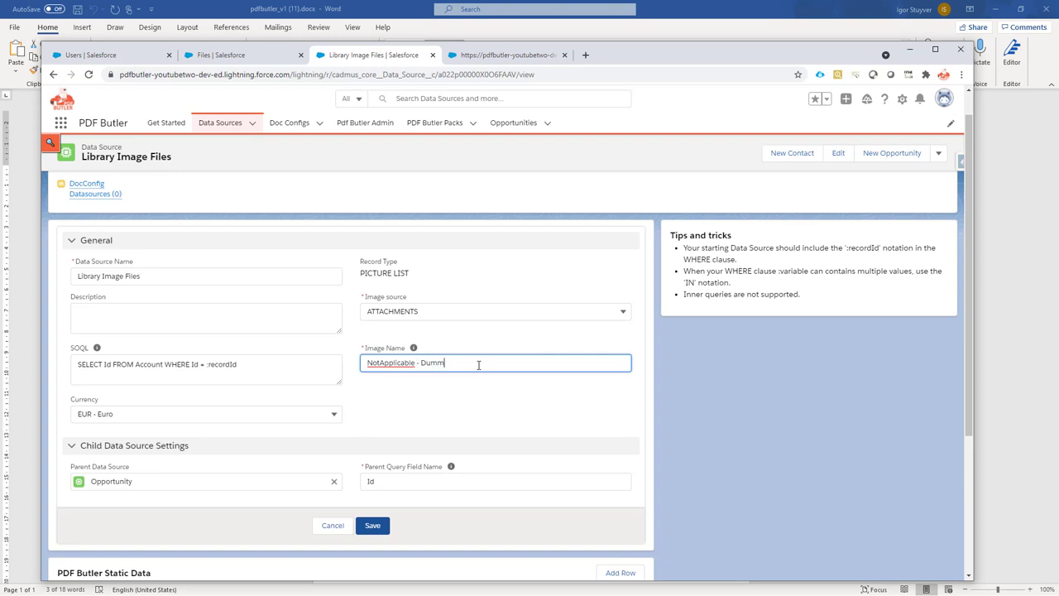
pyautogui.click(372, 525)
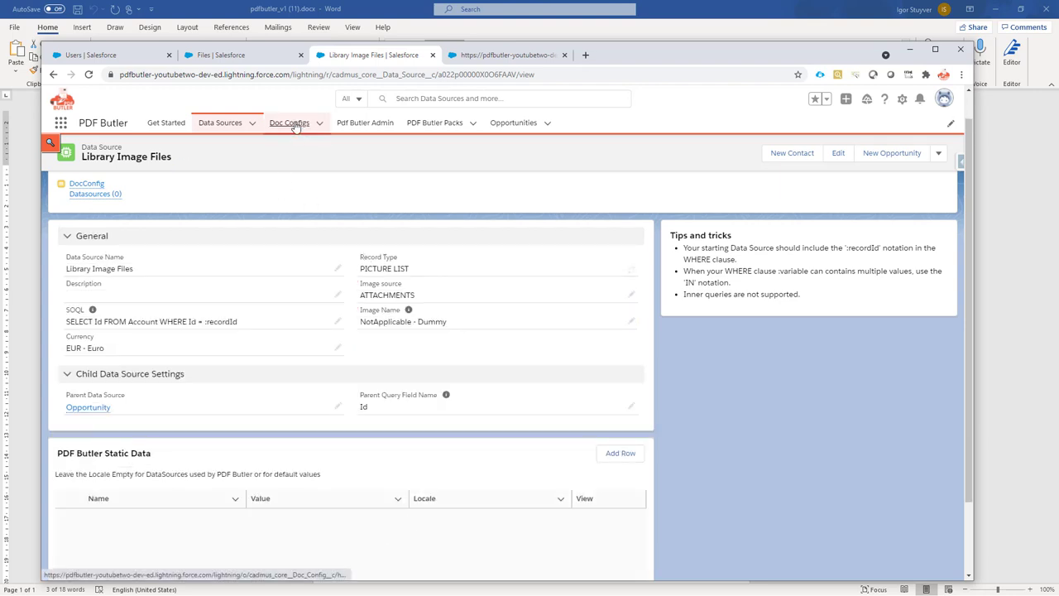
# From the Library Image Files doc config's Actionables, begin a new Library Files actionable.
pyautogui.click(290, 123)
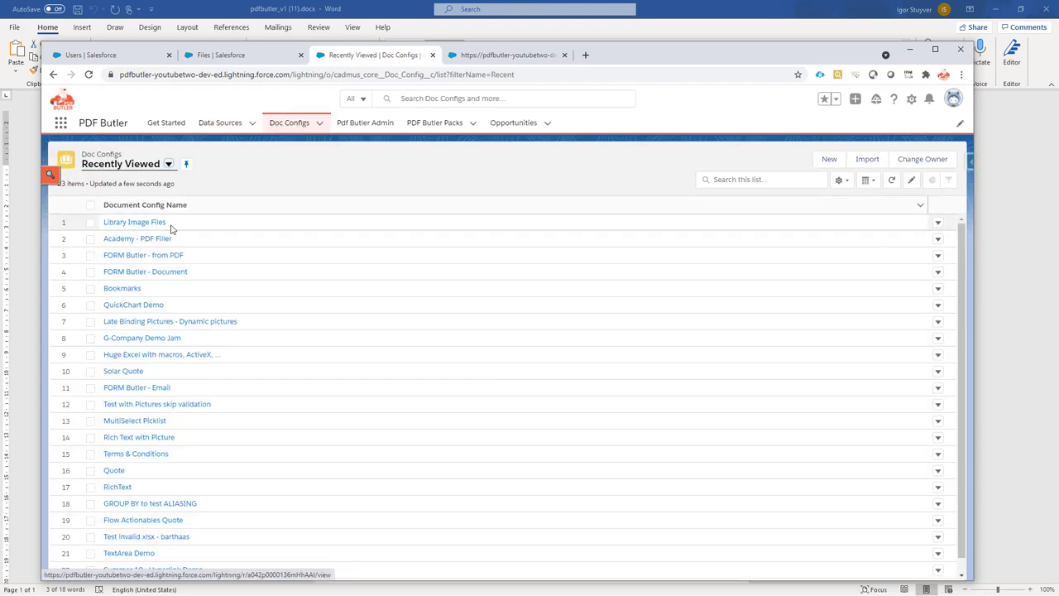
pyautogui.click(134, 222)
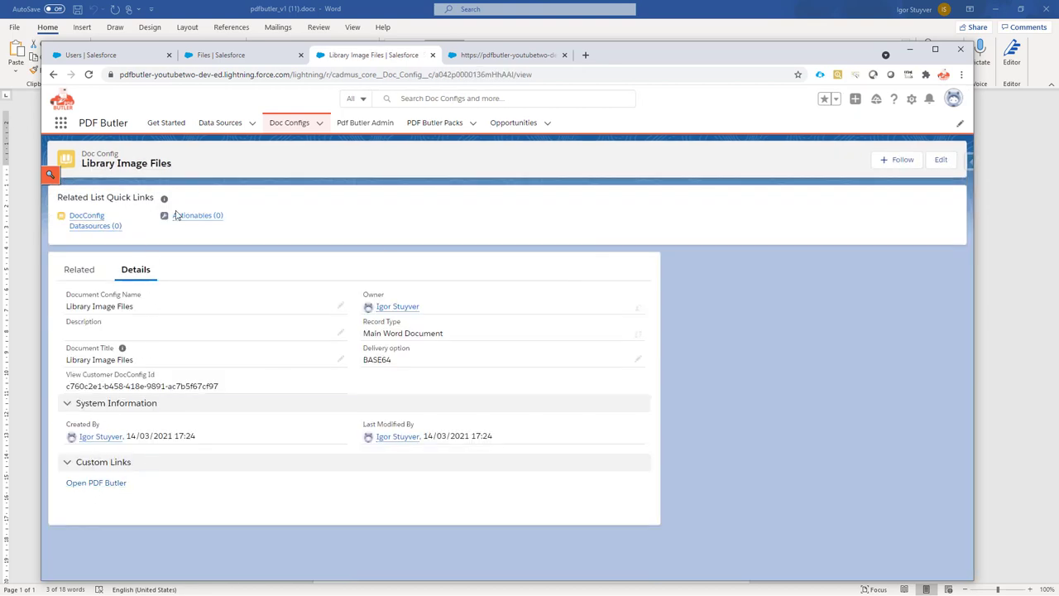
pyautogui.click(198, 215)
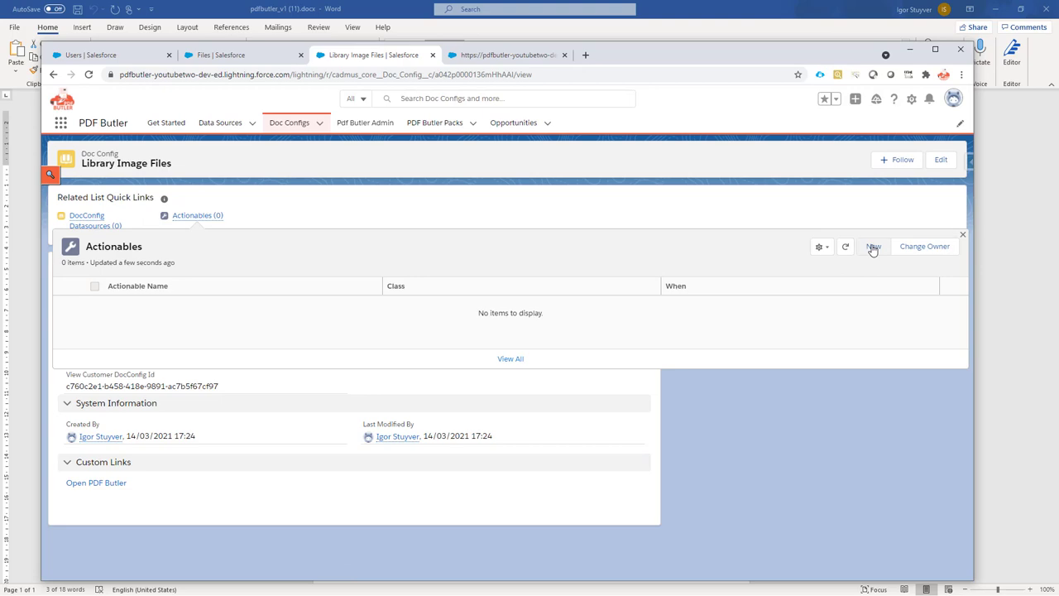
pyautogui.click(874, 246)
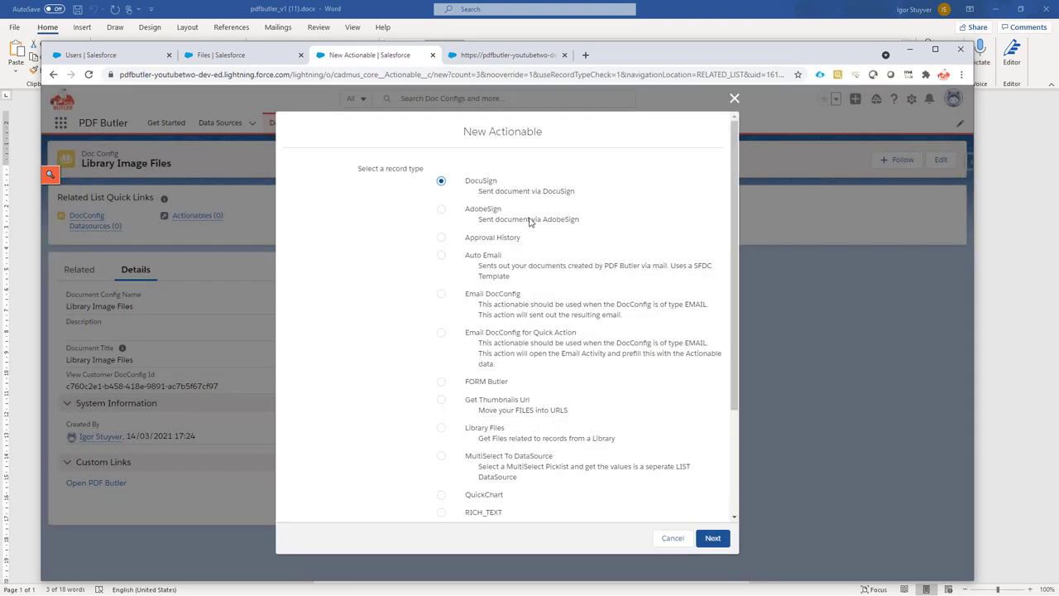
pyautogui.scroll(-3)
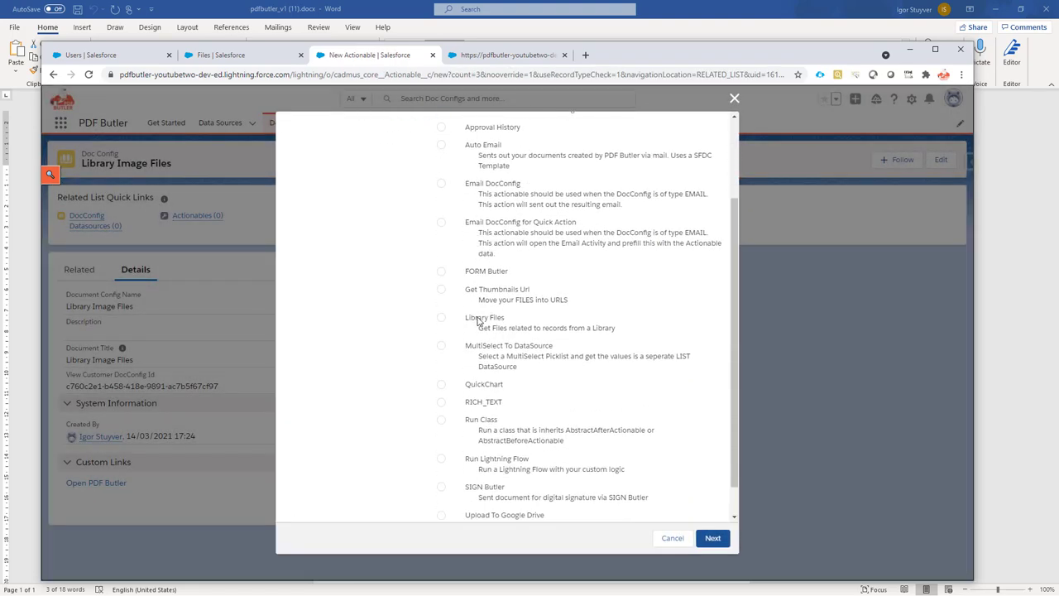
pyautogui.click(441, 317)
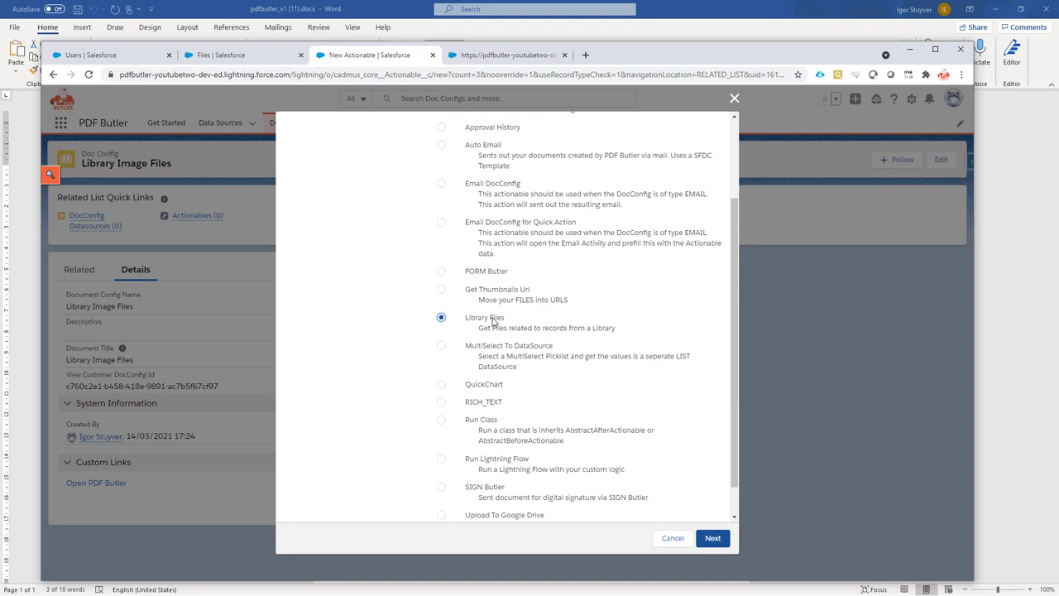
pyautogui.moveTo(491, 321)
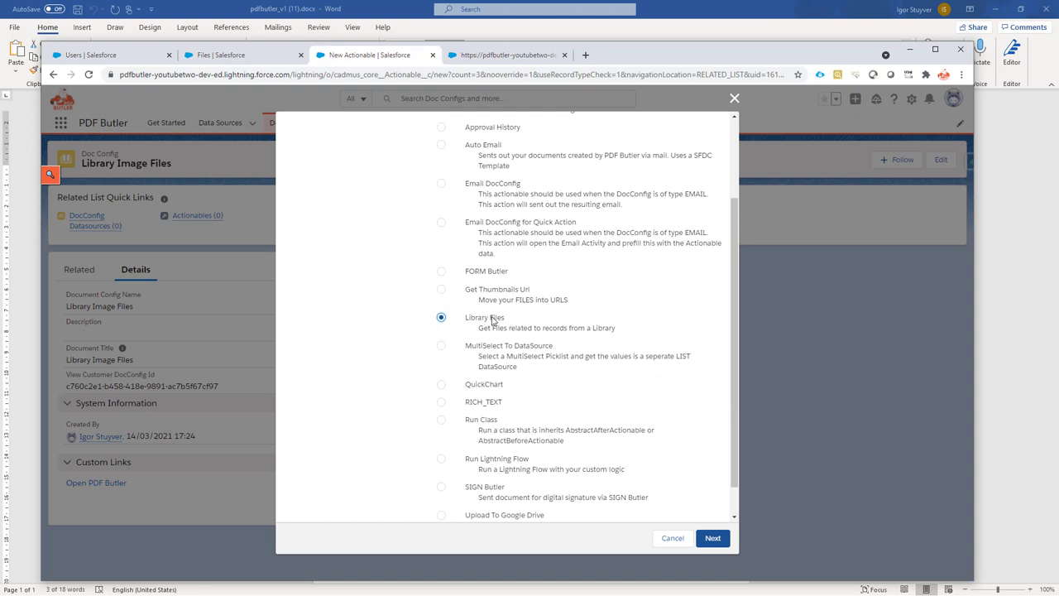
pyautogui.click(713, 537)
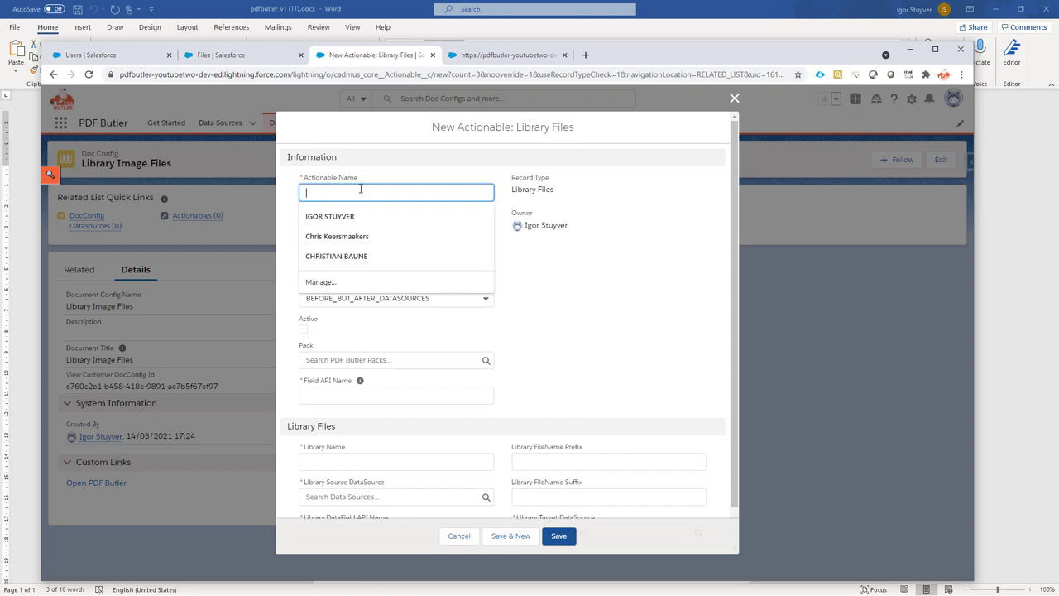
# Name the actionable Library Image Files, set class PDFButler_LibraryFiles, and mark it active.
pyautogui.write('Lib')
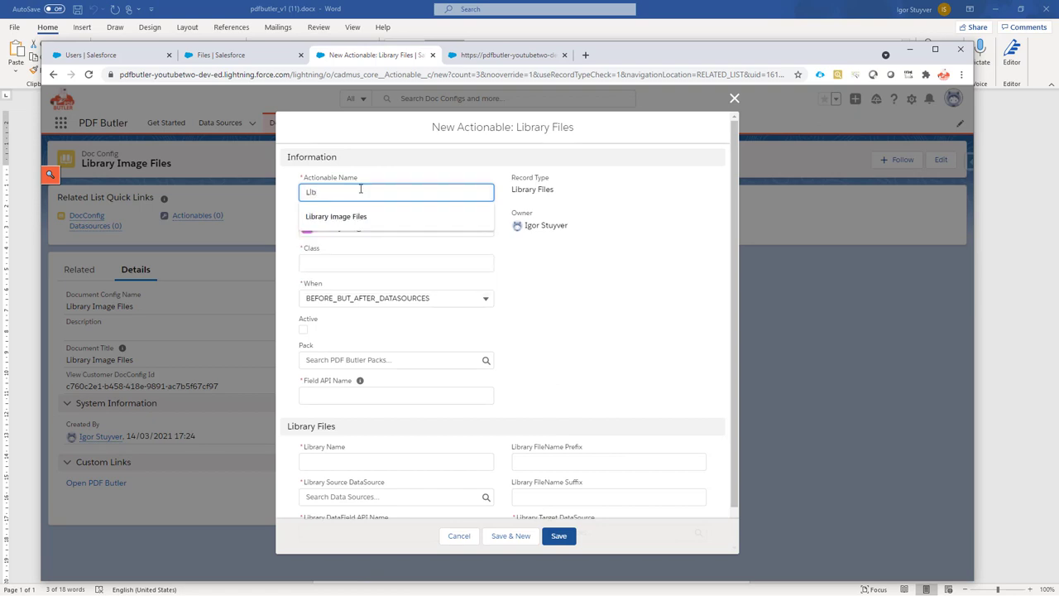
pyautogui.click(336, 216)
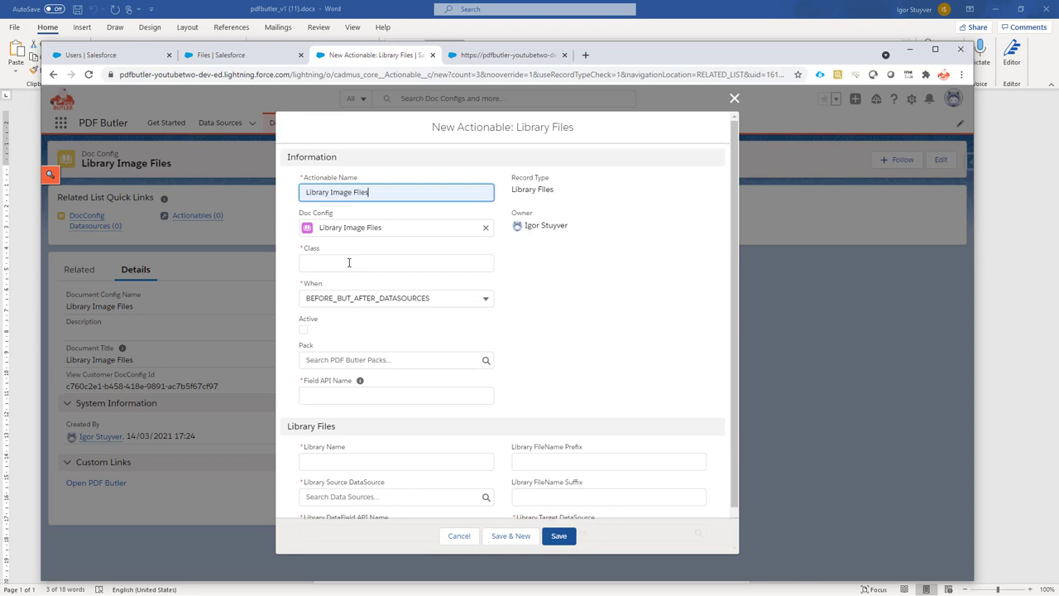
pyautogui.click(395, 262)
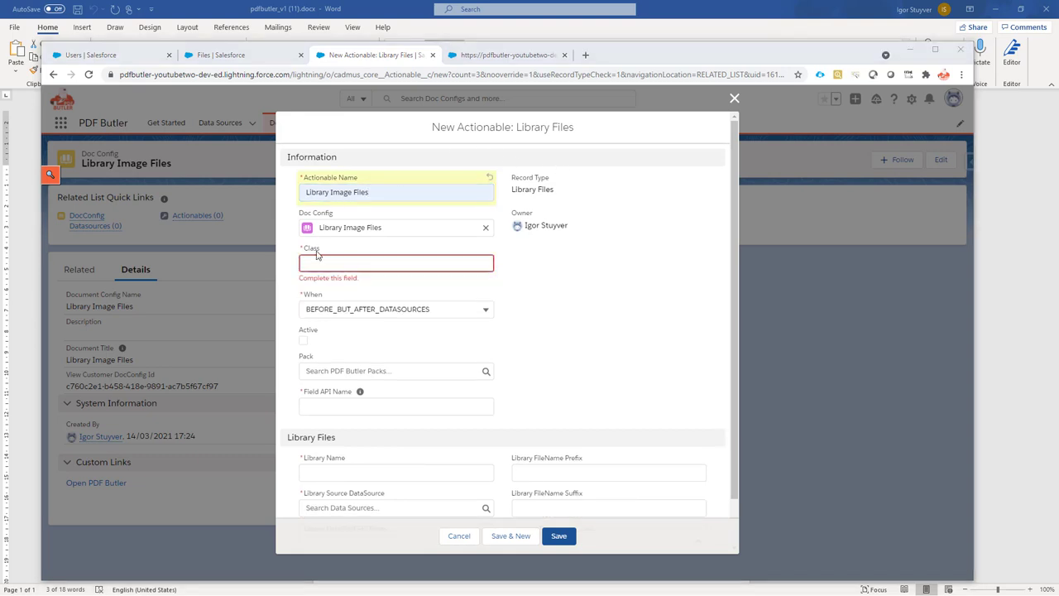
pyautogui.write('PDFButler_LibraryFiles')
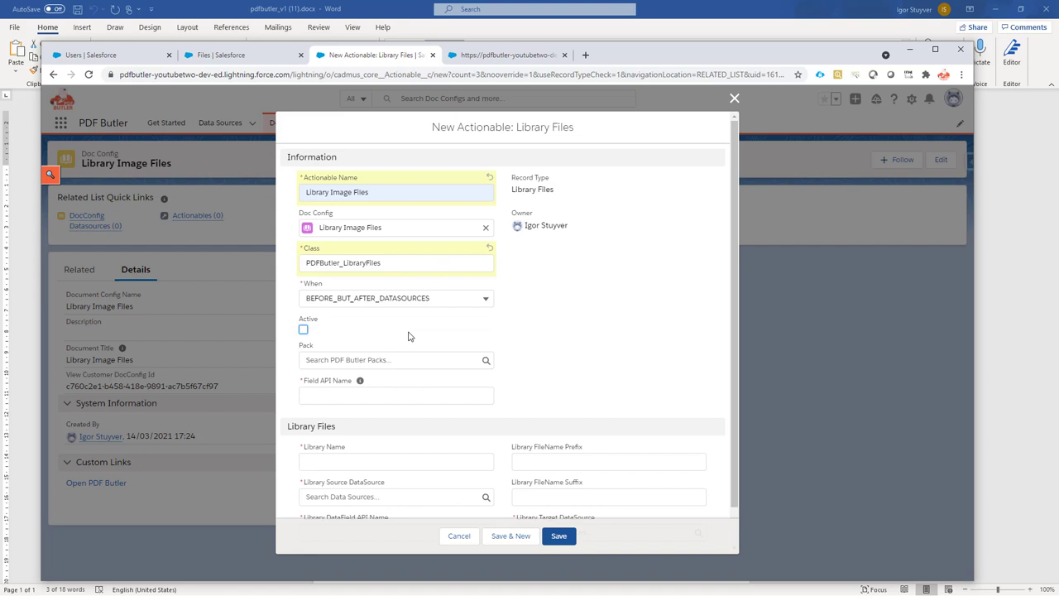
pyautogui.click(302, 329)
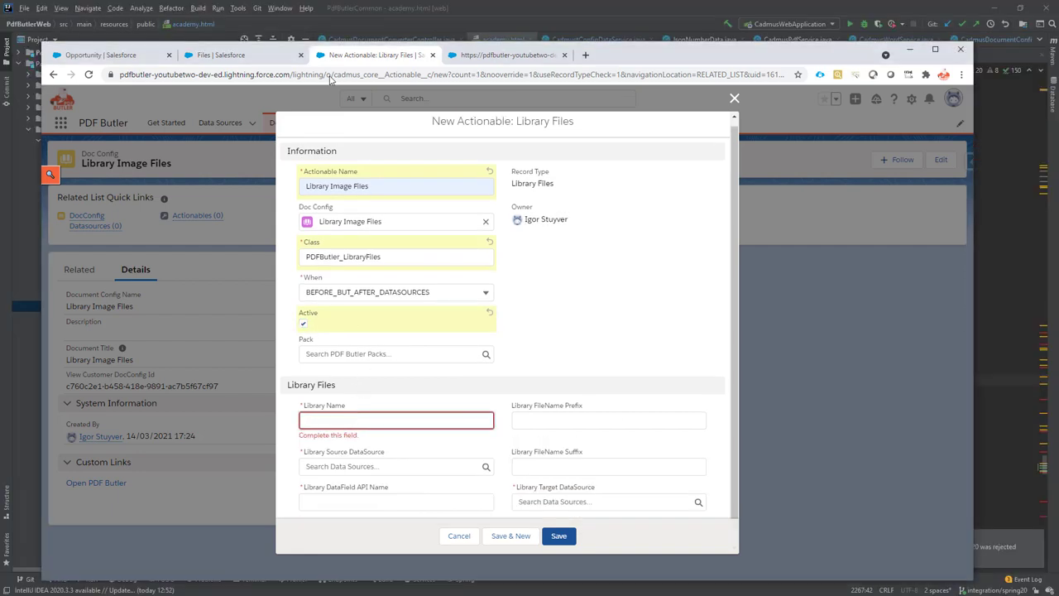
# Set library name Avatars and source data source Opportunity, then view the Opportunity data source.
pyautogui.click(220, 55)
pyautogui.write('Avatars')
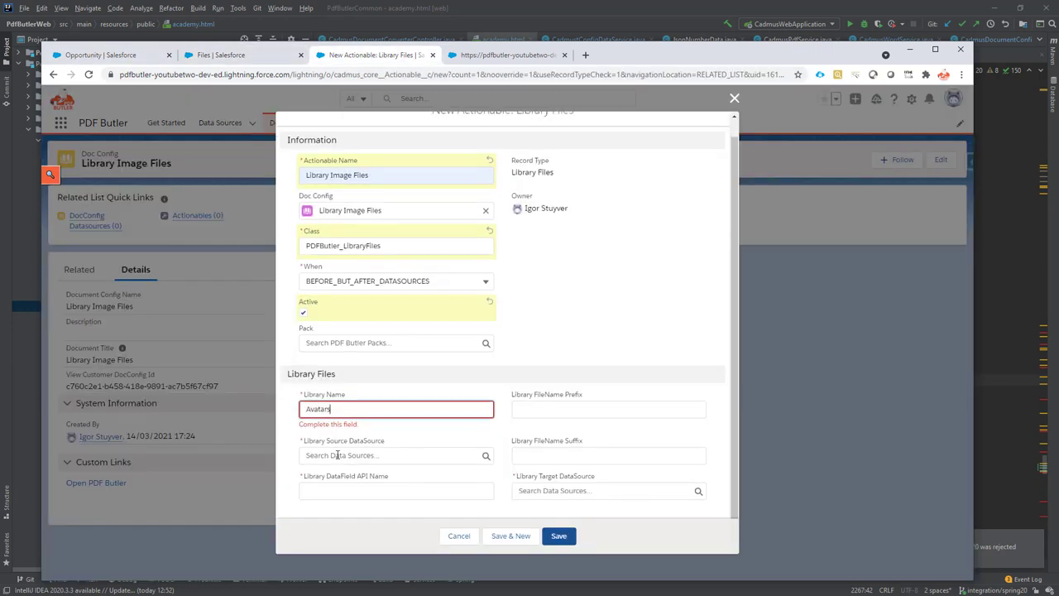
pyautogui.click(397, 455)
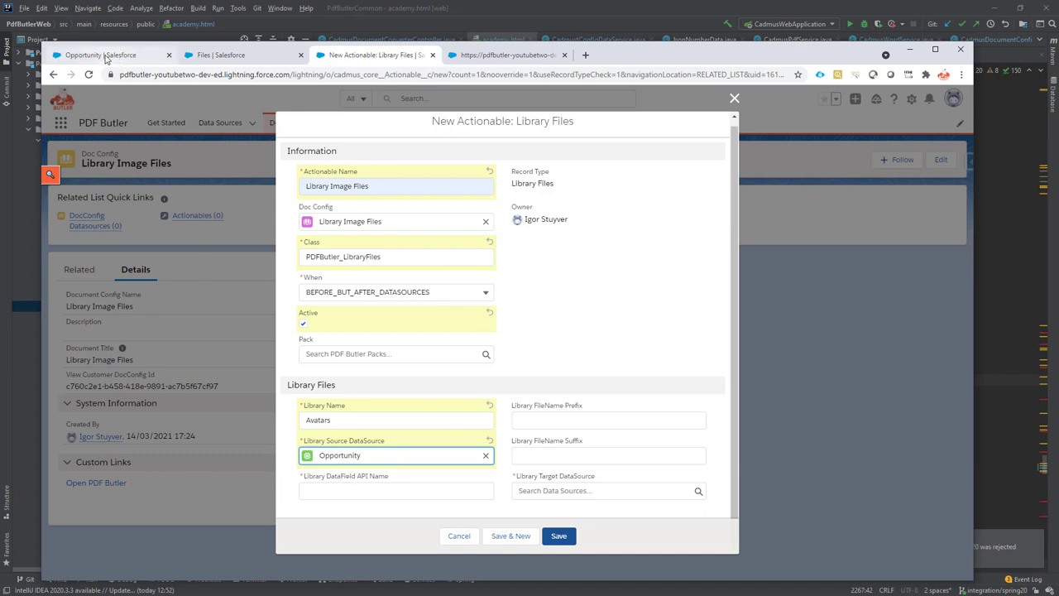
pyautogui.click(99, 54)
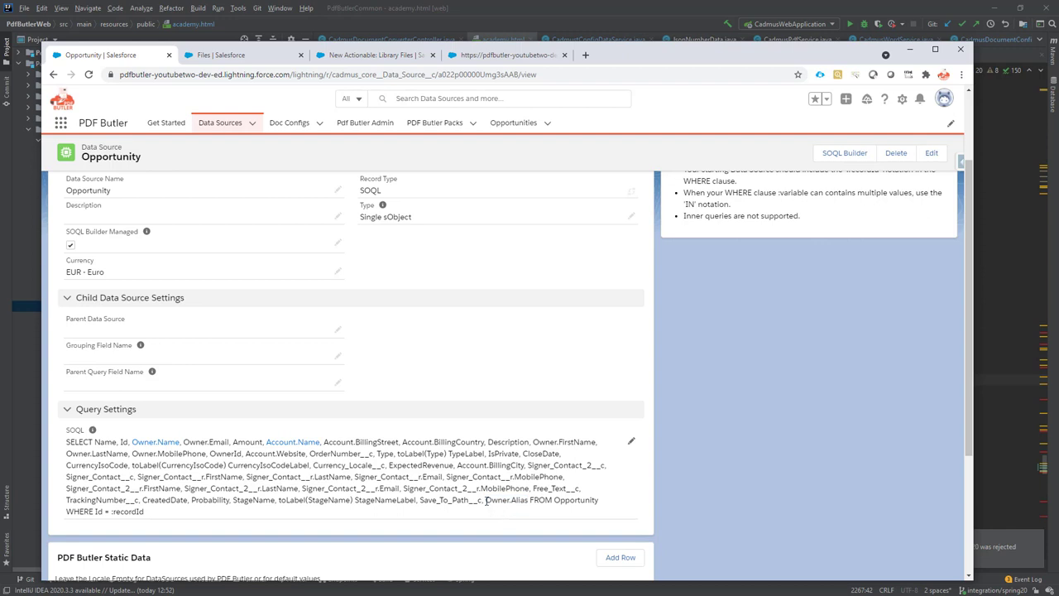
# Fill Library DataField API Name with Owner.Alias from the Opportunity query, then reopen the Avatars library.
pyautogui.click(373, 55)
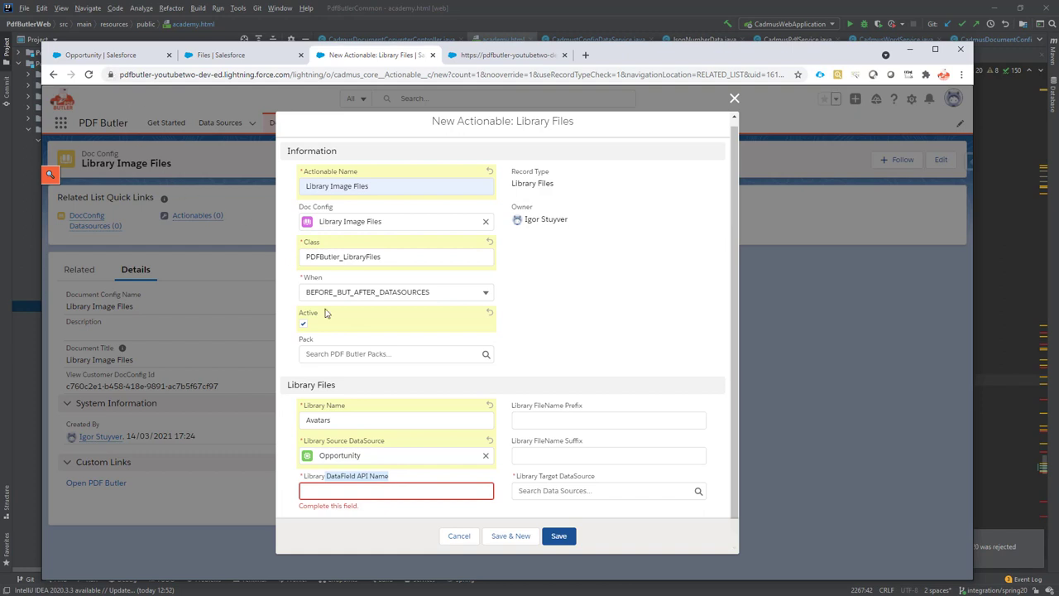
pyautogui.moveTo(310, 95)
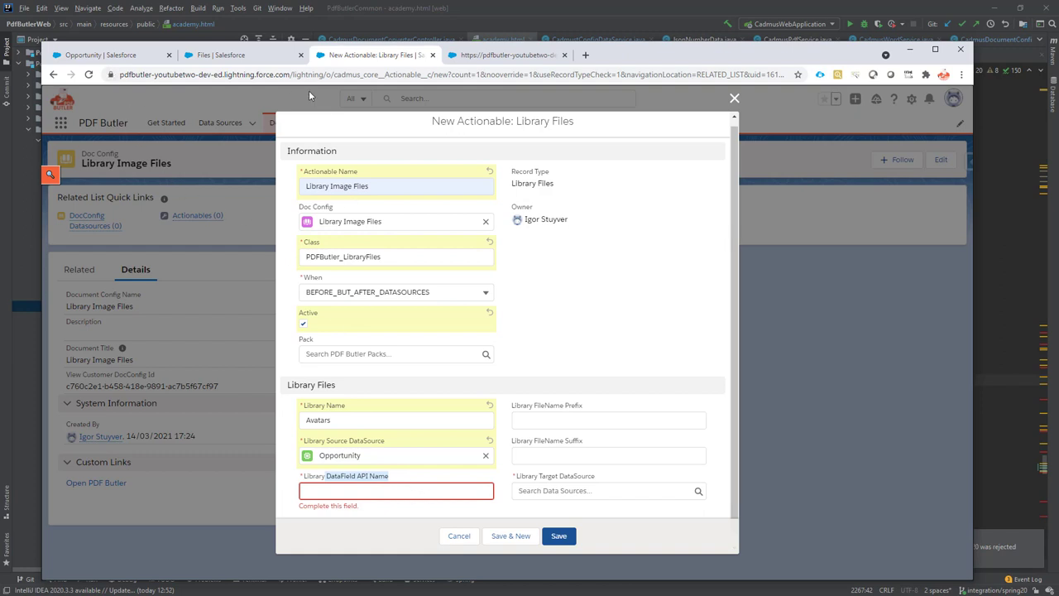
pyautogui.moveTo(239, 55)
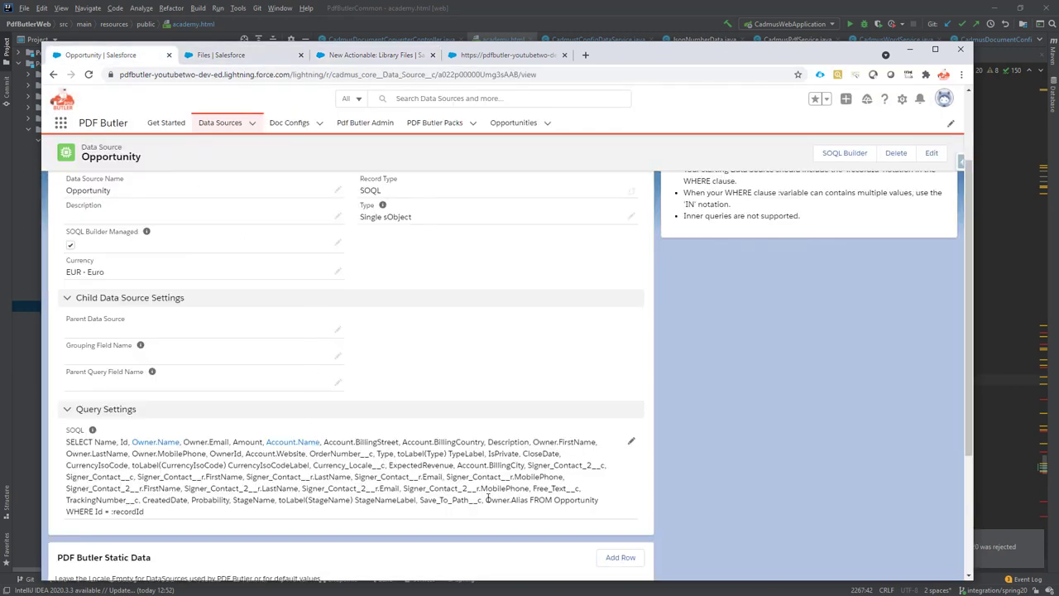
pyautogui.doubleClick(506, 500)
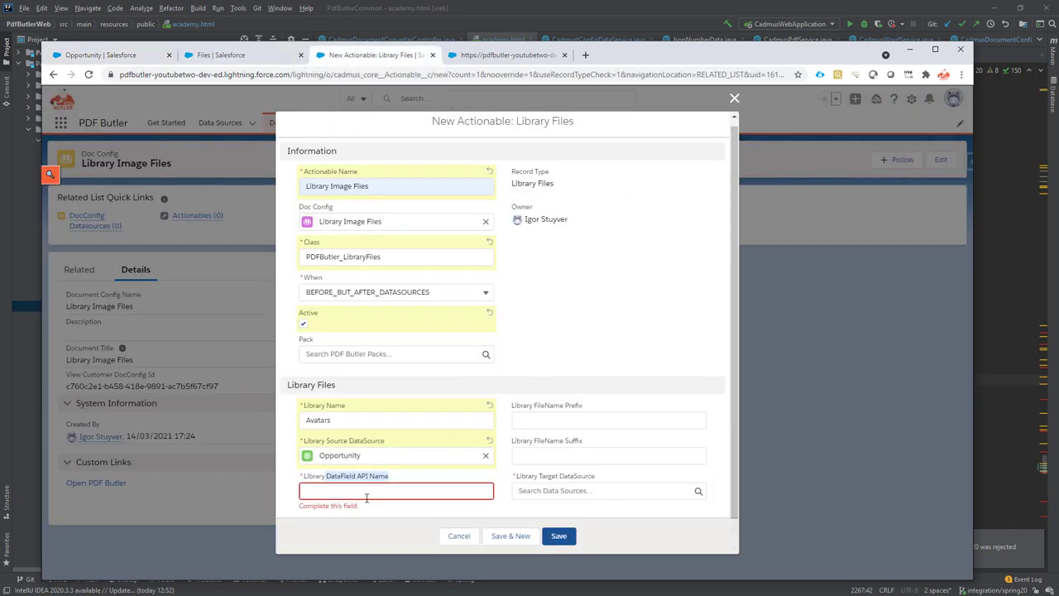
pyautogui.write('Owner.Alias')
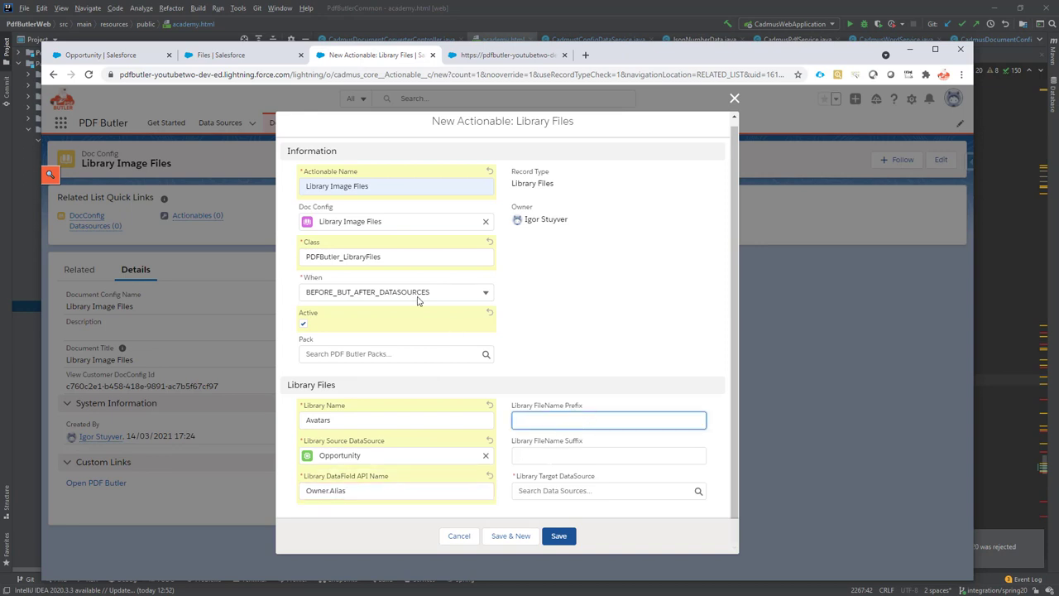
pyautogui.click(240, 54)
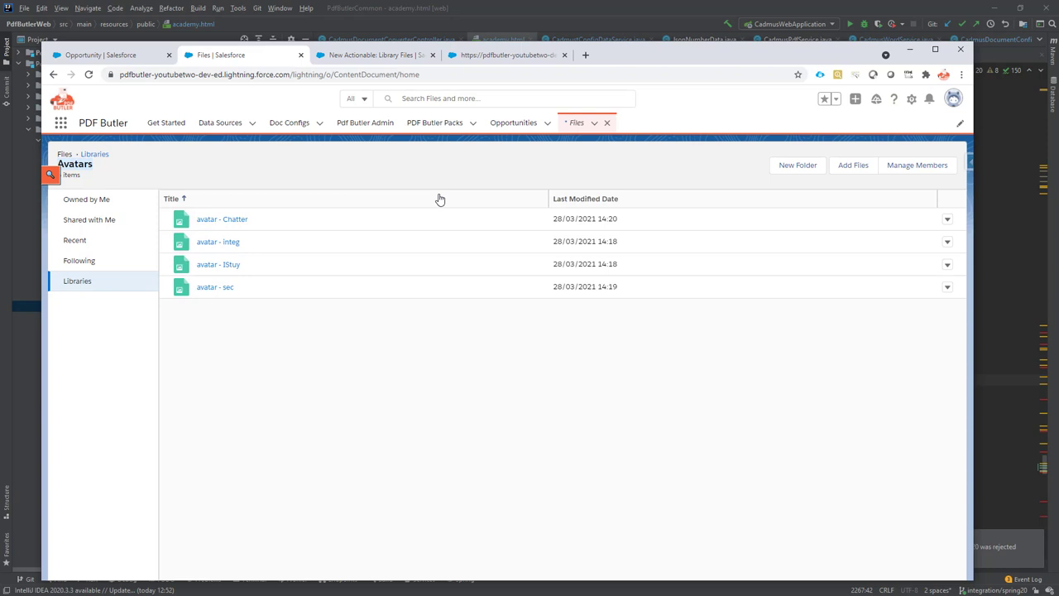
# Copy 'avatar -' from the avatar - Chatter file title into Library FileName Prefix.
pyautogui.click(947, 219)
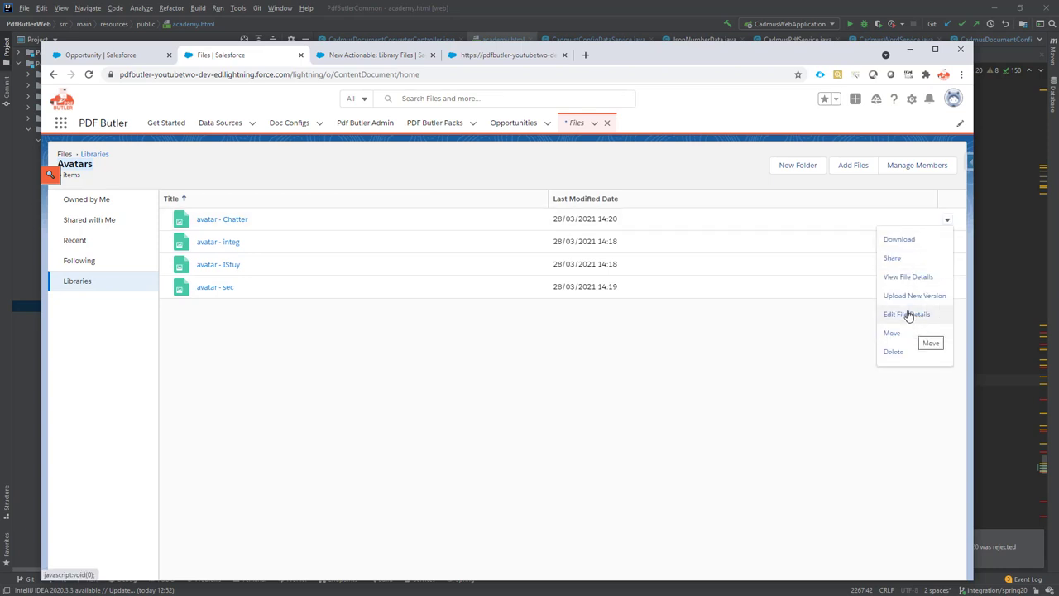
pyautogui.click(906, 314)
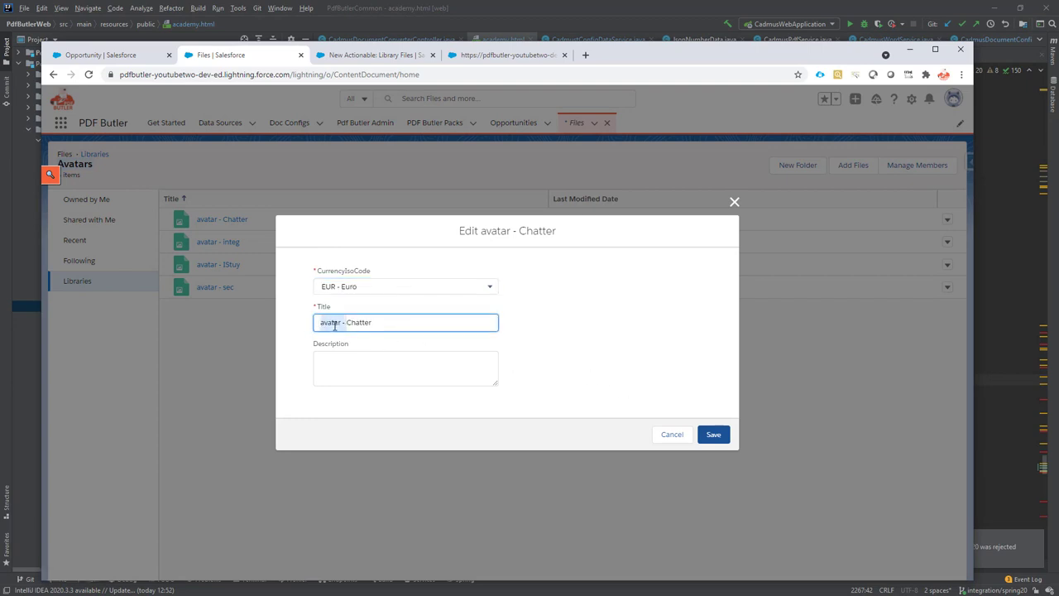
pyautogui.rightClick(331, 322)
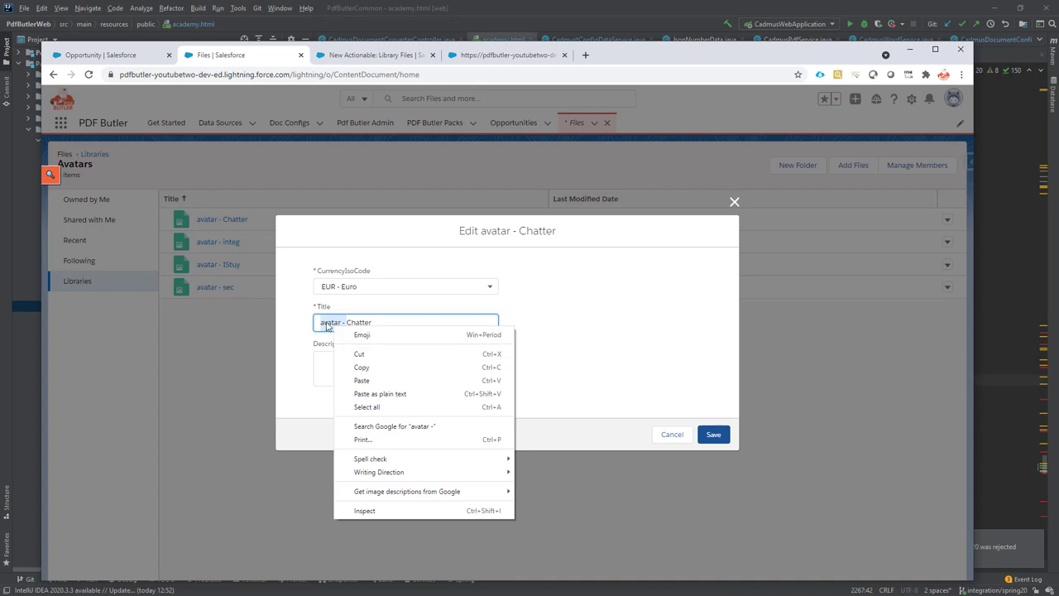
pyautogui.click(384, 368)
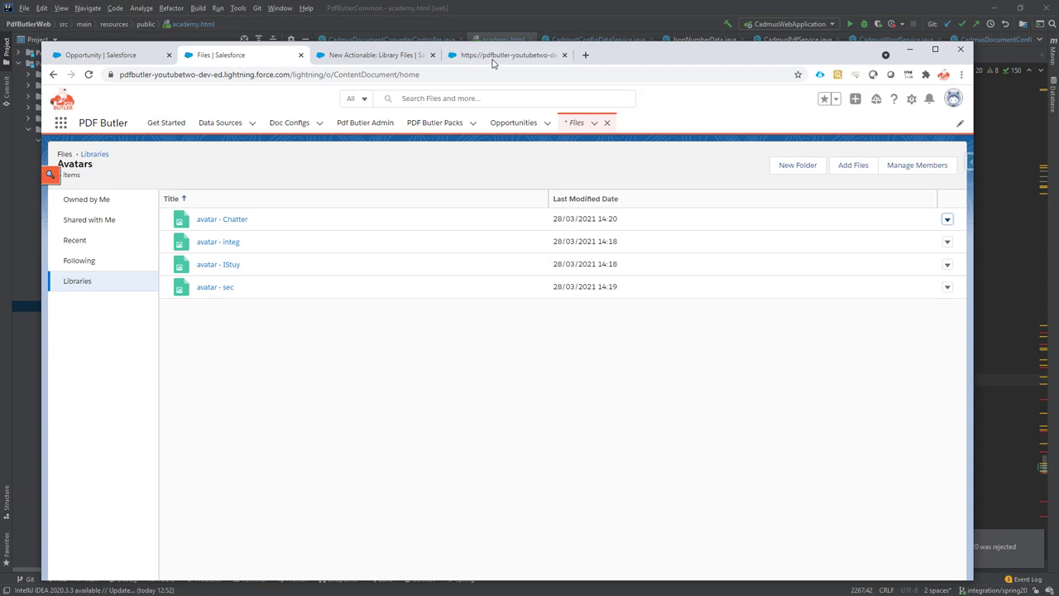
pyautogui.click(506, 54)
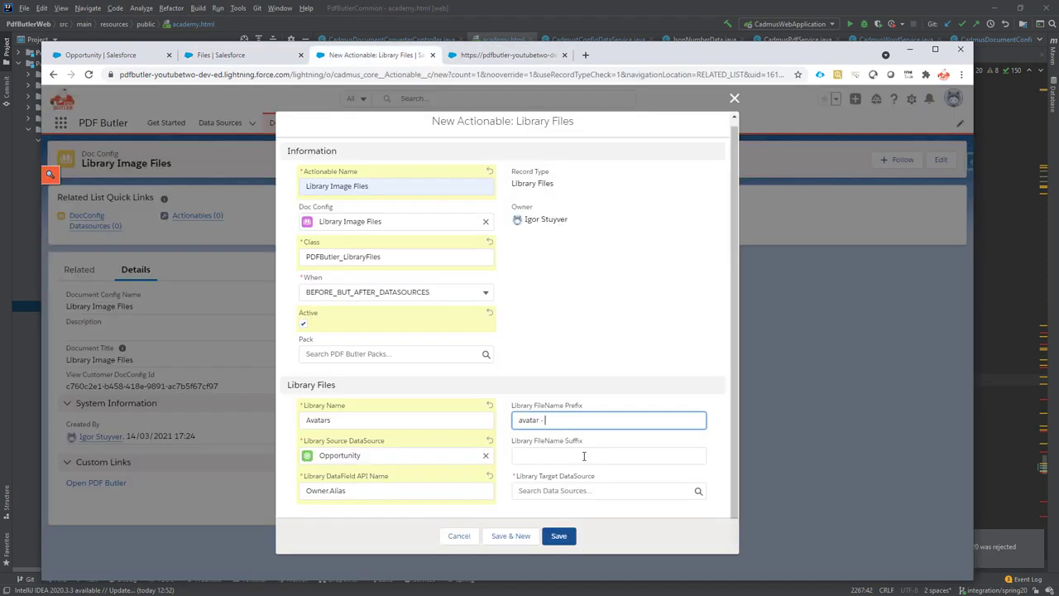
# Choose Library Image Files as Library Target DataSource and save the actionable.
pyautogui.click(608, 455)
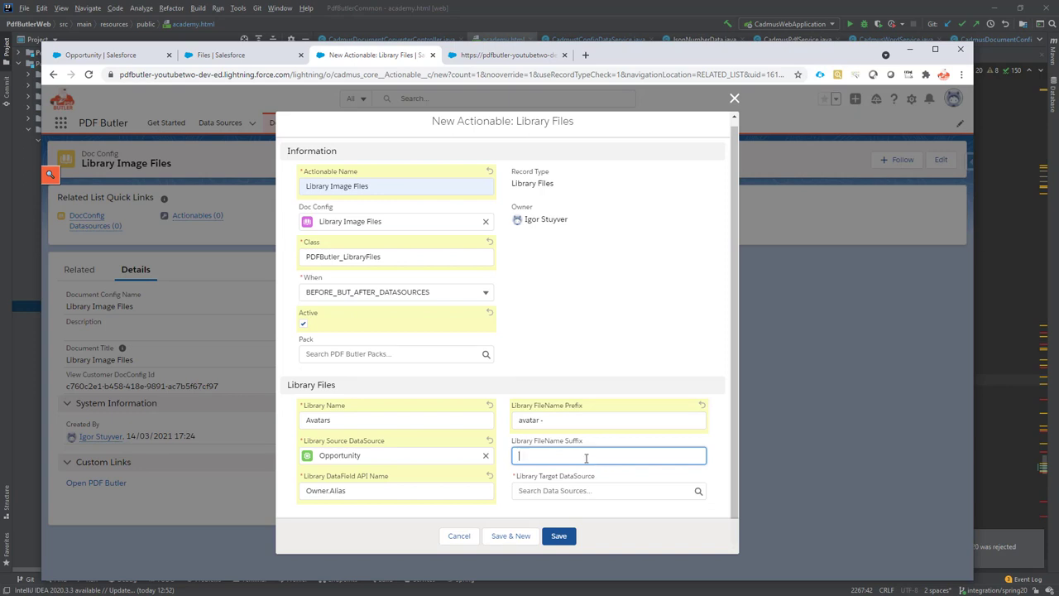
pyautogui.click(604, 491)
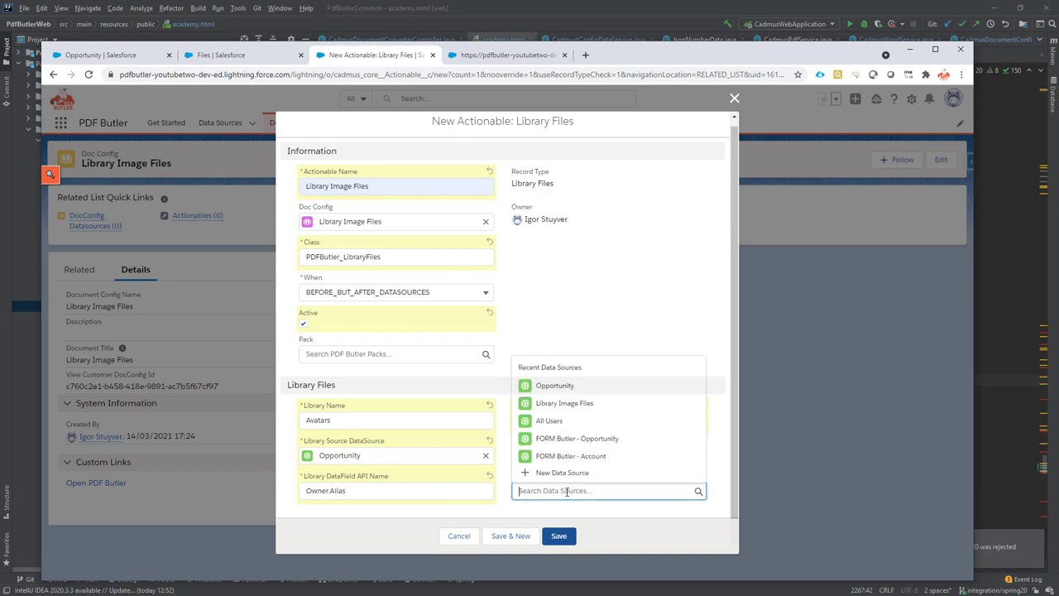
pyautogui.moveTo(593, 516)
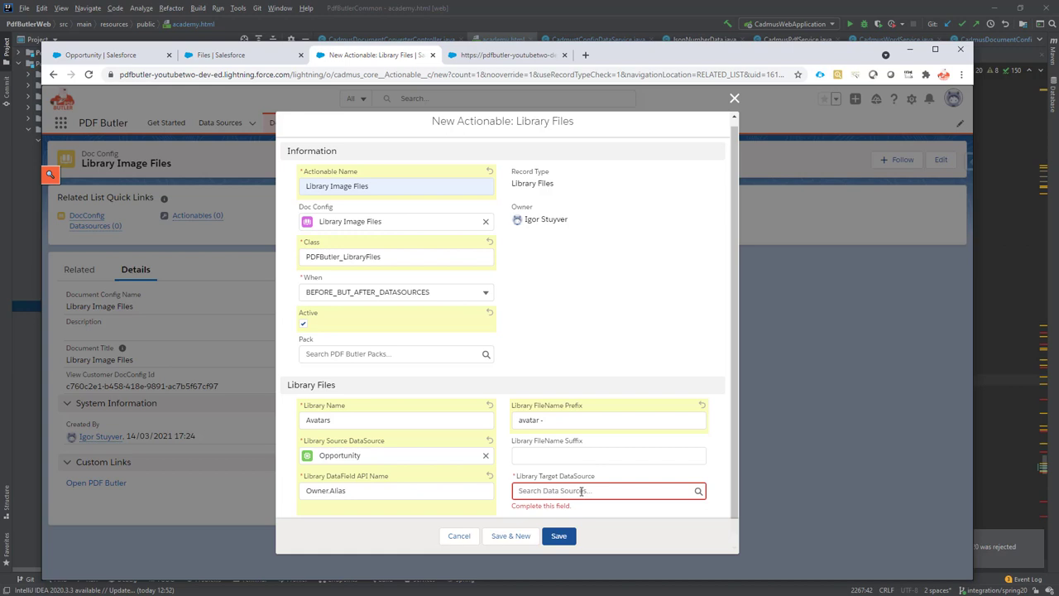
pyautogui.click(604, 491)
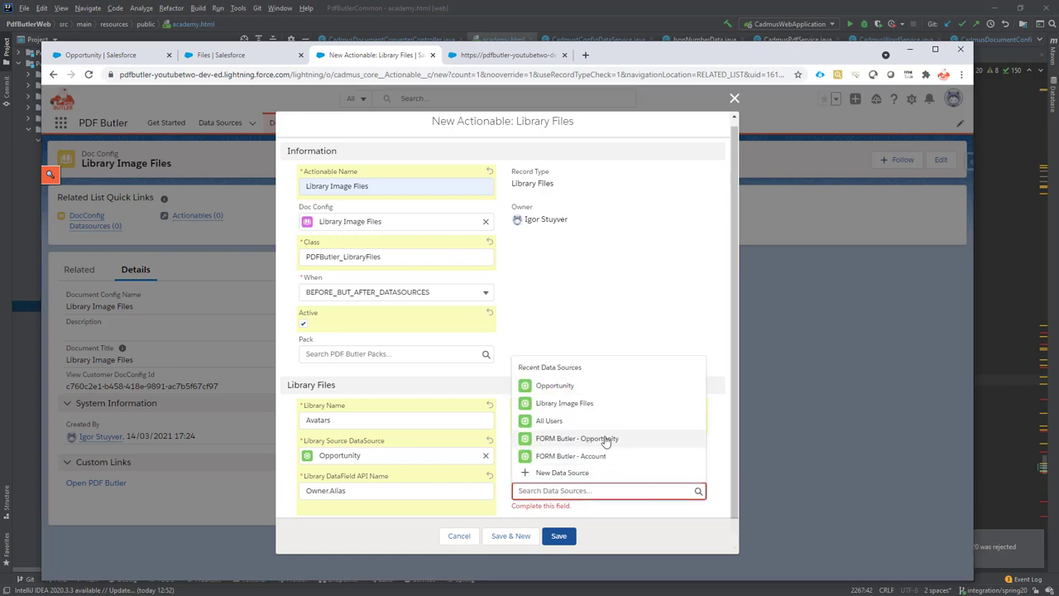
pyautogui.moveTo(576, 403)
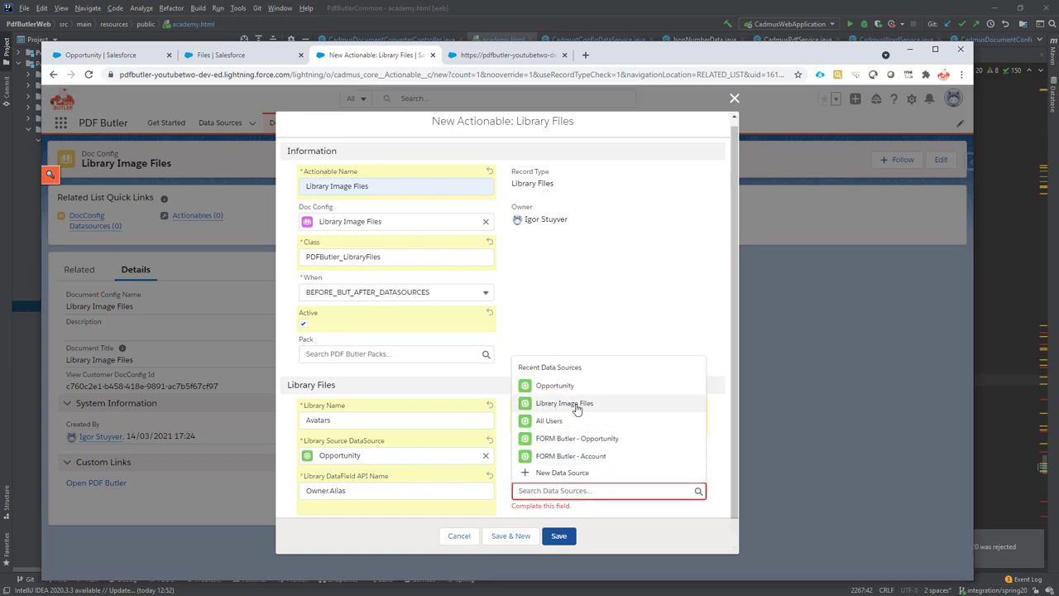
pyautogui.click(564, 403)
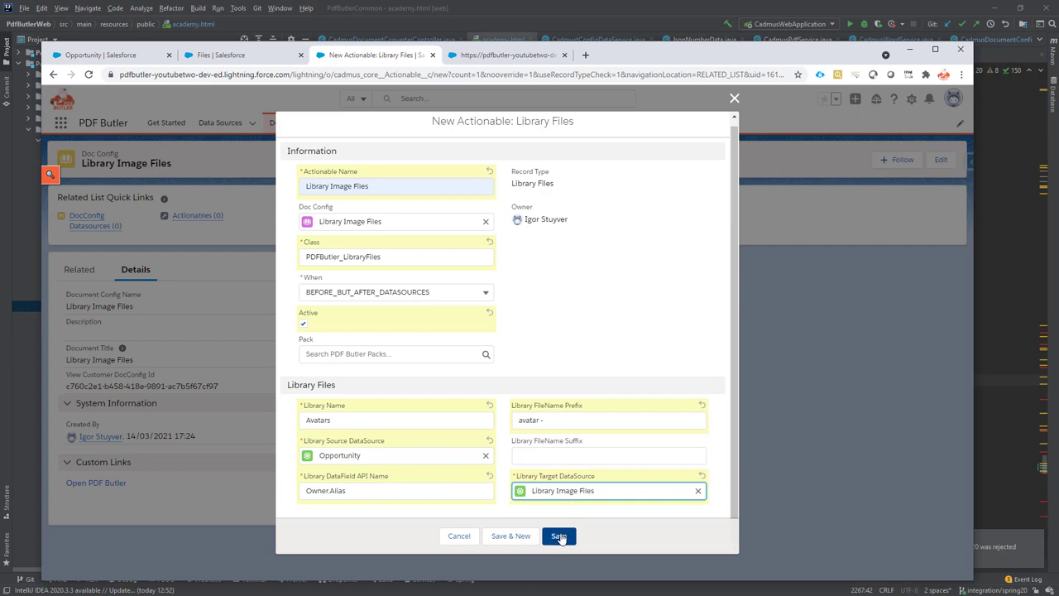
pyautogui.click(559, 535)
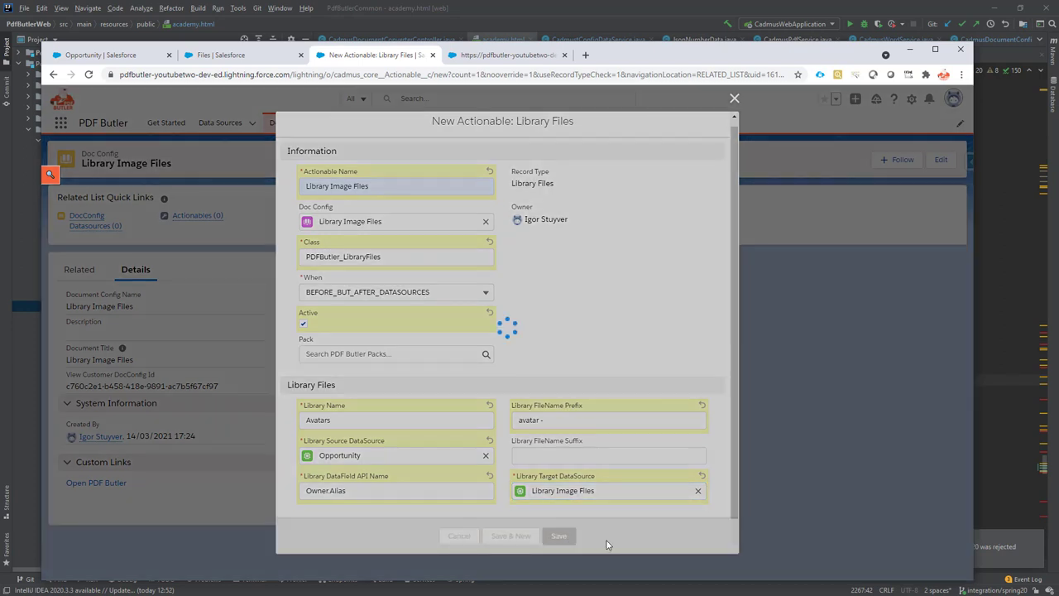
pyautogui.click(558, 535)
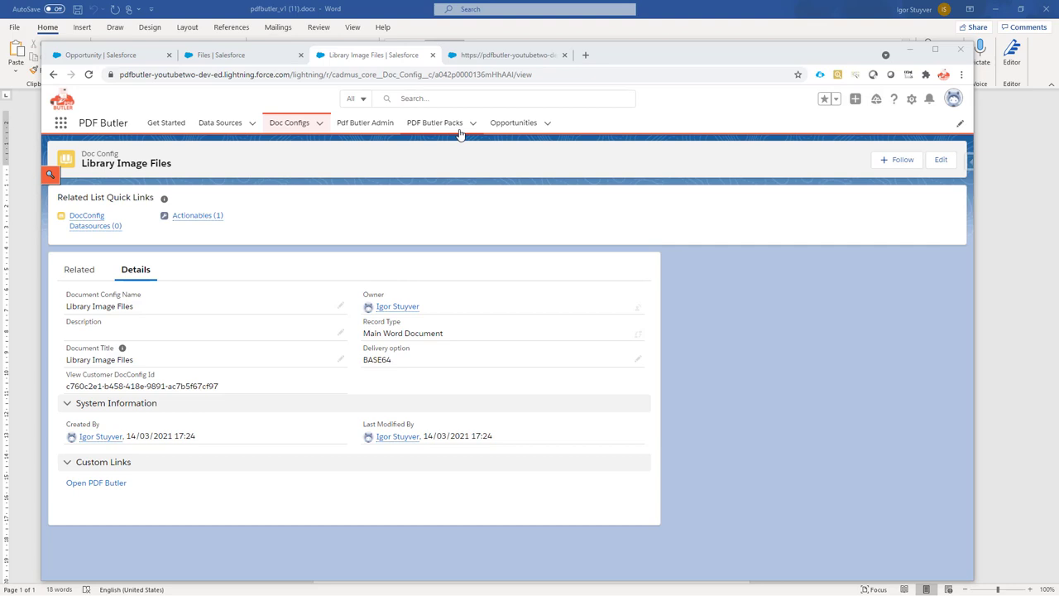
# Visit the PDF Butler setup tab, then bring the Word template document forward.
pyautogui.click(505, 55)
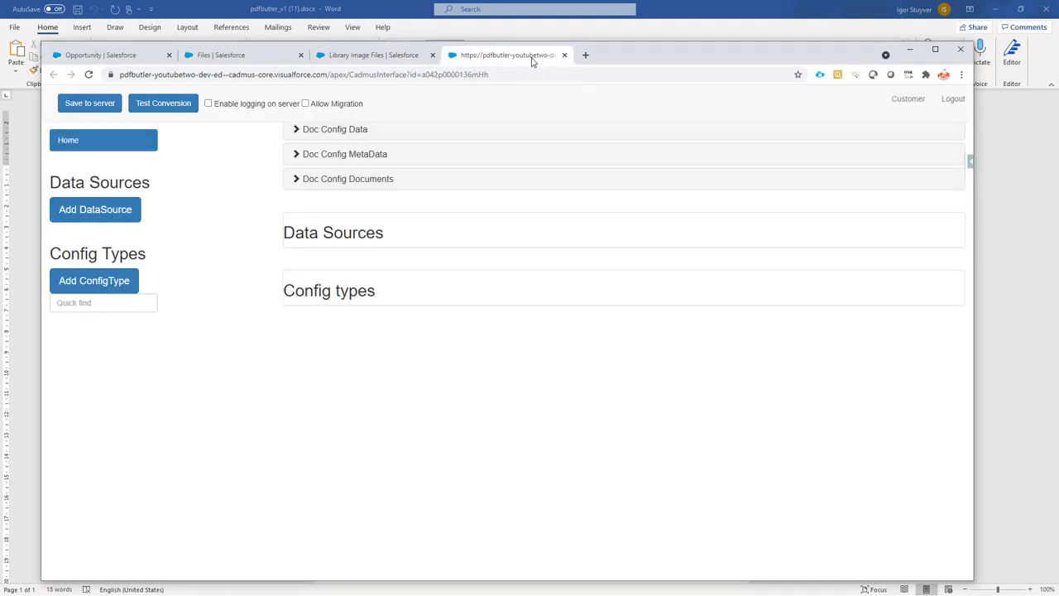
pyautogui.click(347, 178)
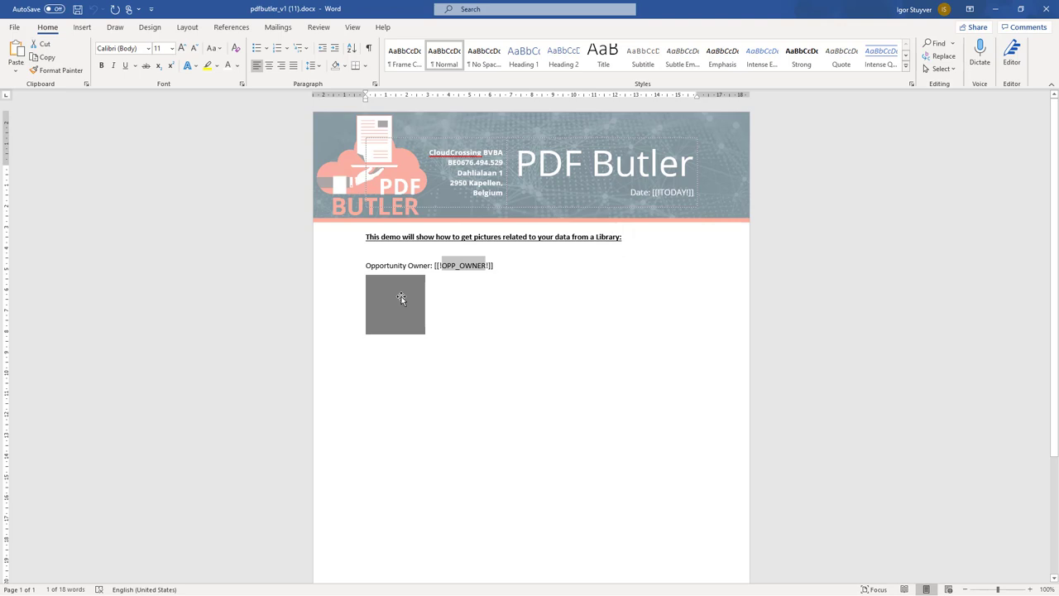
# Name the picture below the Opportunity Owner line [[!AVATAR!]] in the Selection Pane.
pyautogui.click(394, 304)
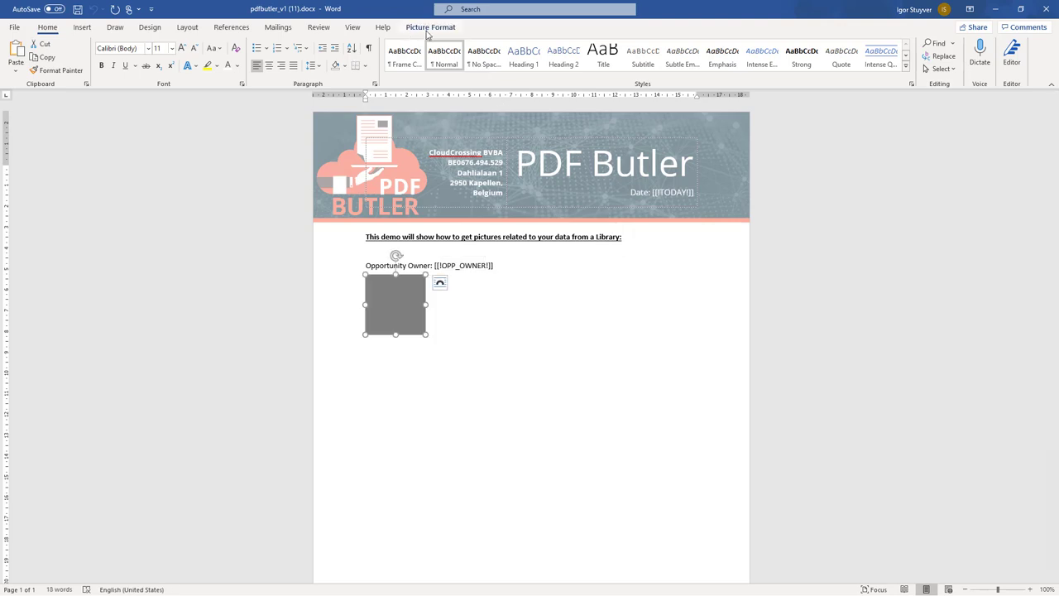
pyautogui.click(847, 55)
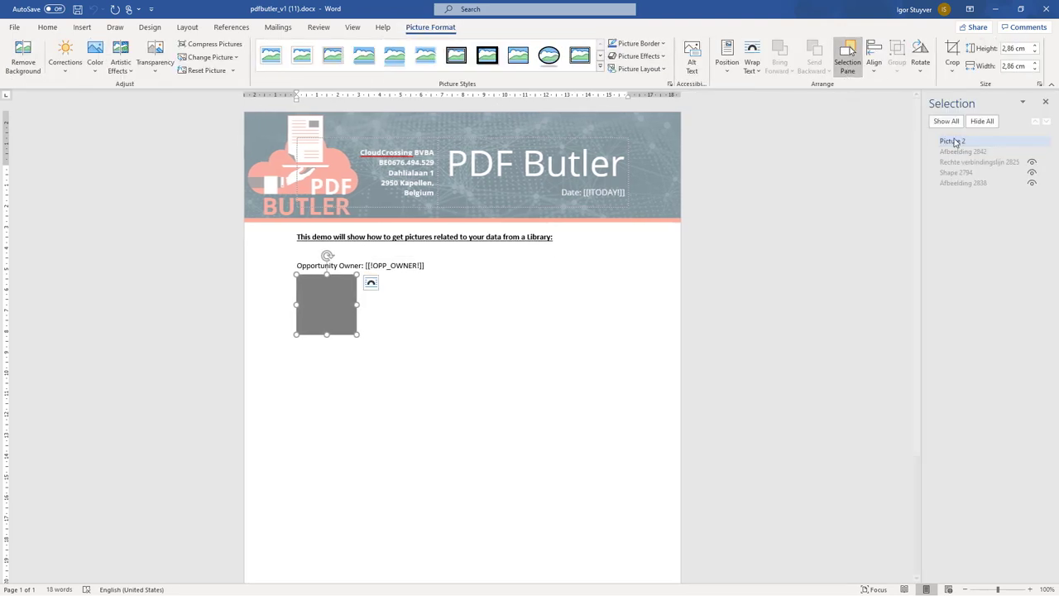
pyautogui.doubleClick(952, 141)
pyautogui.write('[[!')
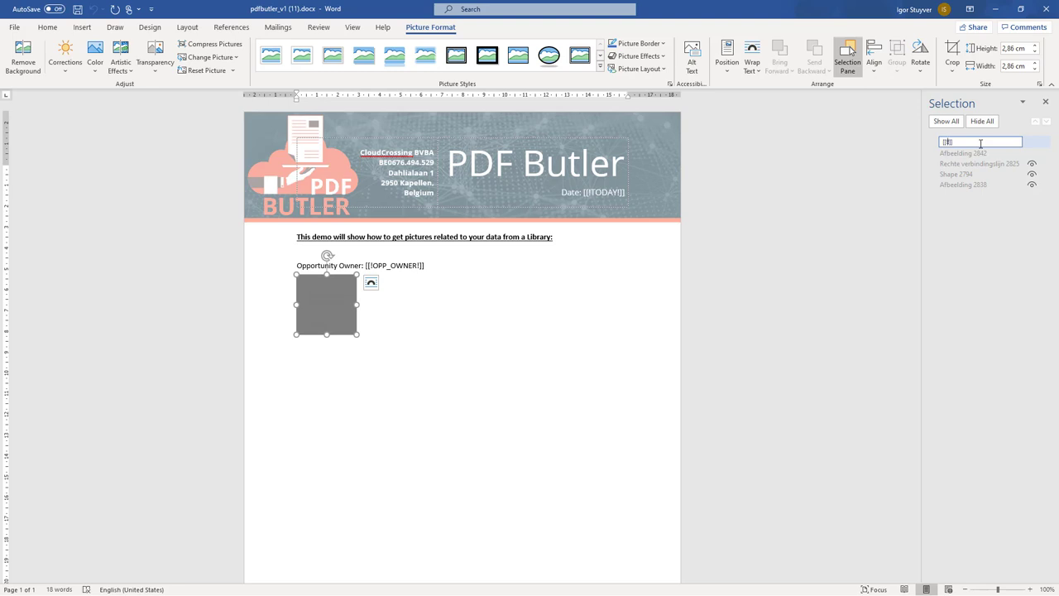
pyautogui.write('AVATAR')
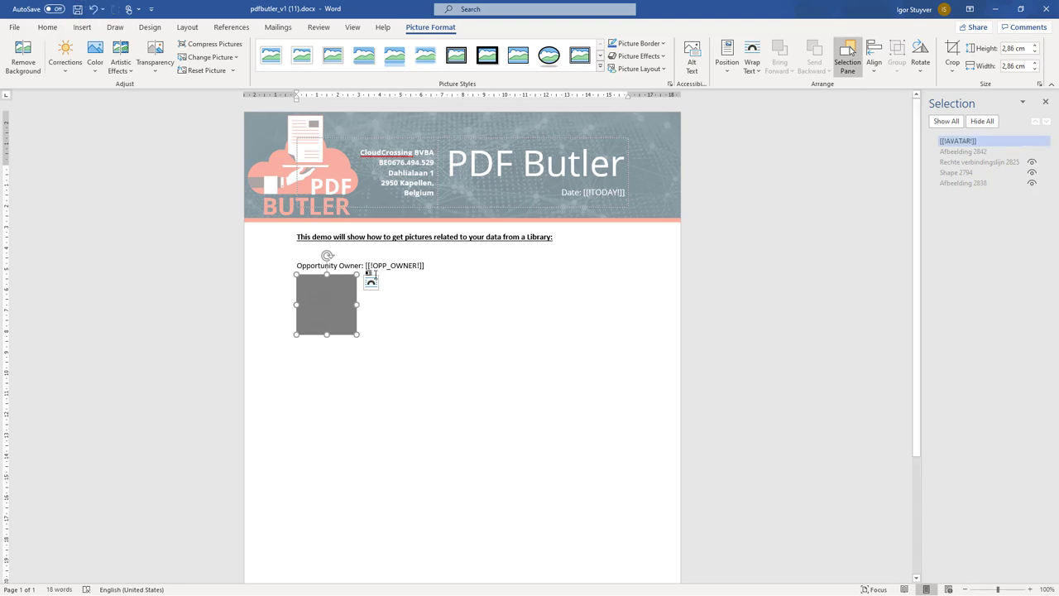
pyautogui.click(377, 265)
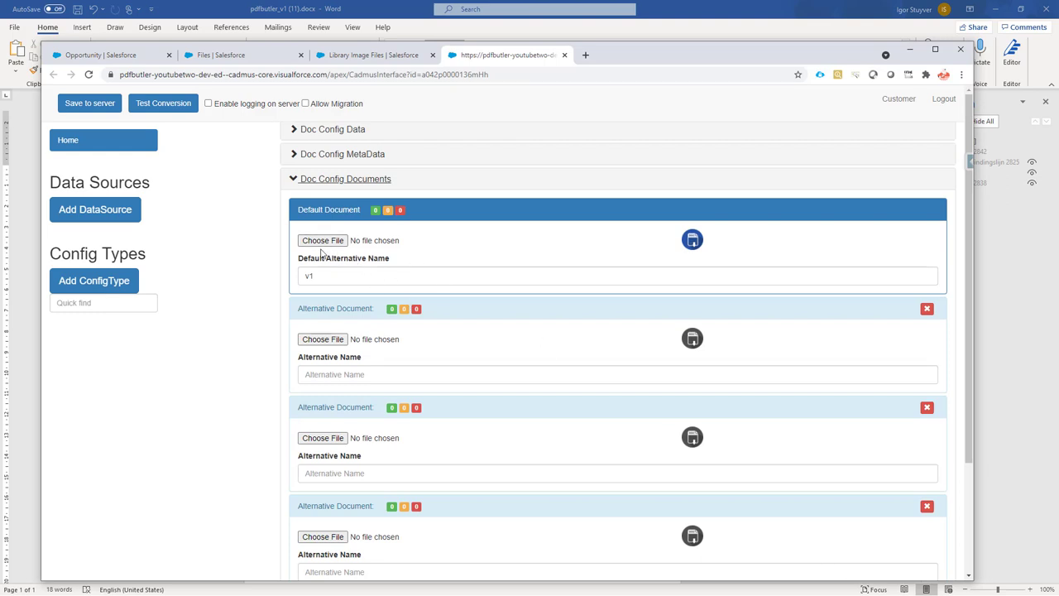
pyautogui.moveTo(322, 240)
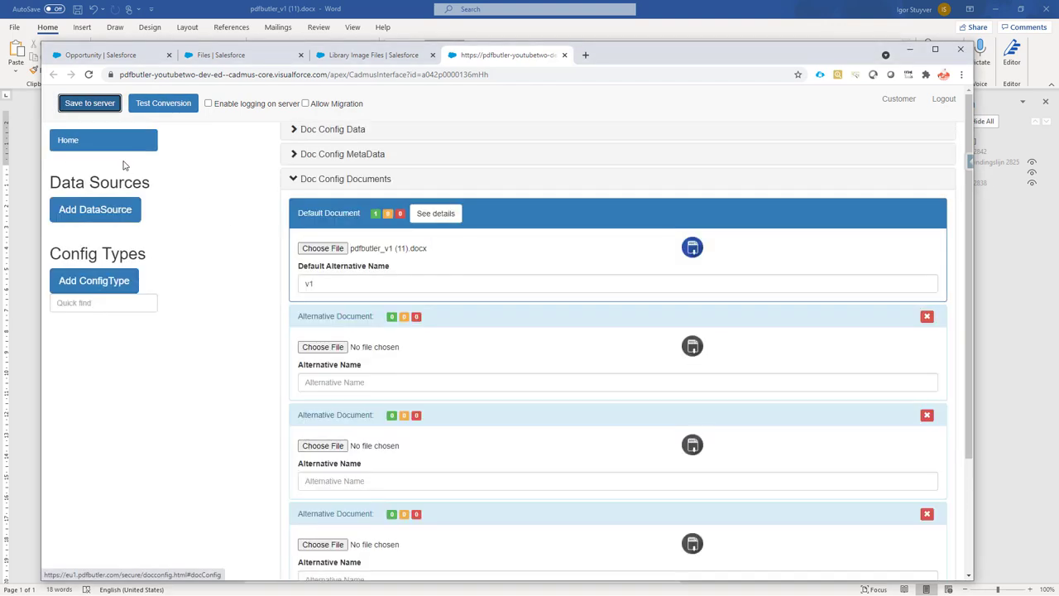
# Upload the edited .docx as Default Document and refresh the doc config page.
pyautogui.click(95, 208)
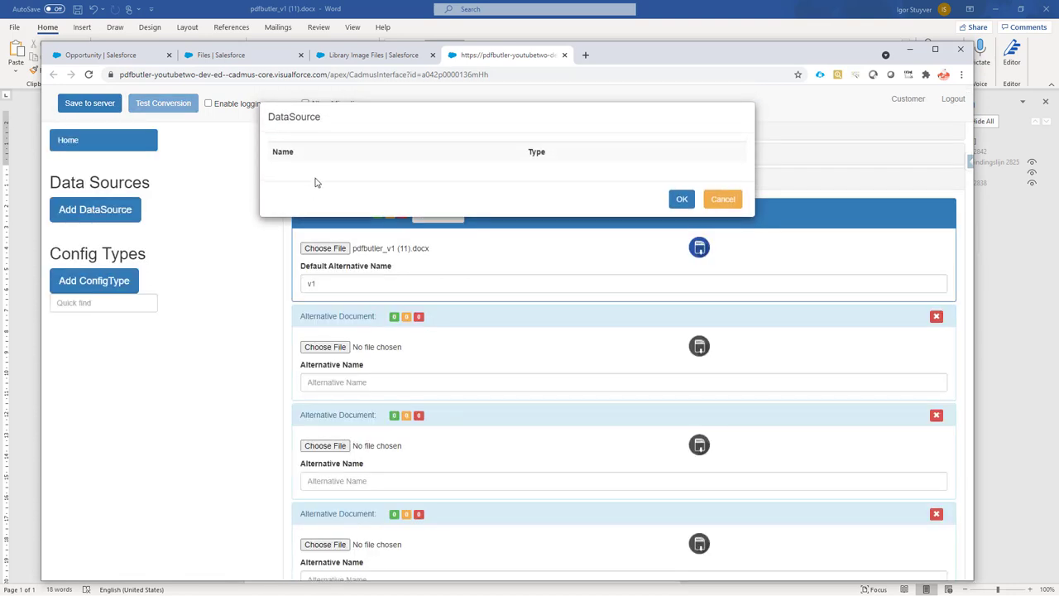
pyautogui.moveTo(335, 184)
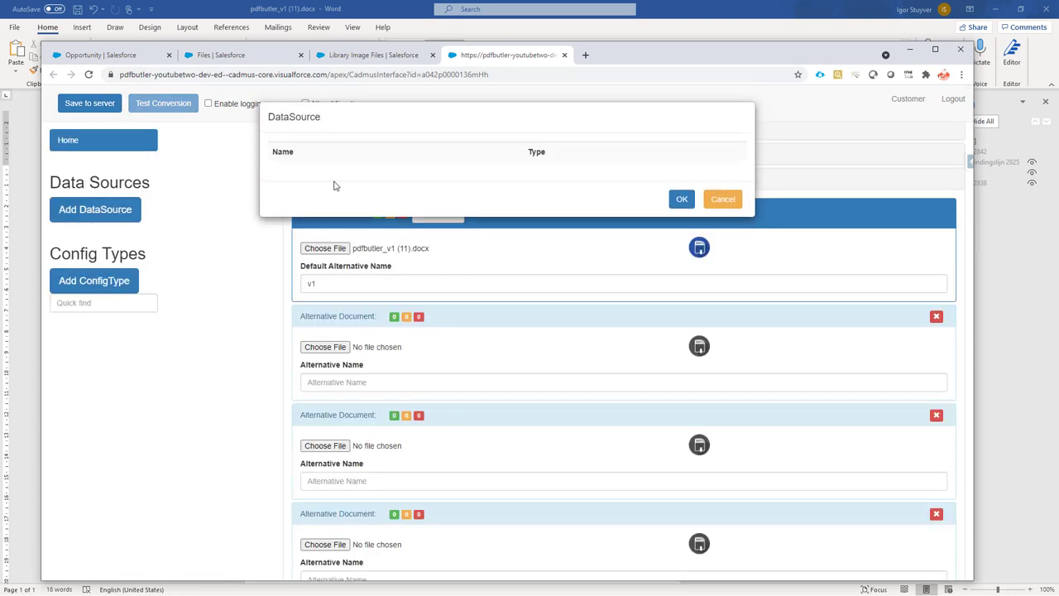
pyautogui.moveTo(354, 152)
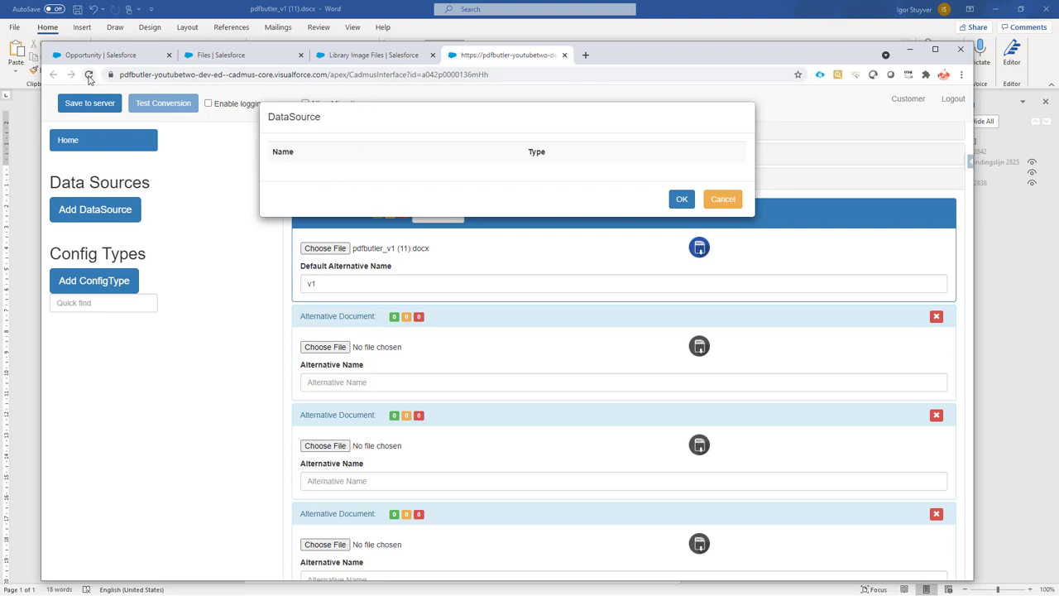
pyautogui.click(88, 75)
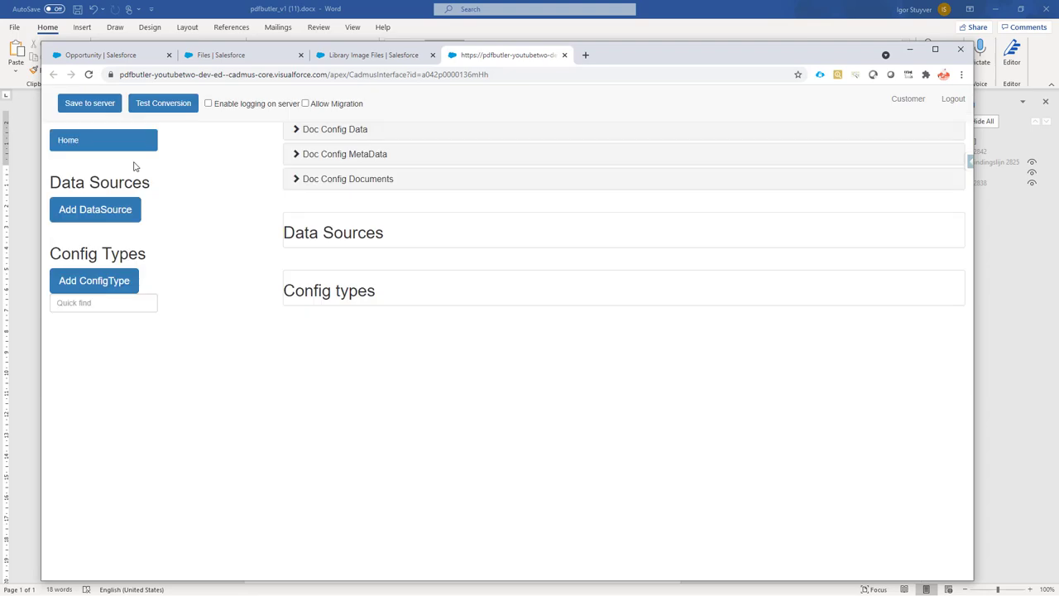
# Add Opportunity as a single data source.
pyautogui.click(95, 209)
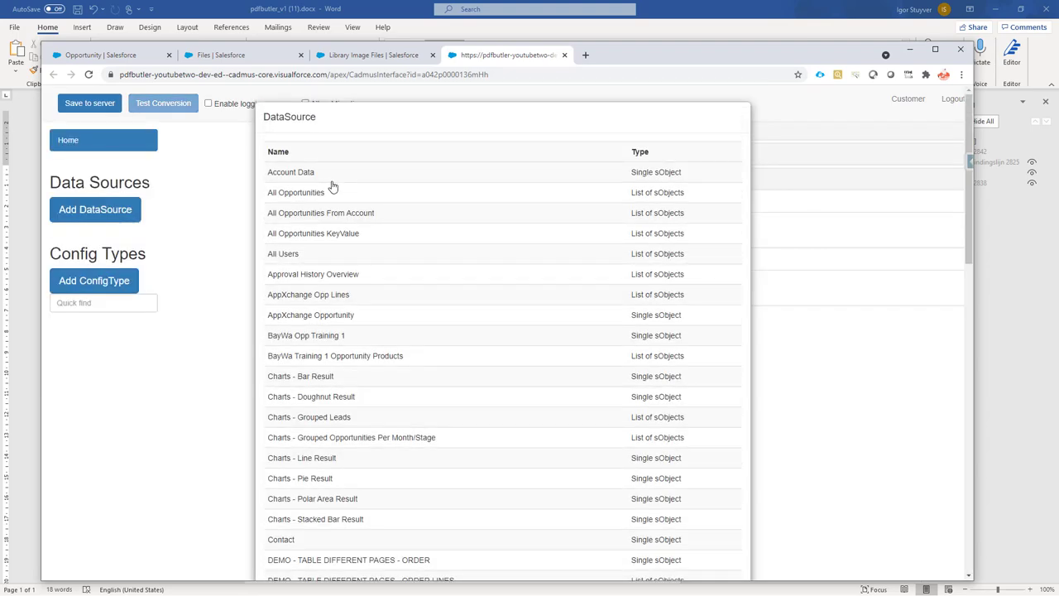
pyautogui.write('opp')
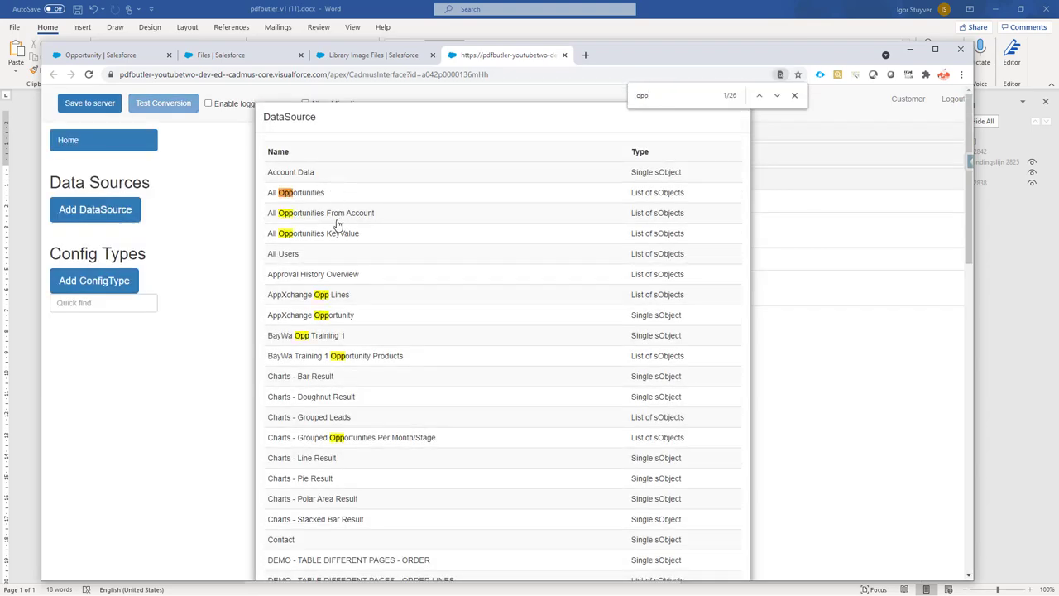
pyautogui.scroll(-3)
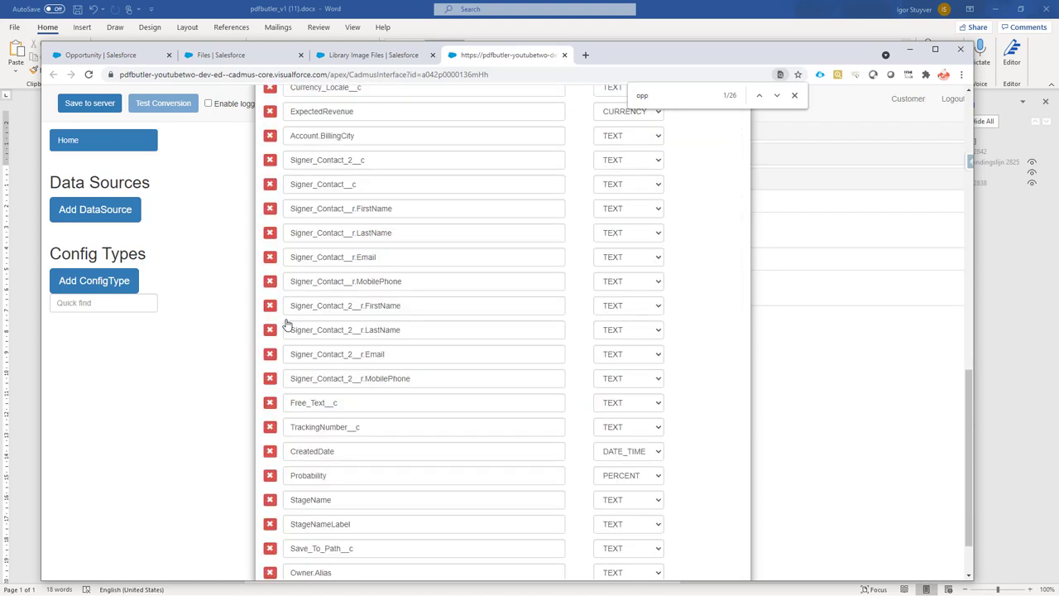
pyautogui.click(95, 210)
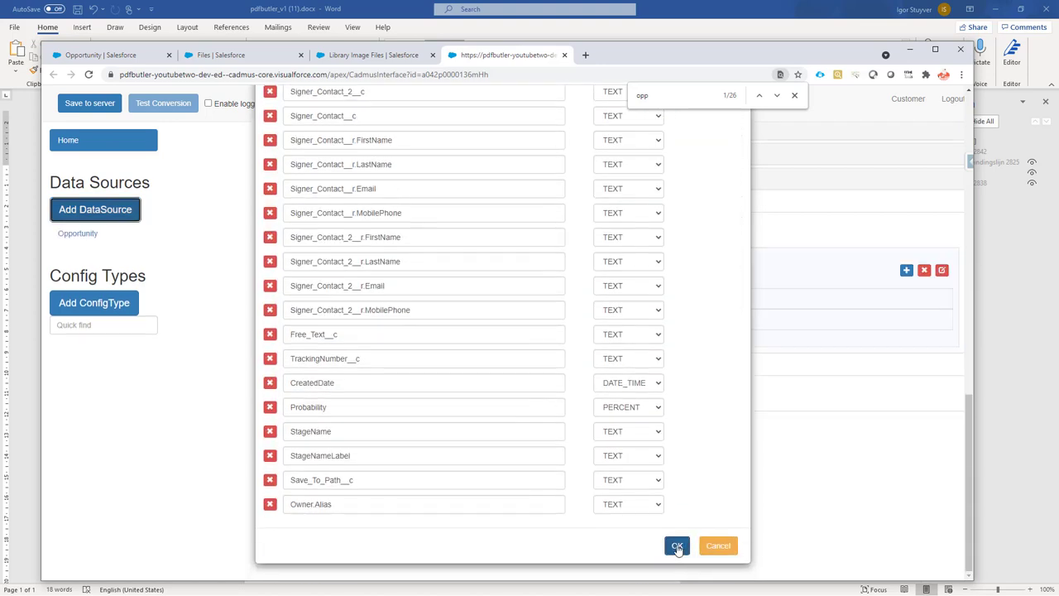
pyautogui.click(677, 545)
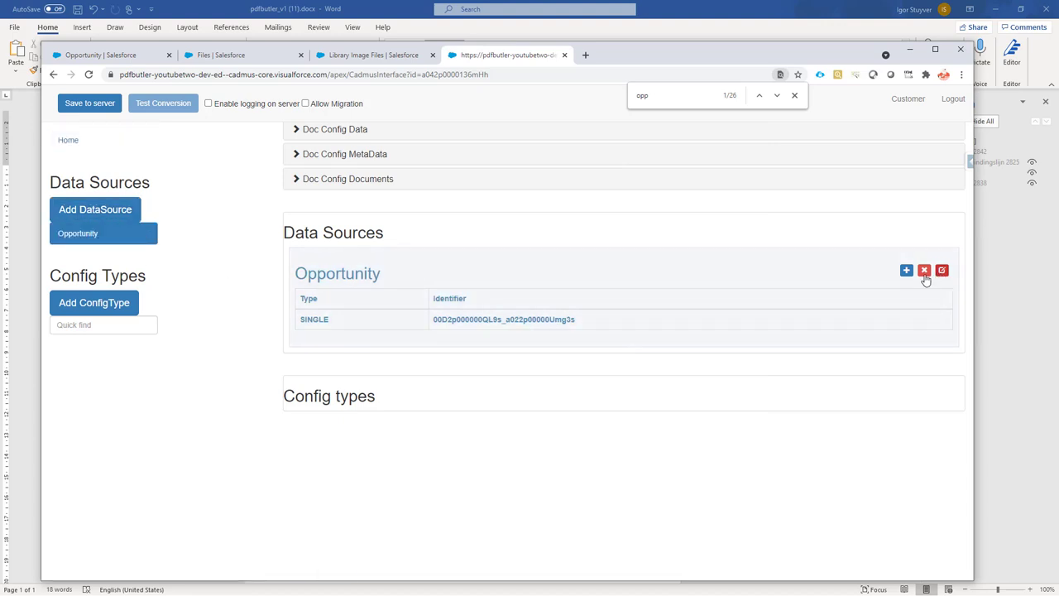
pyautogui.moveTo(906, 270)
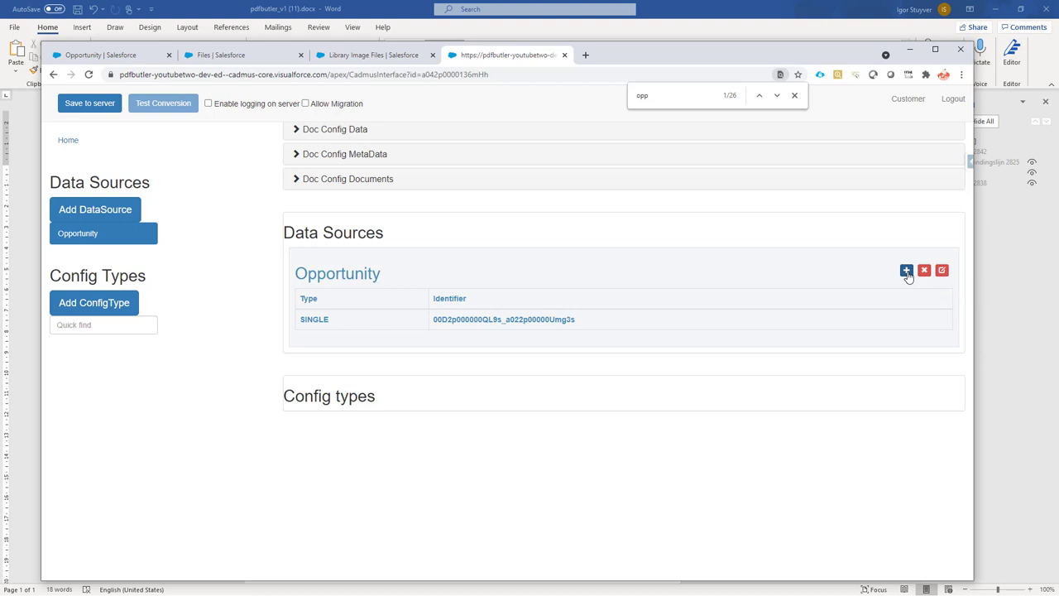
# Nest Library Image Files as a child data source under Opportunity.
pyautogui.click(906, 269)
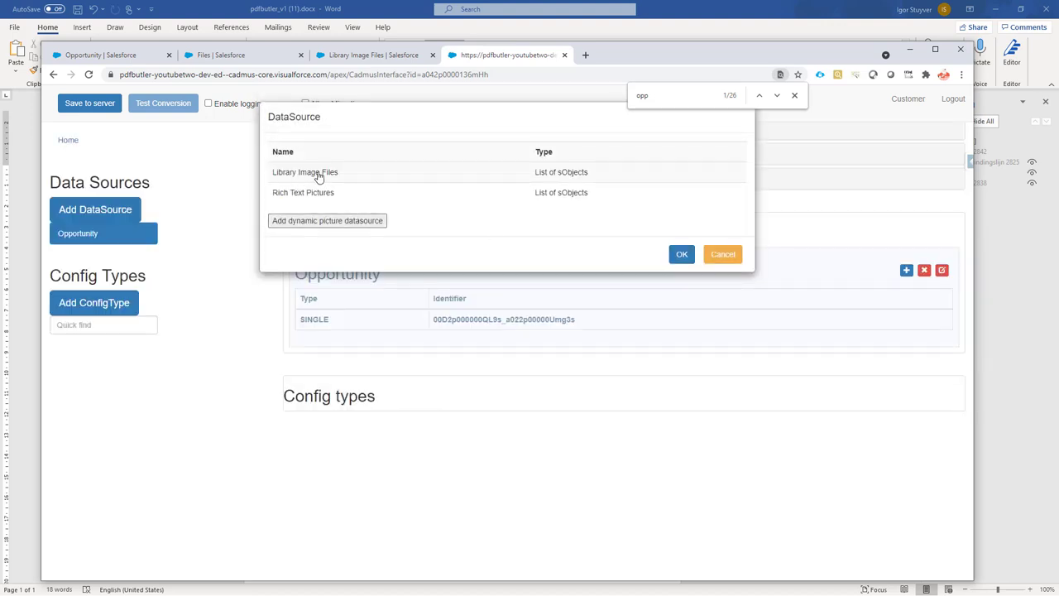
pyautogui.click(304, 171)
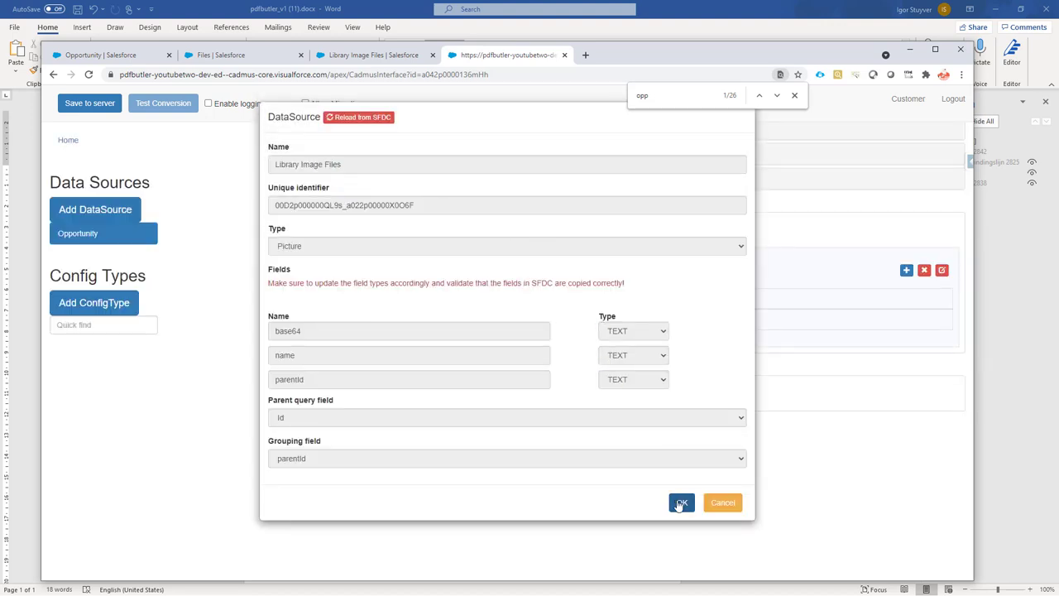
pyautogui.click(681, 502)
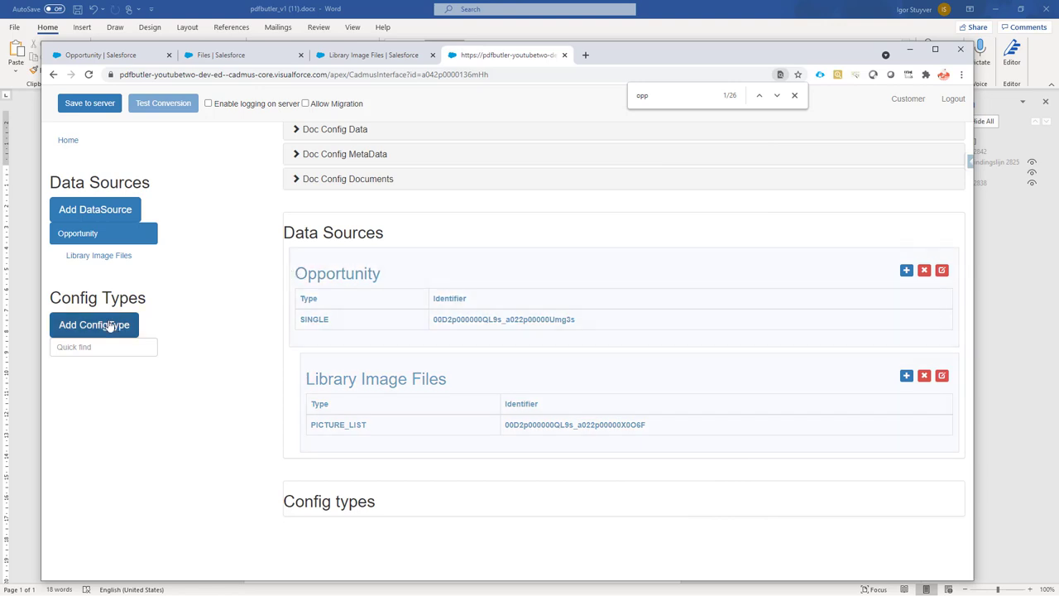
# Create config type OPP_OWNER mapping Opportunity's Owner.Name to merge field OPP_OWNER.
pyautogui.click(94, 325)
pyautogui.write('OPP_OWNER')
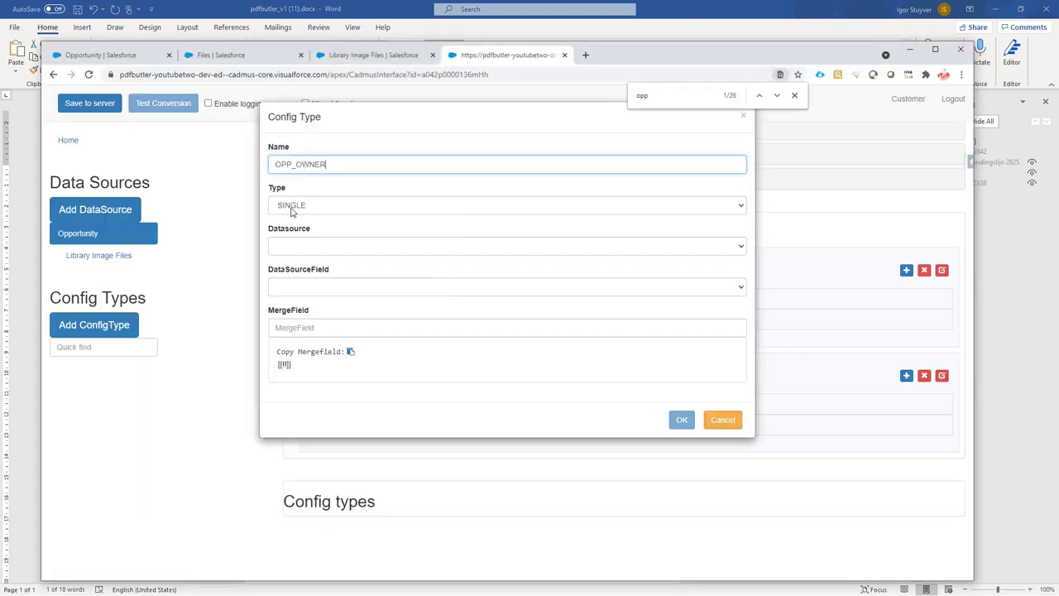
pyautogui.click(506, 246)
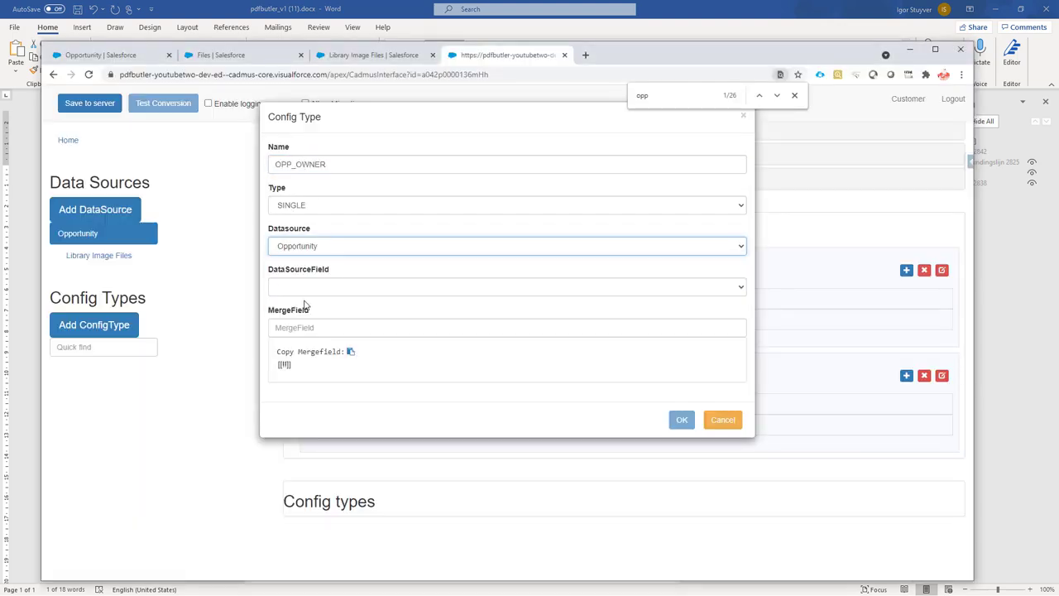
pyautogui.click(505, 287)
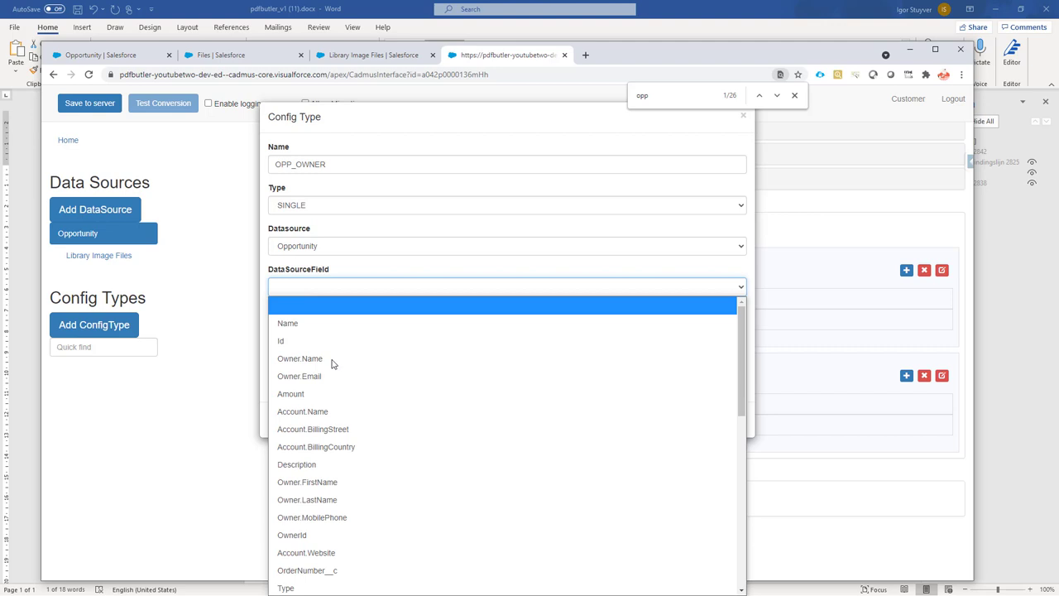
pyautogui.click(300, 358)
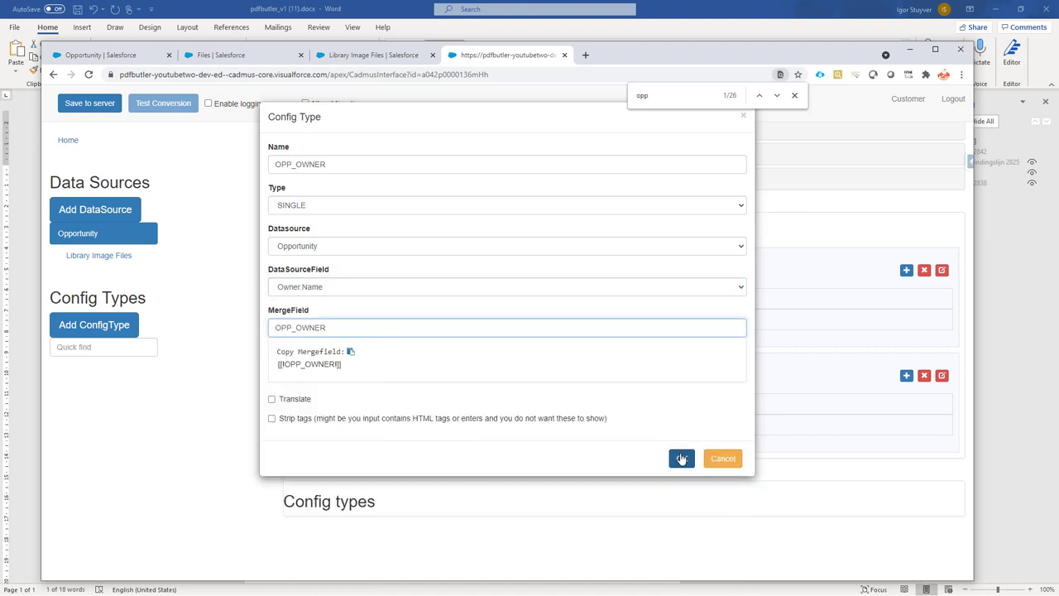
pyautogui.click(681, 458)
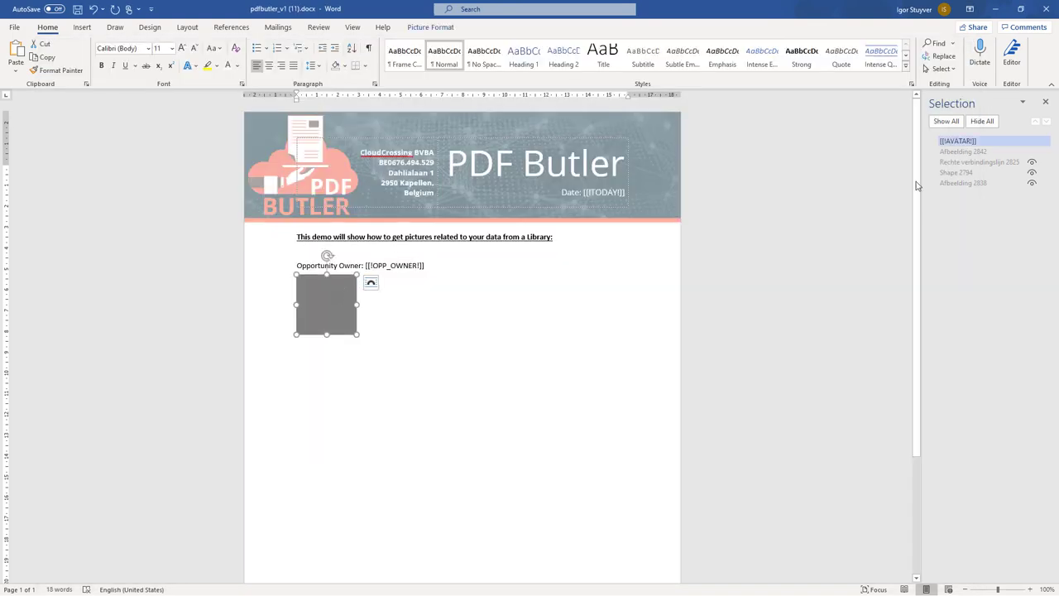
pyautogui.doubleClick(957, 140)
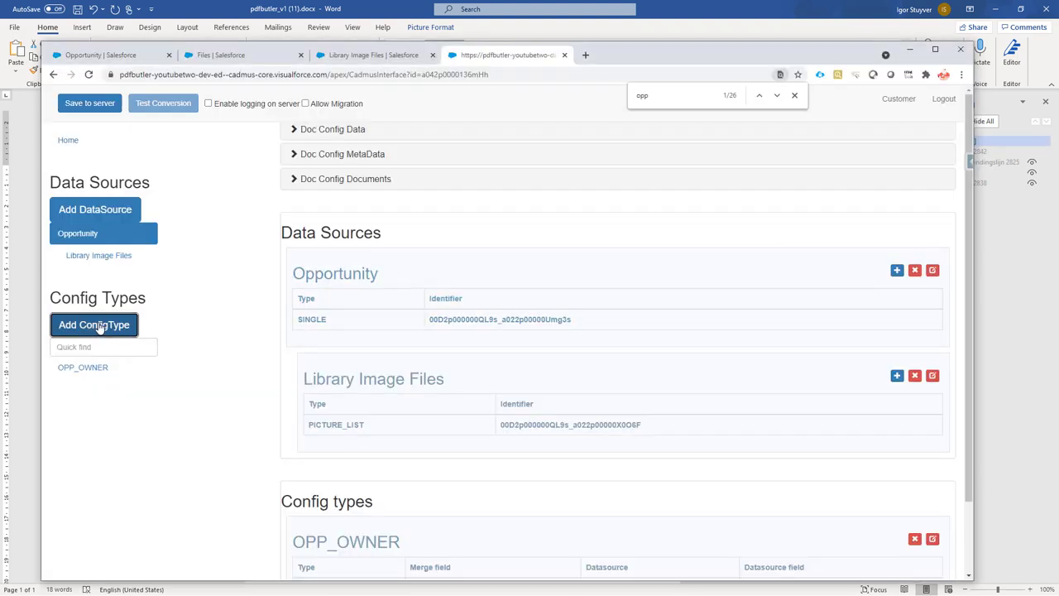
# Create PICTURE config type AVATAR from Library Image Files using 'Scale ratio by height'.
pyautogui.click(93, 325)
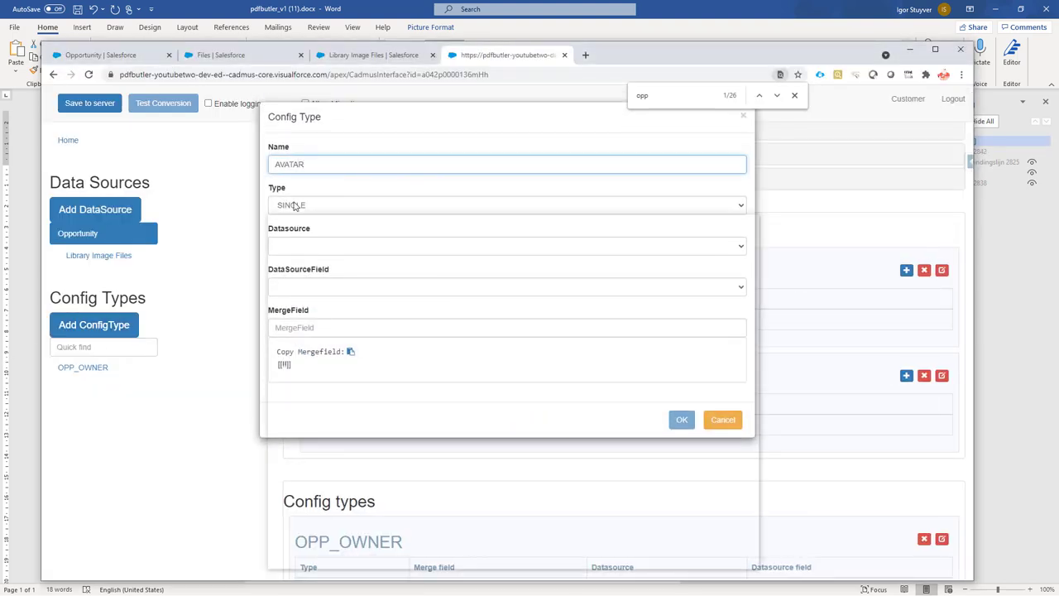
pyautogui.click(506, 205)
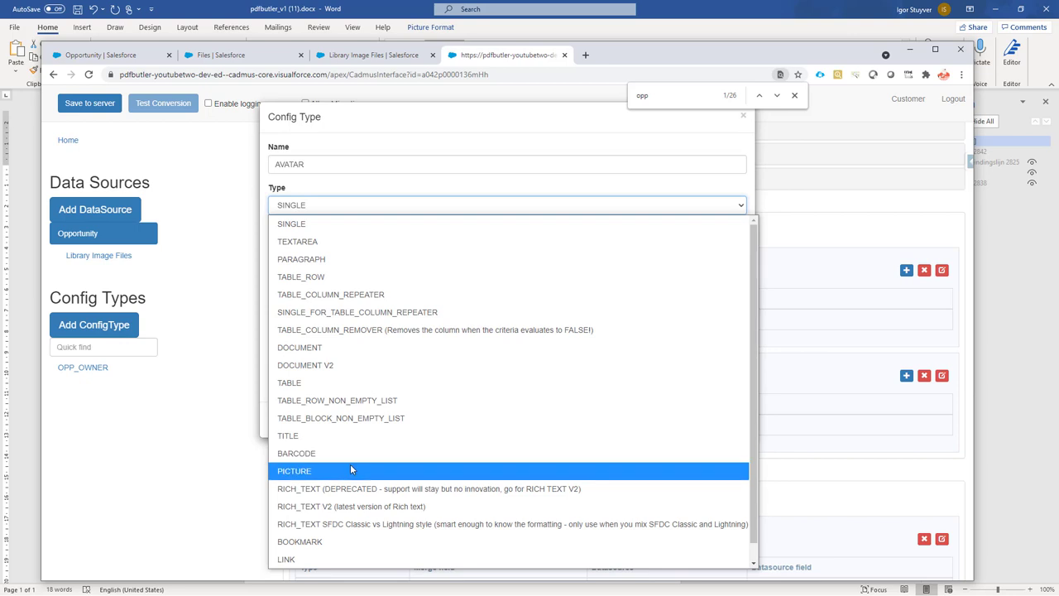
pyautogui.click(294, 471)
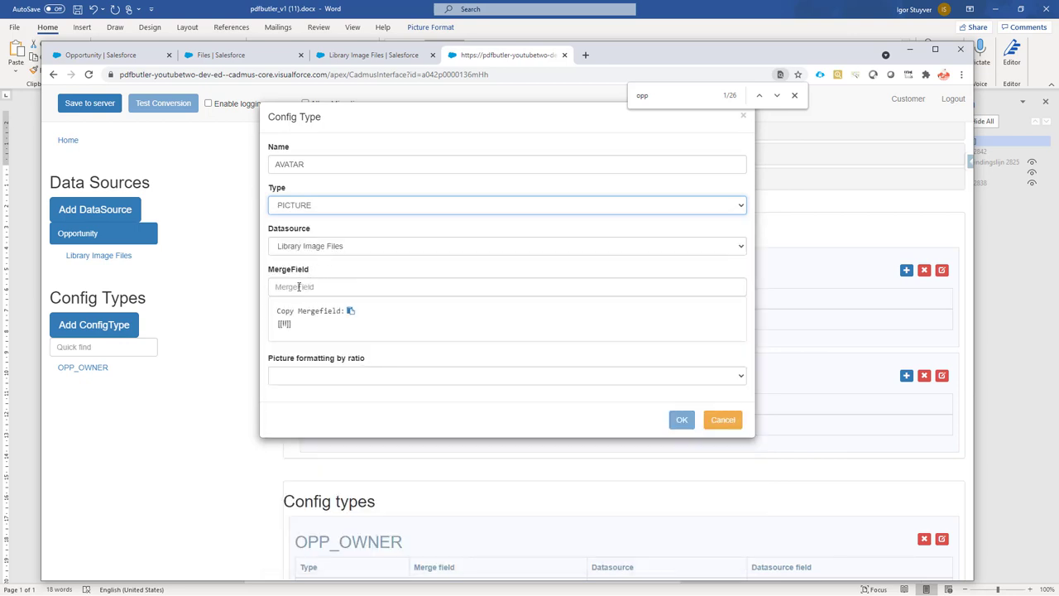
pyautogui.write('AVATAR')
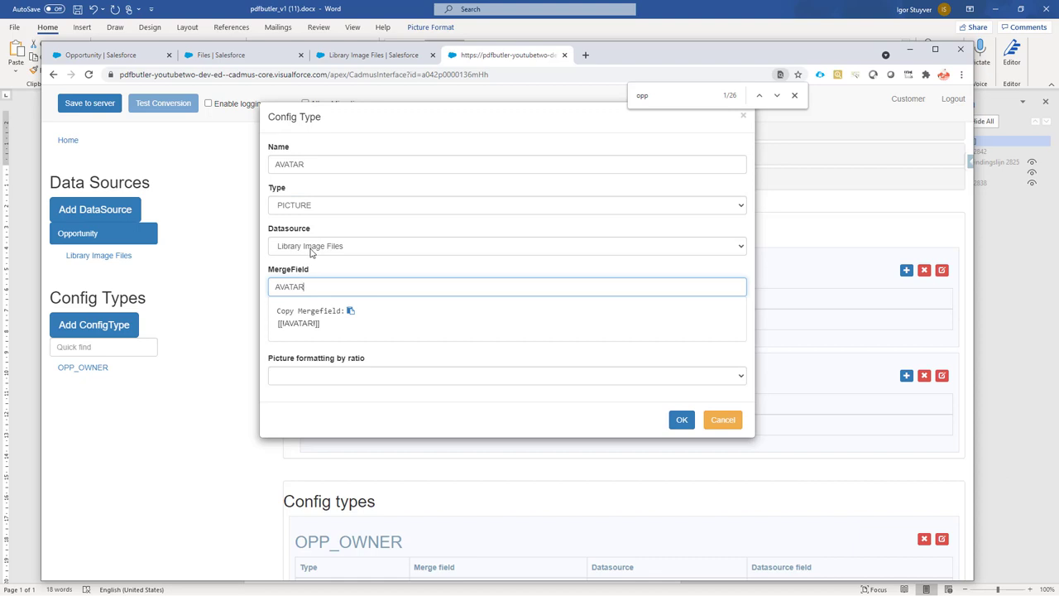
pyautogui.click(505, 376)
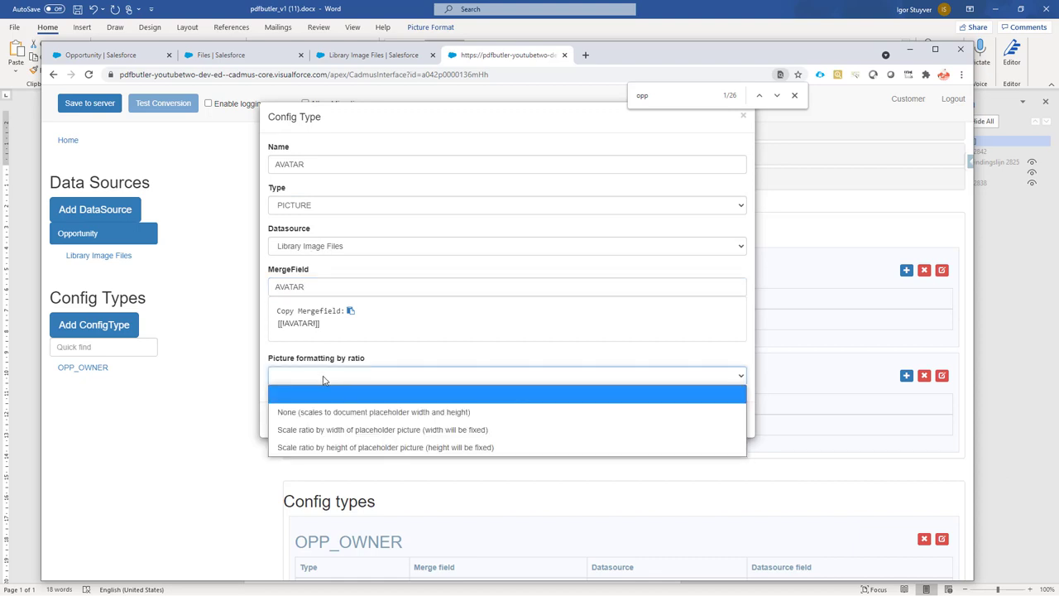
pyautogui.moveTo(355, 387)
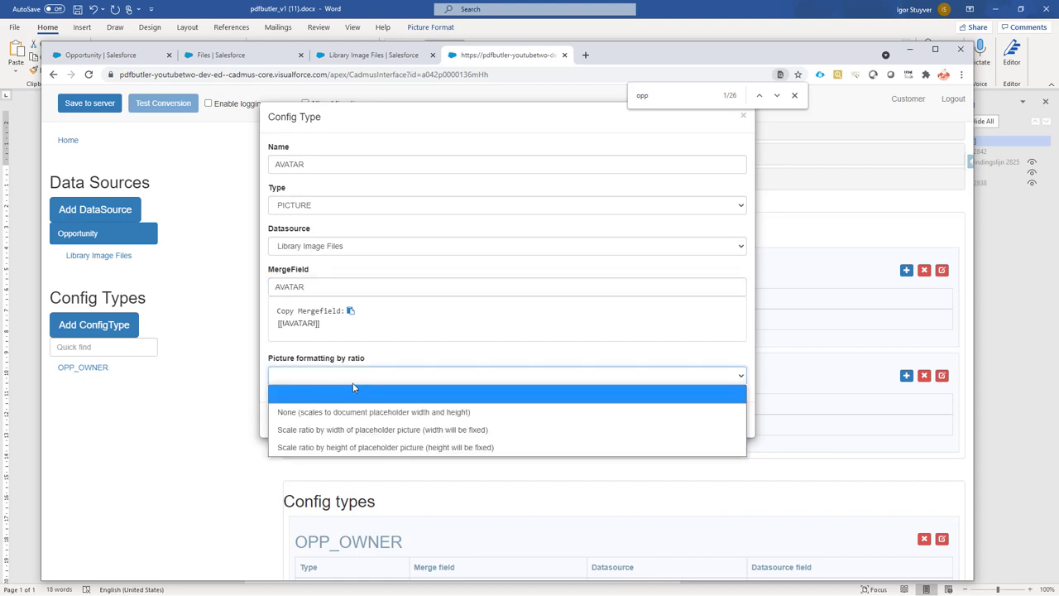
pyautogui.moveTo(538, 430)
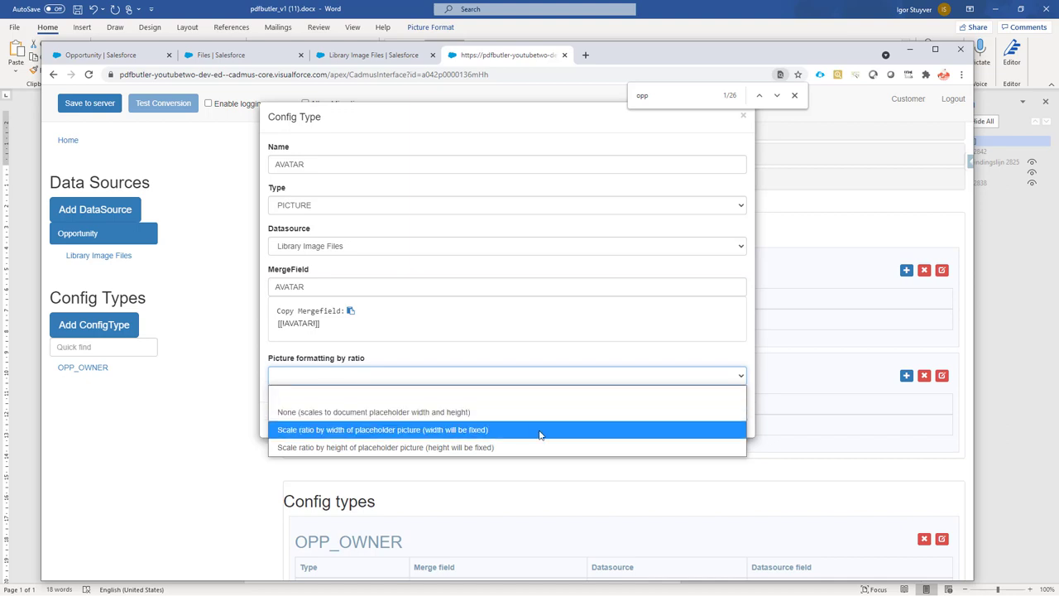
pyautogui.moveTo(531, 446)
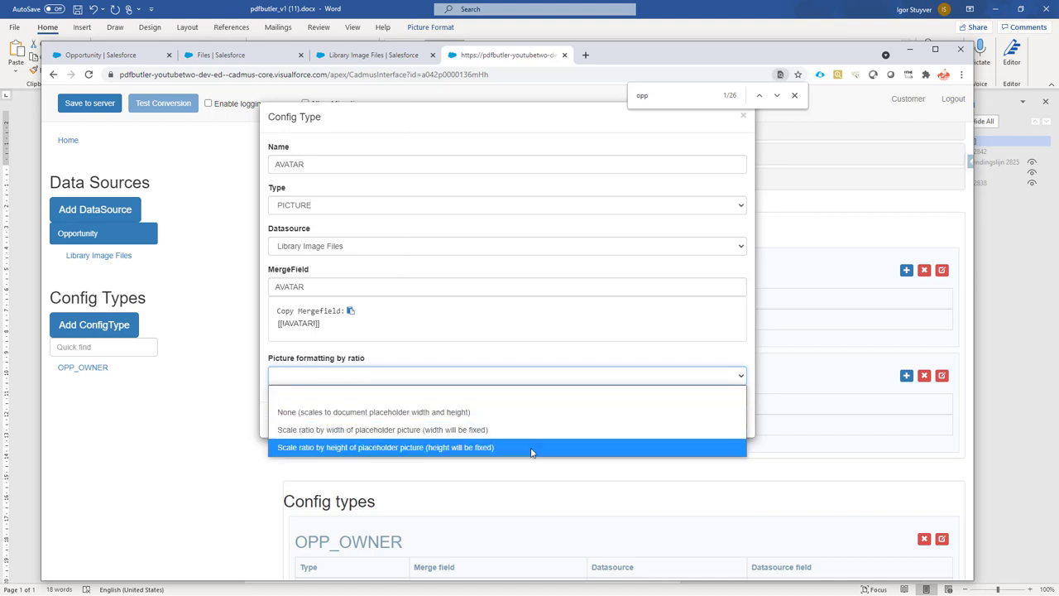
pyautogui.click(384, 447)
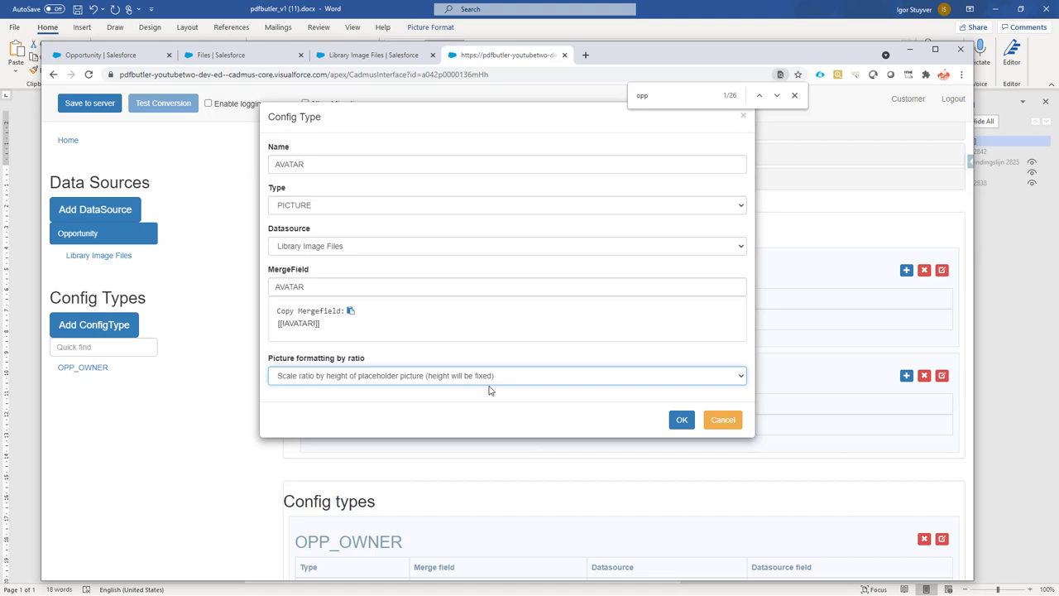
pyautogui.moveTo(465, 386)
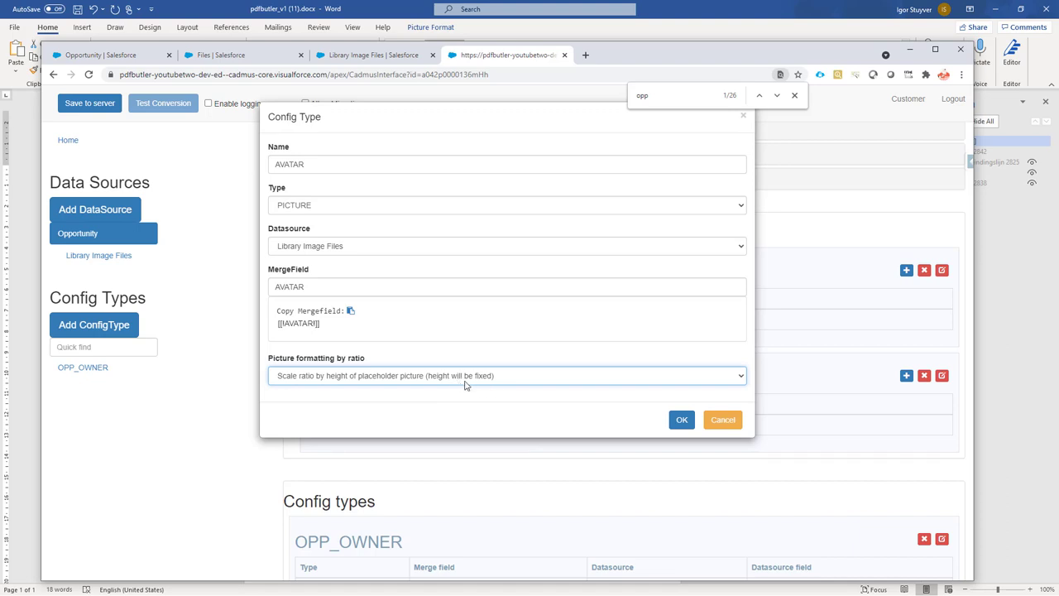
pyautogui.click(680, 420)
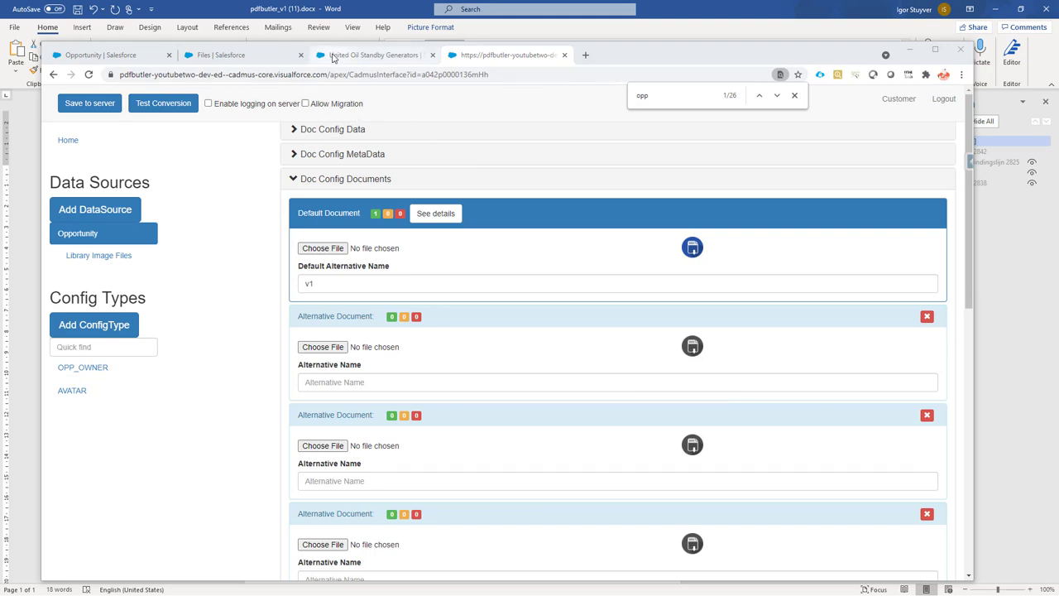
# Generate the United Oil Standby Generators PDF preview and compare it with the Avatars library.
pyautogui.click(372, 55)
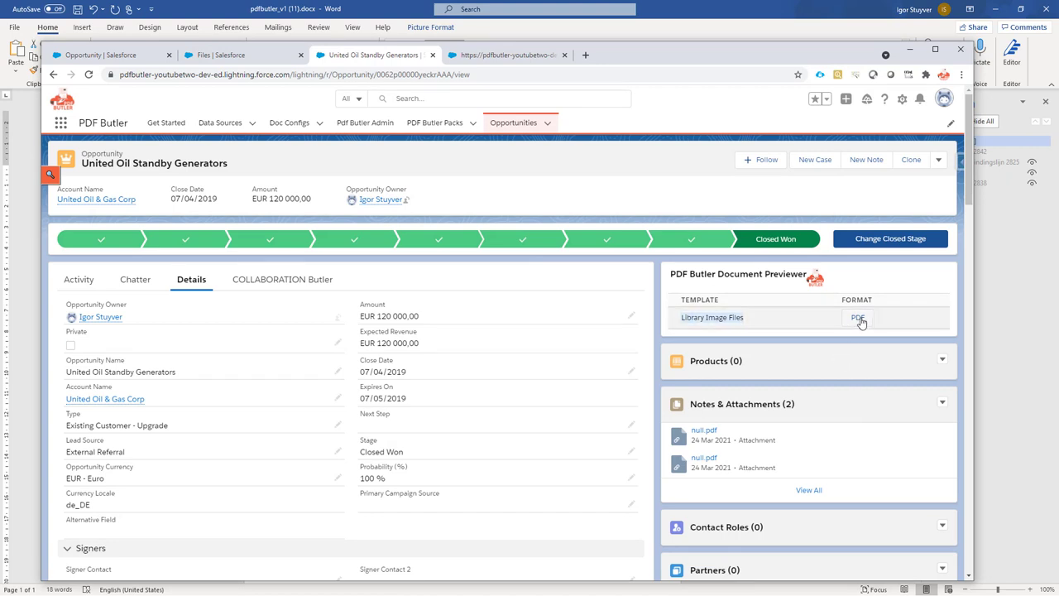
pyautogui.click(857, 317)
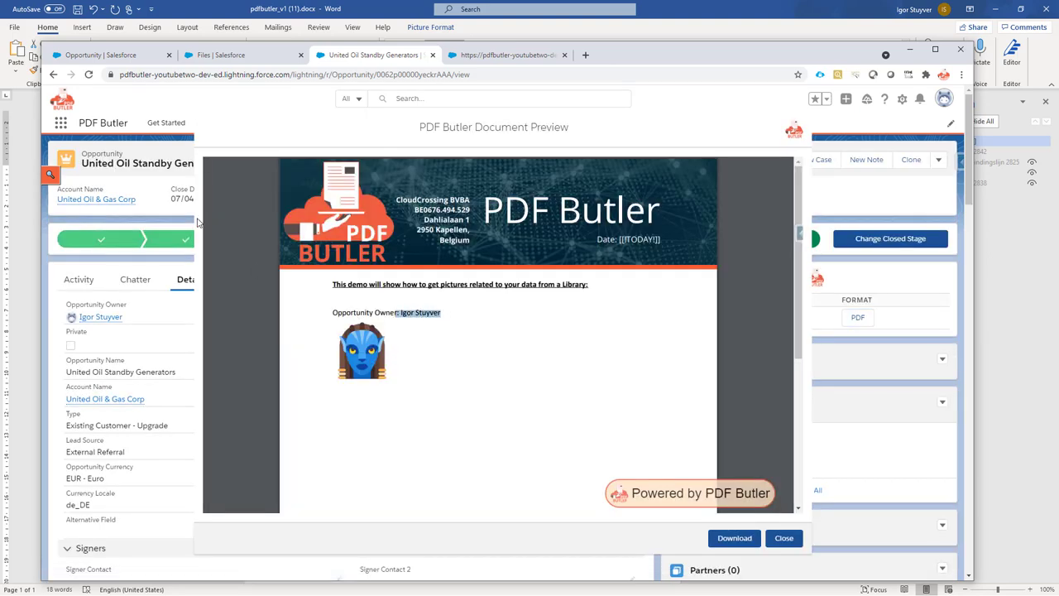
pyautogui.click(239, 54)
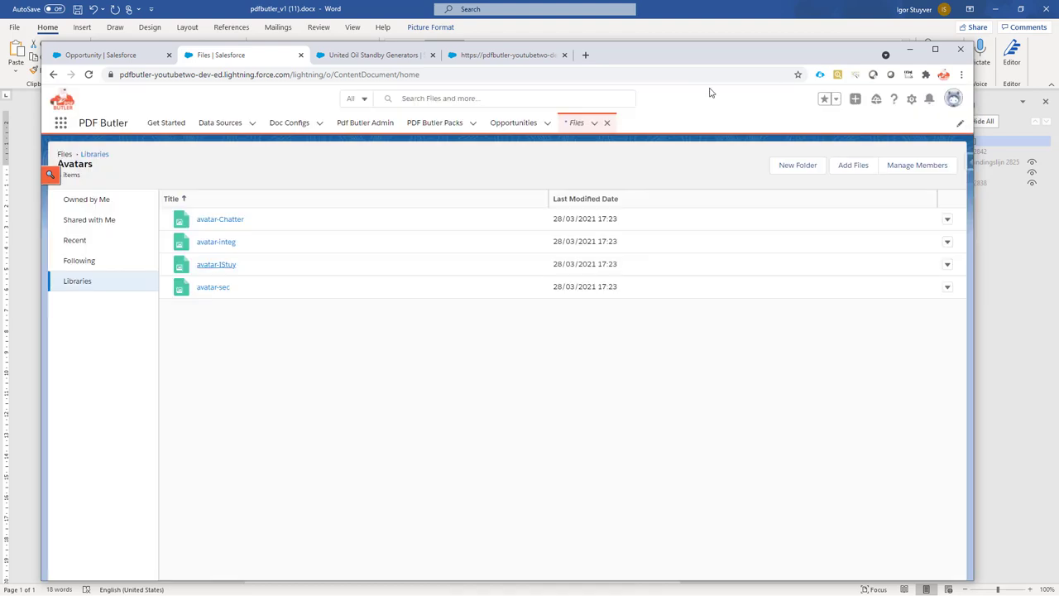
pyautogui.click(376, 54)
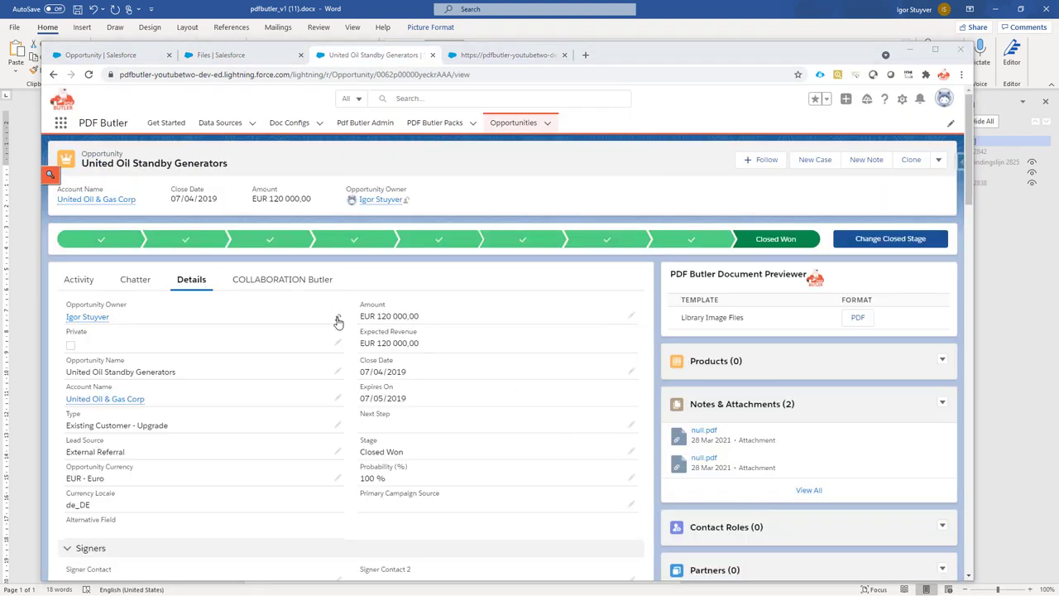
# Change the United Oil opportunity owner to Integration User and regenerate the PDF preview.
pyautogui.click(337, 321)
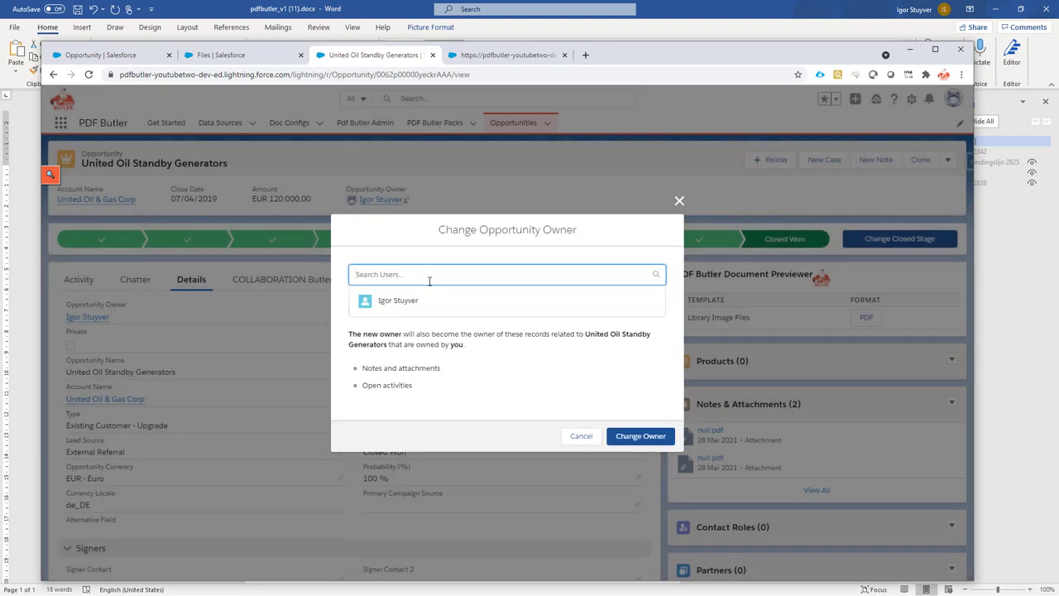
pyautogui.write('inte')
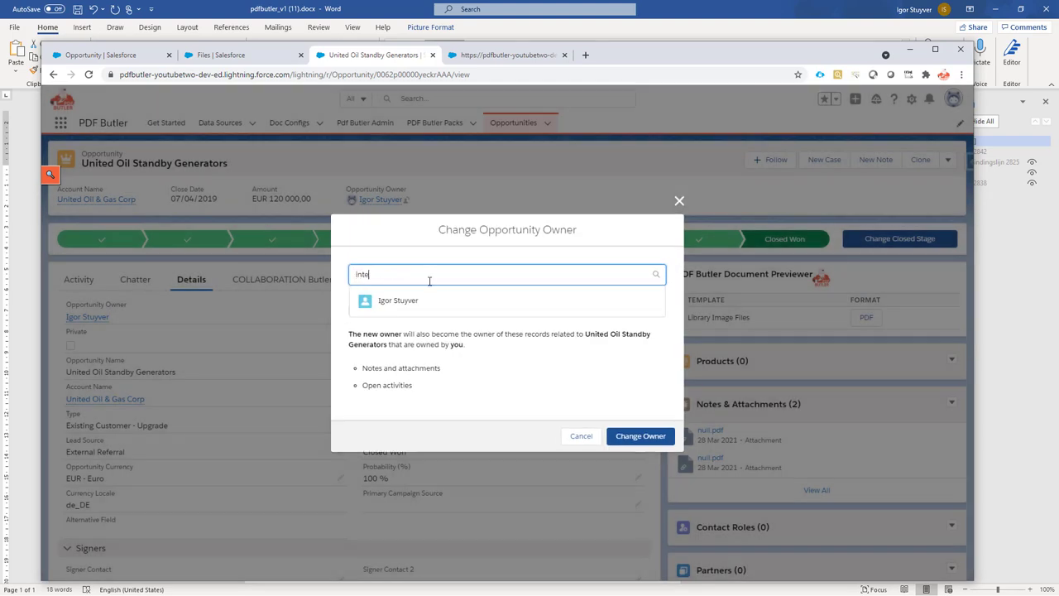
pyautogui.click(397, 300)
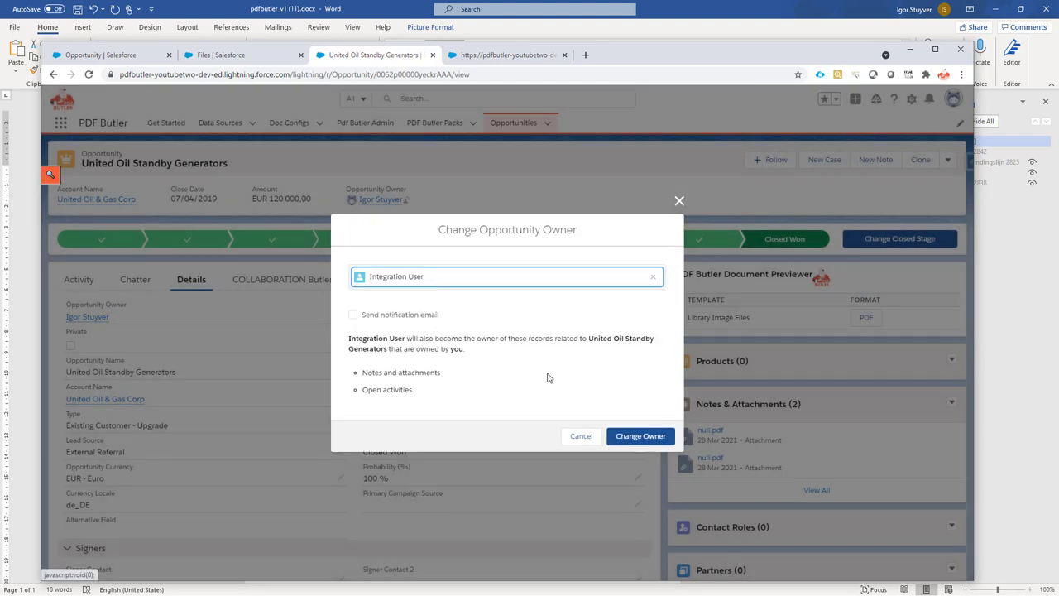
pyautogui.click(640, 436)
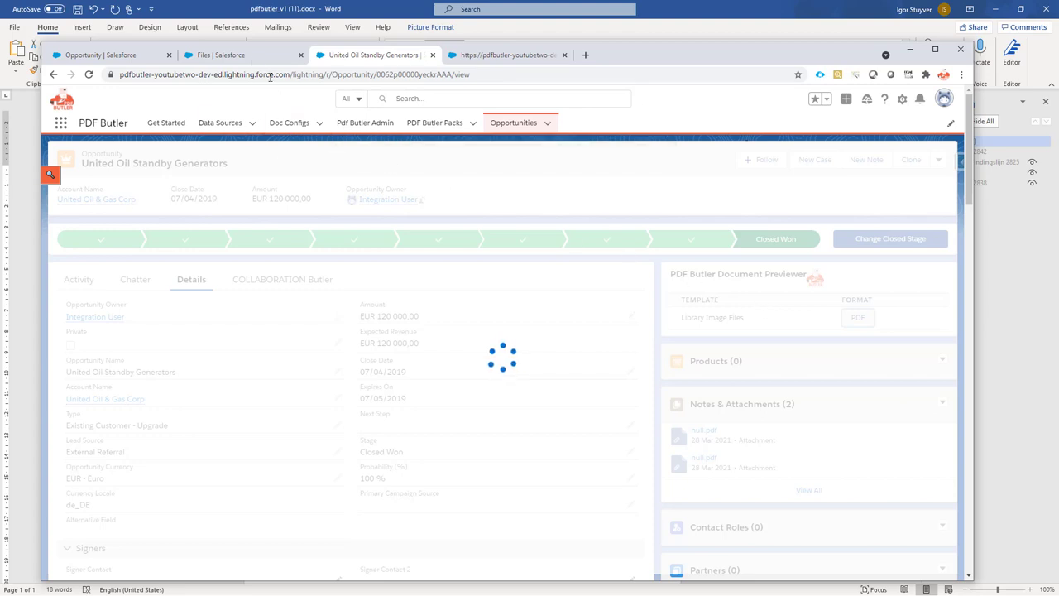
pyautogui.click(219, 54)
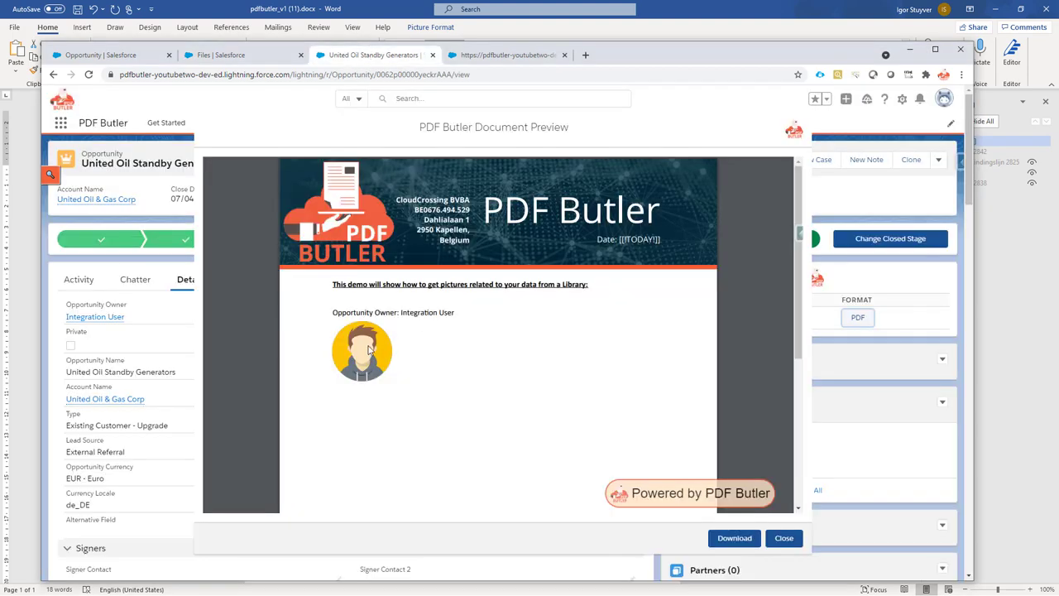
pyautogui.moveTo(530, 393)
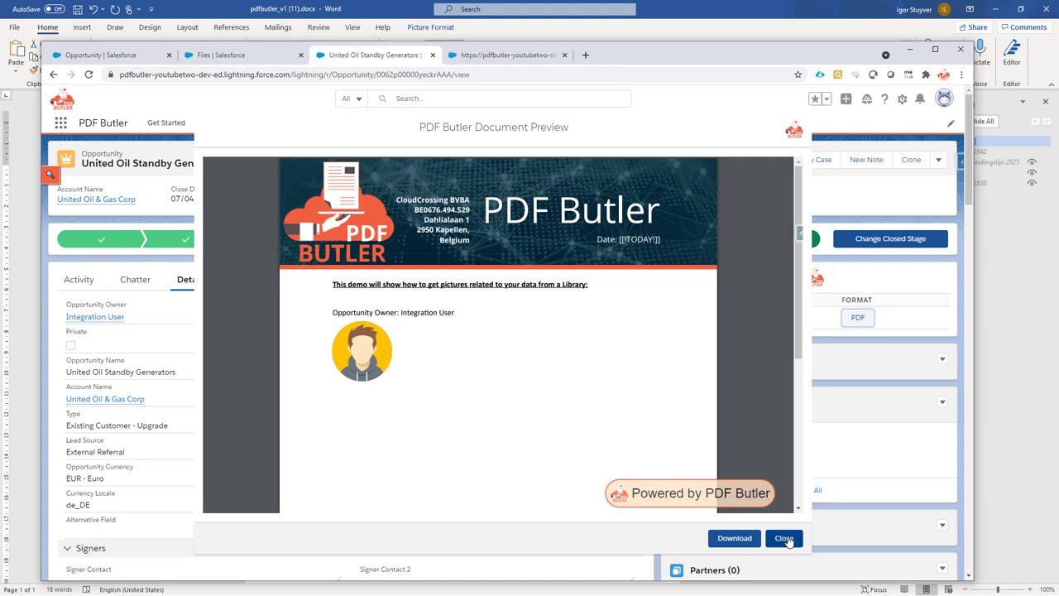
pyautogui.click(783, 538)
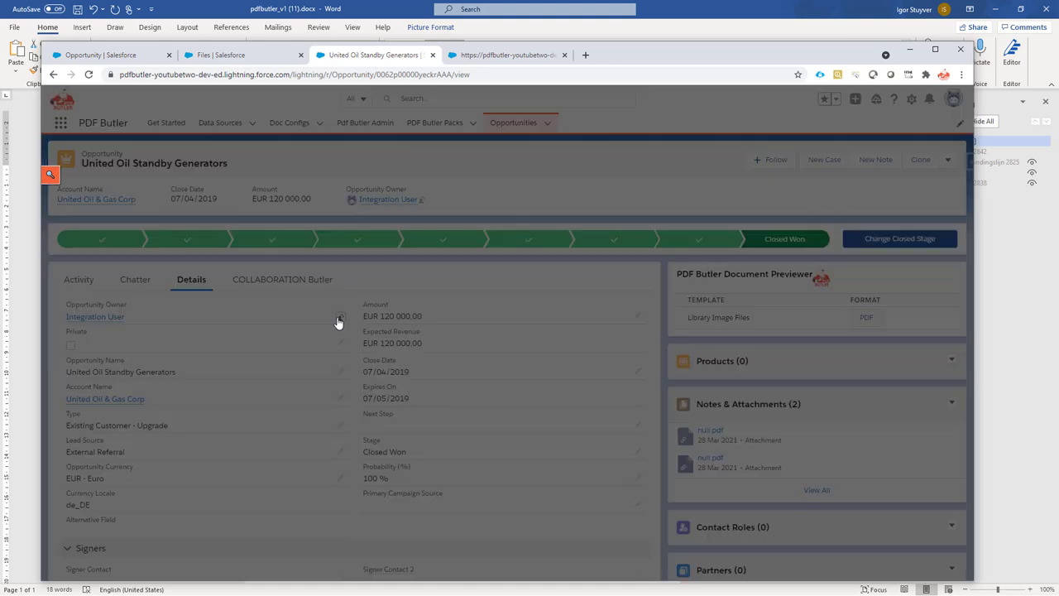
pyautogui.click(339, 316)
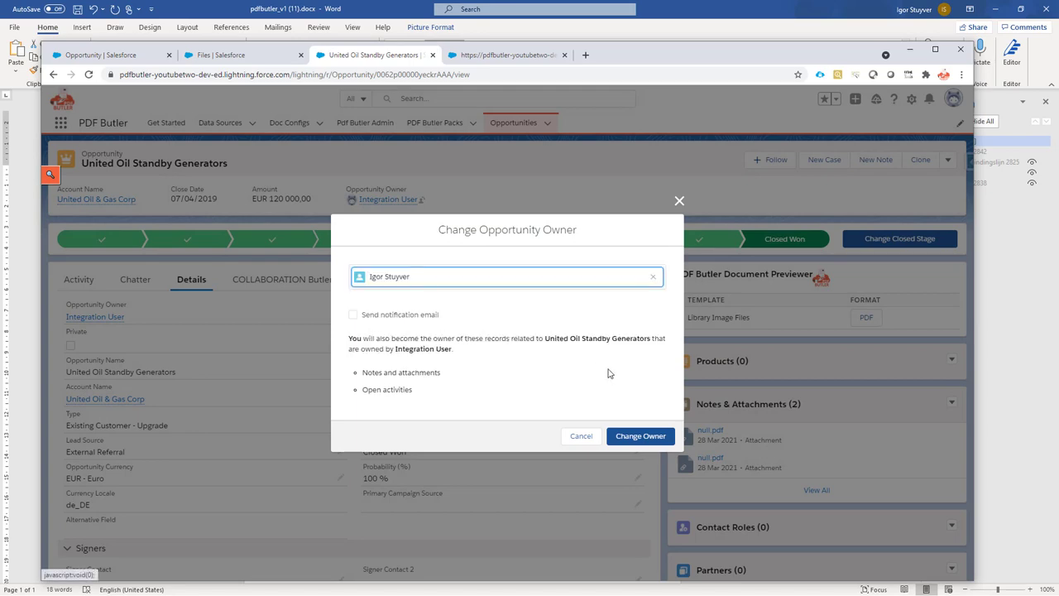
pyautogui.click(640, 436)
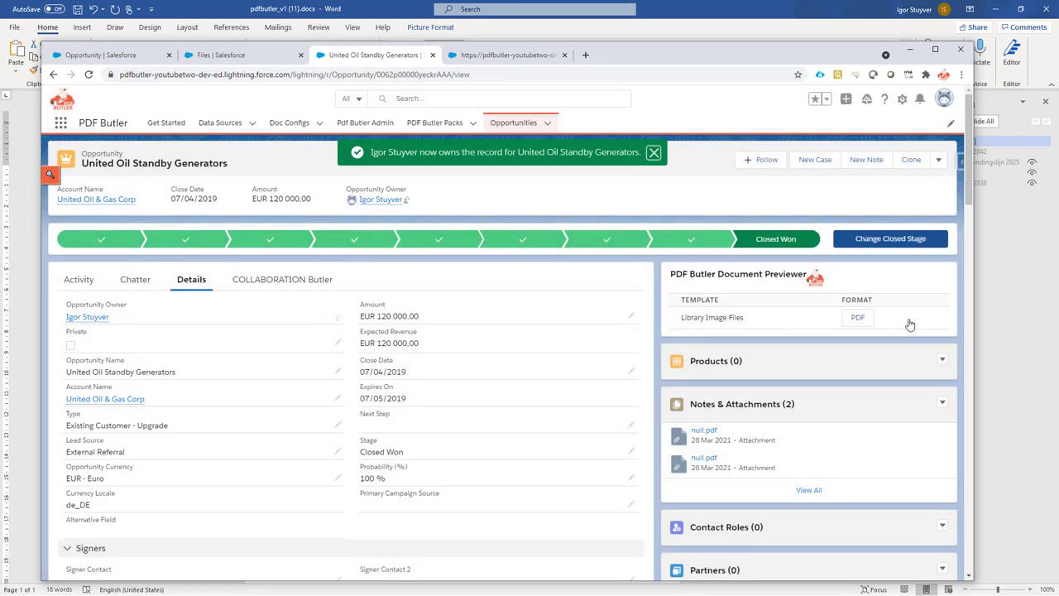